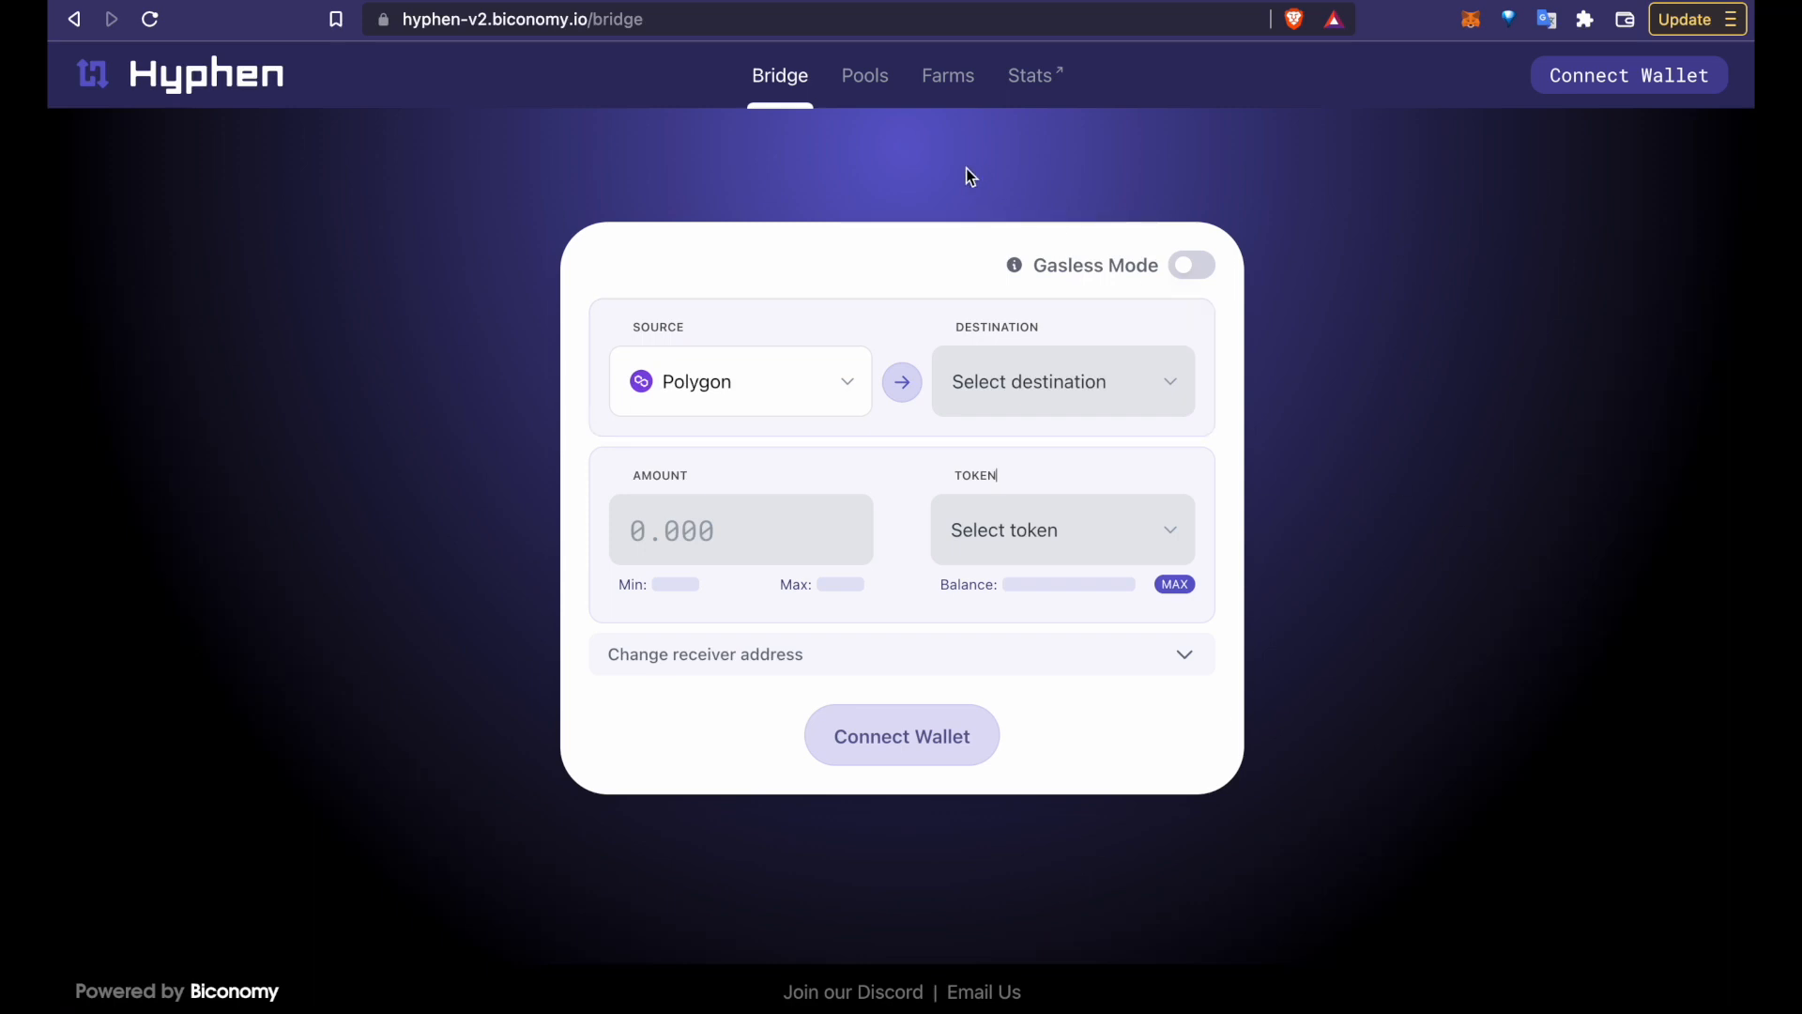
mouse_move(911, 128)
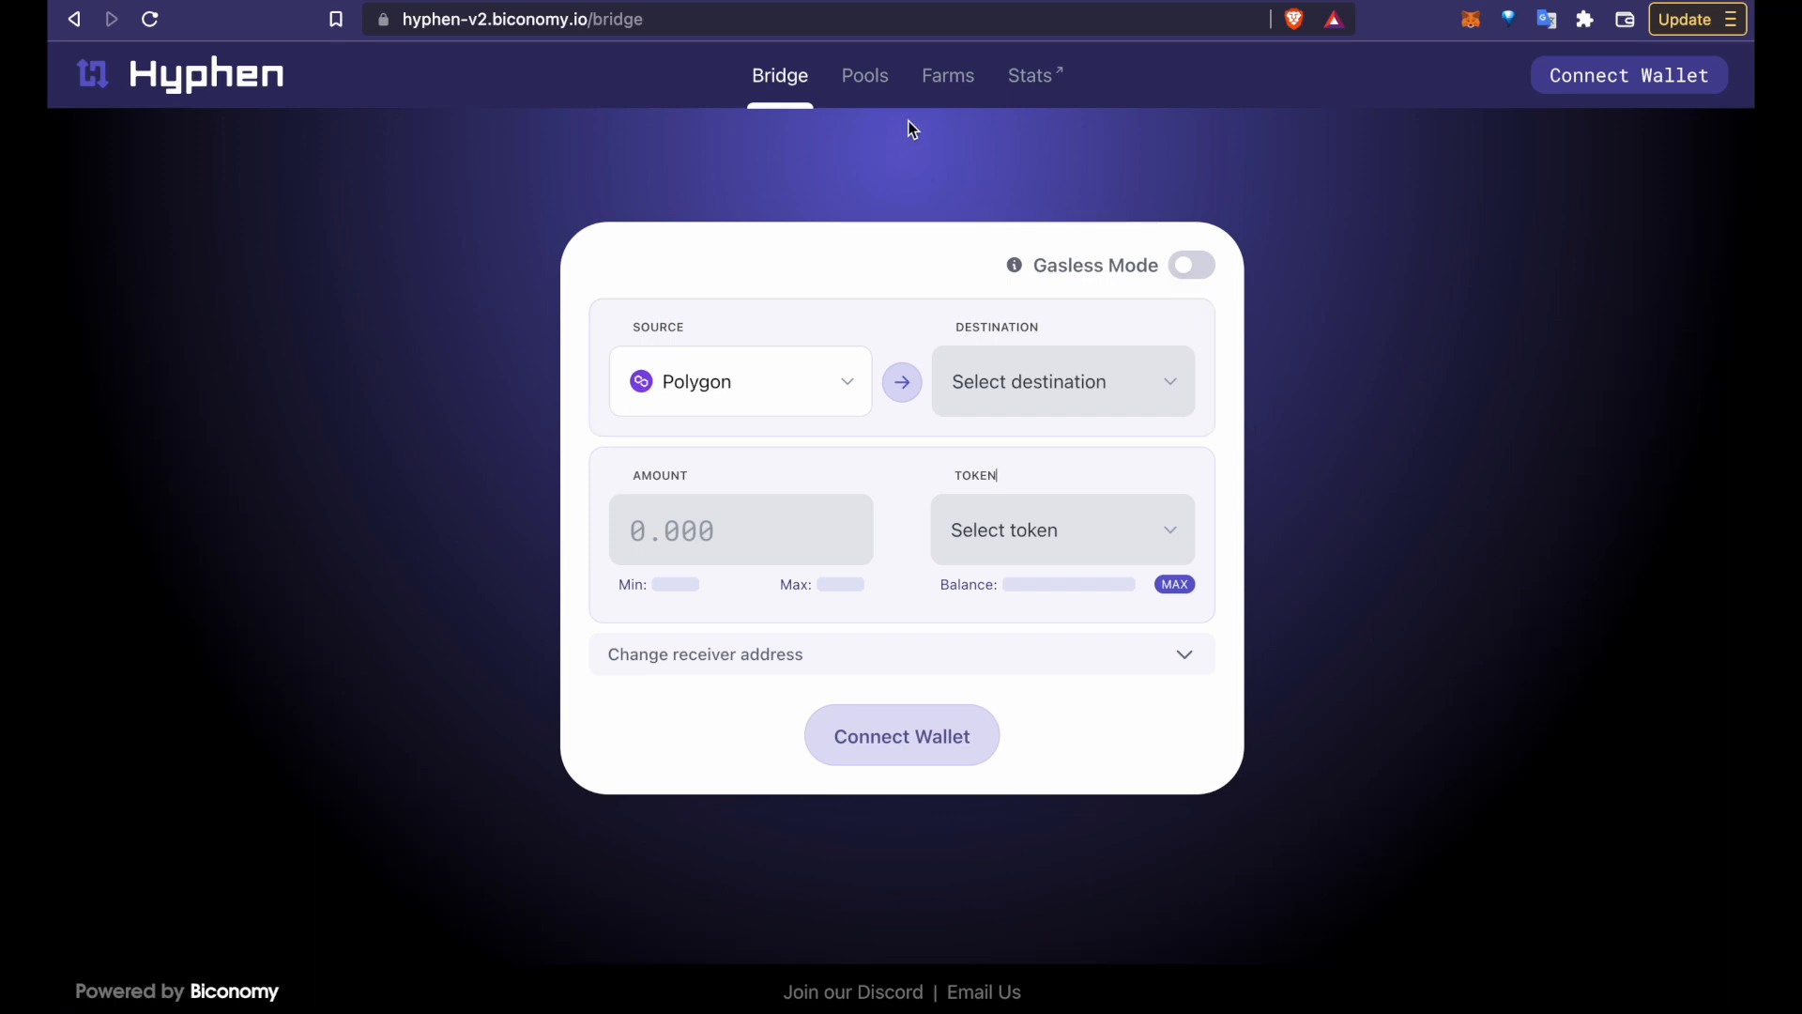
Step: Connect the MetaMask wallet to the Hyphen bridge
click(901, 736)
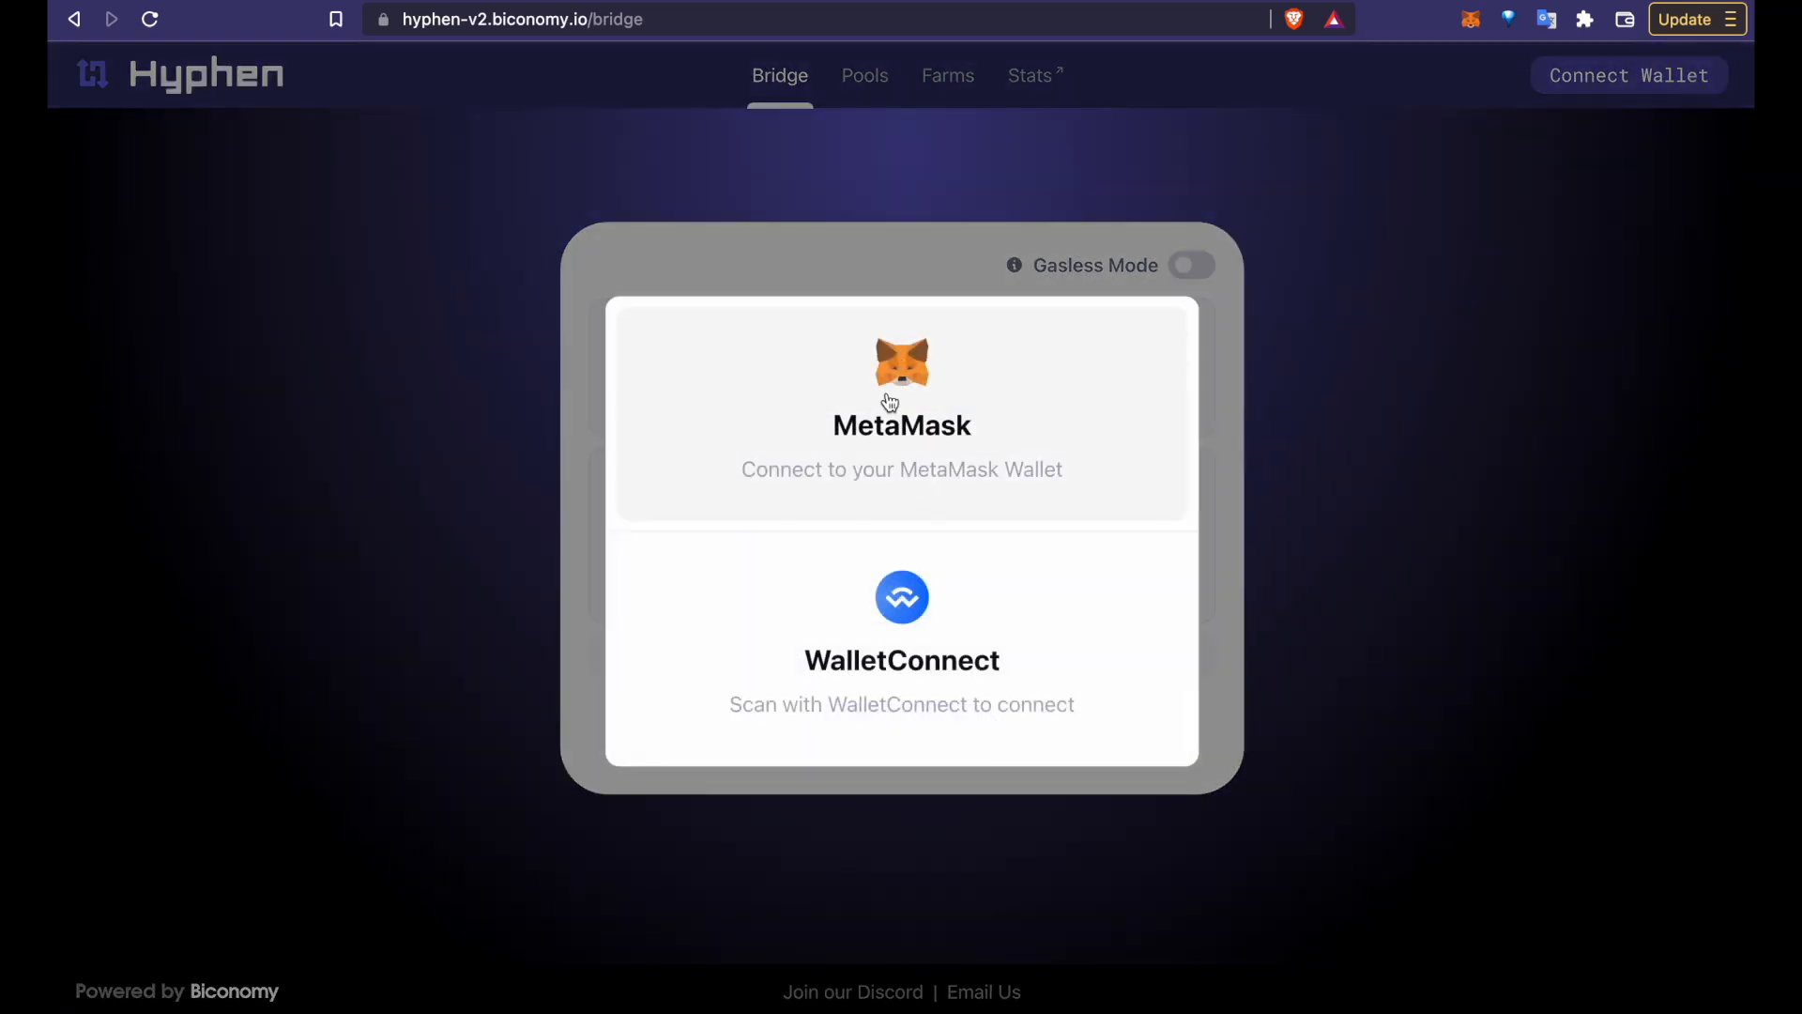
click(901, 410)
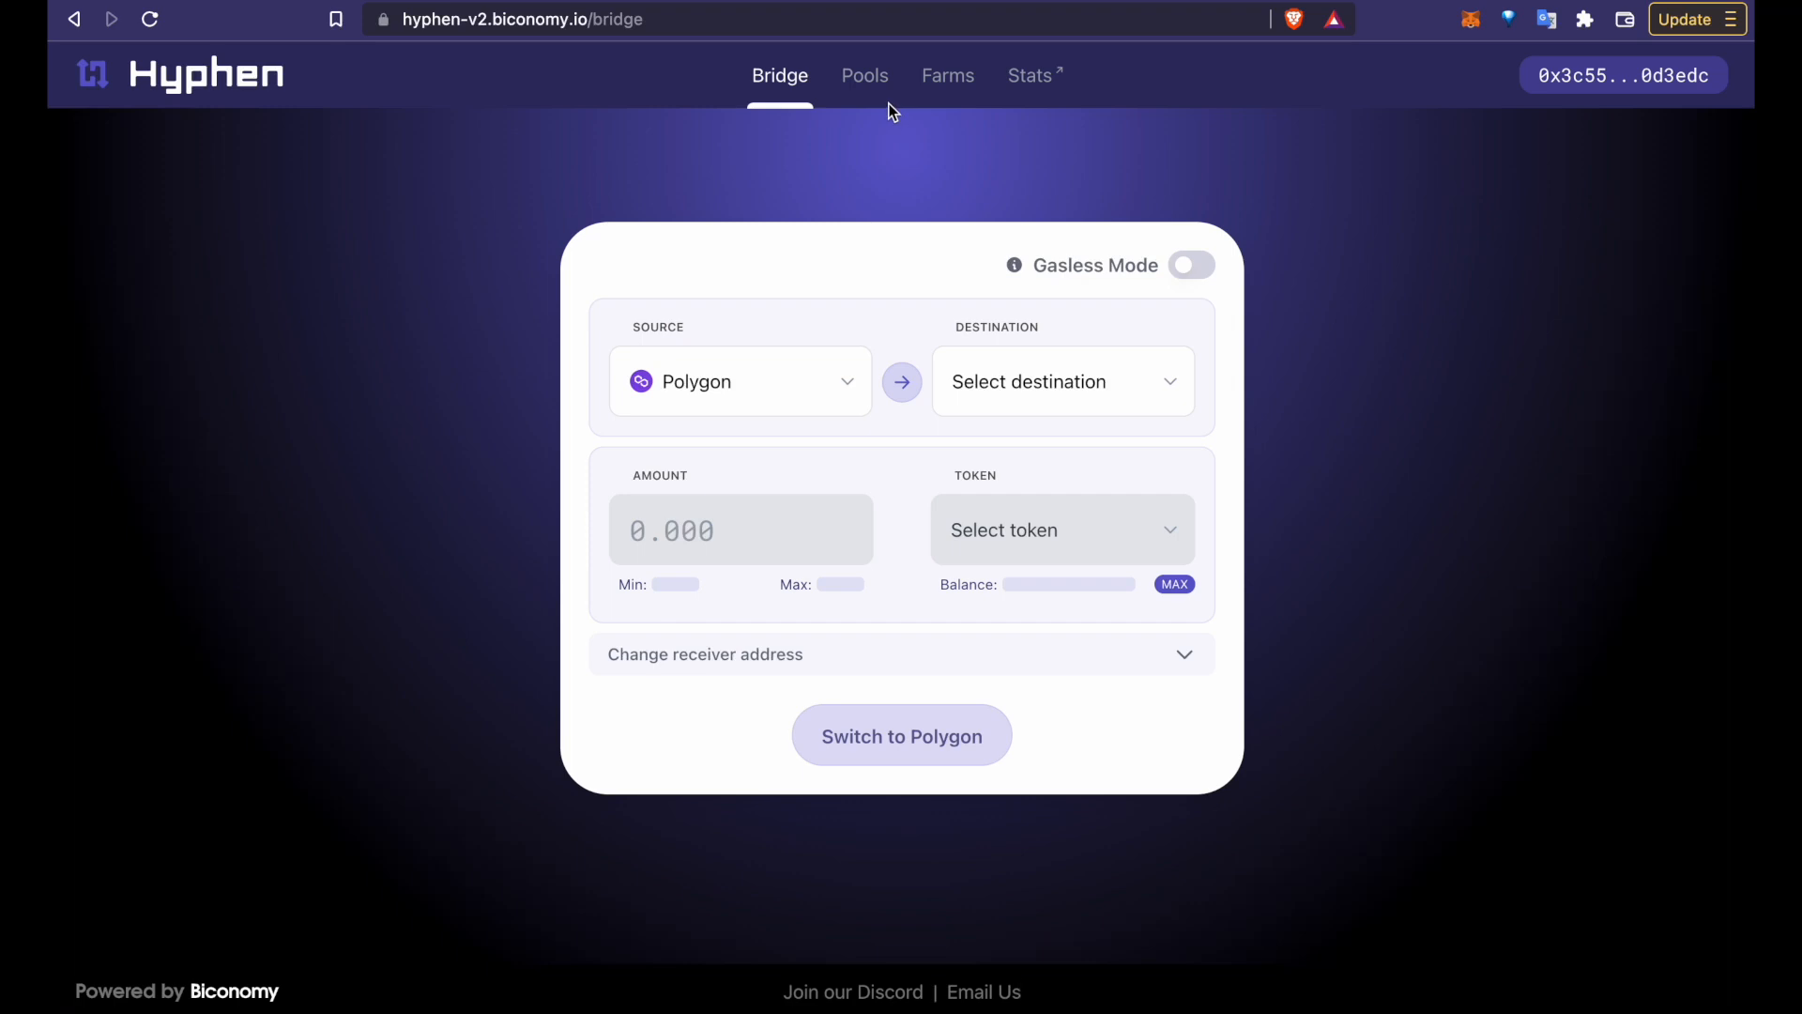
Step: Open the Pools overview and scroll down the liquidity pools list
click(865, 76)
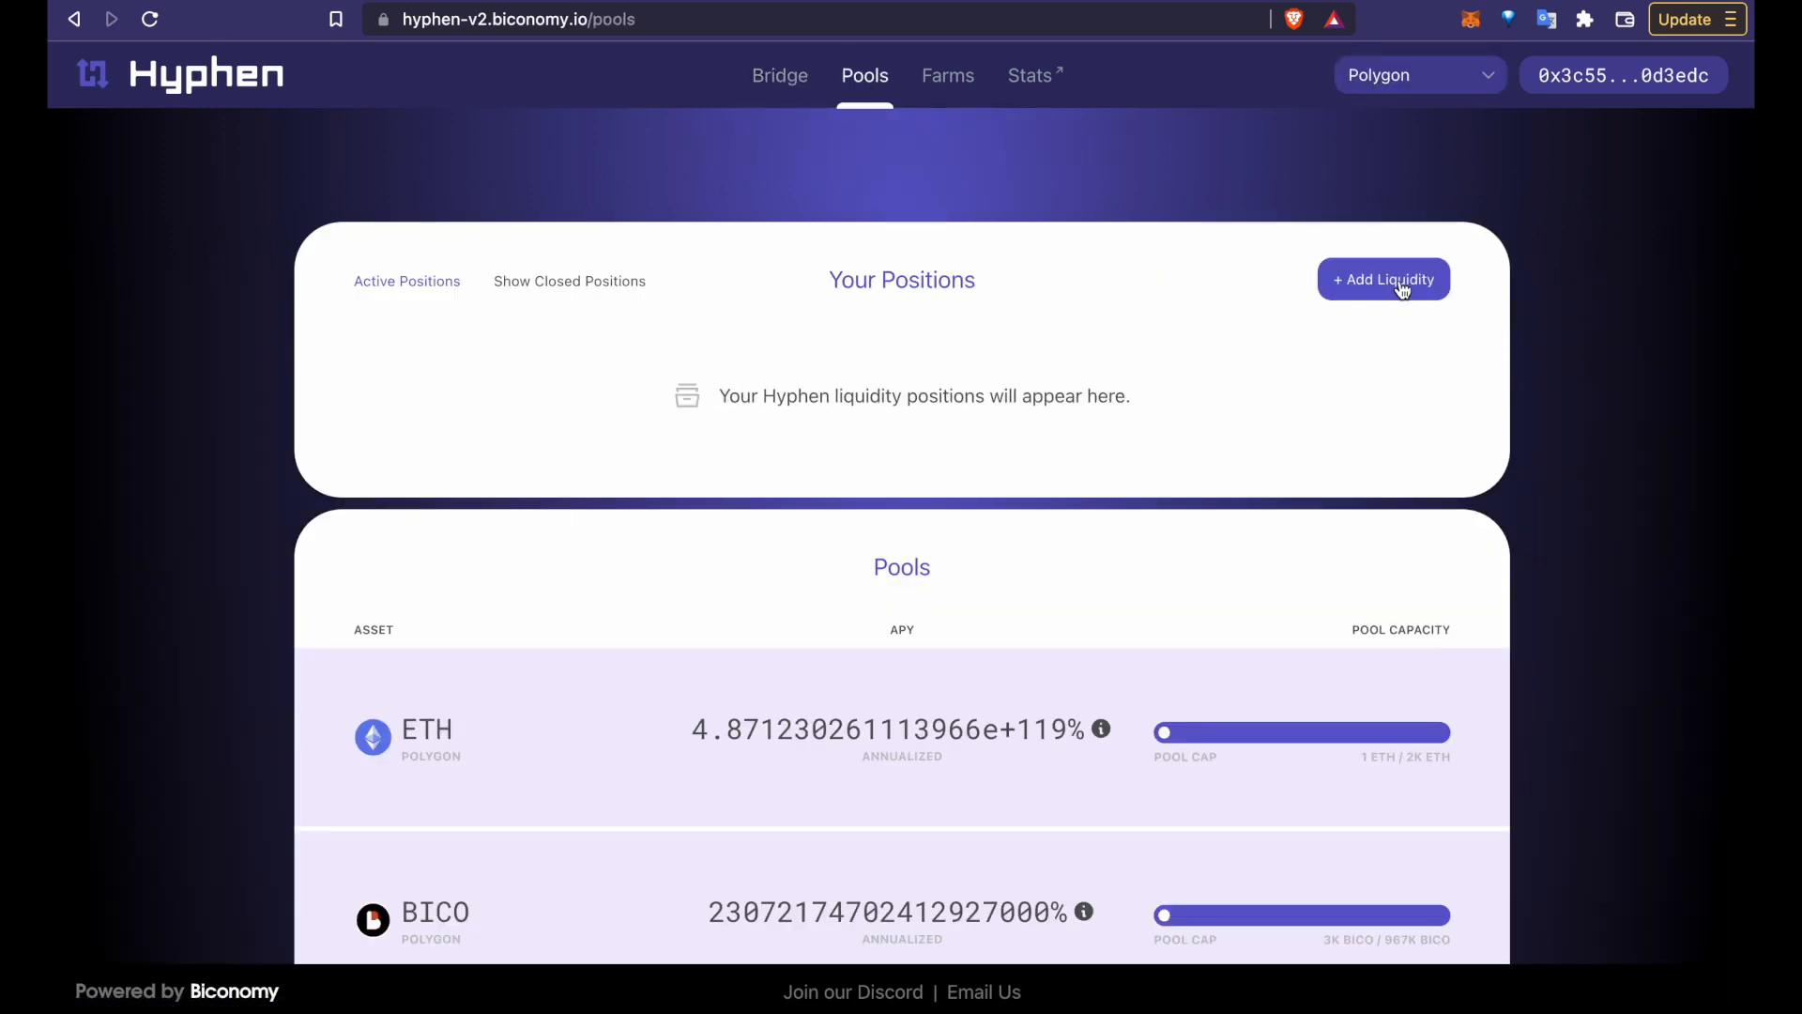
scroll(down, 3)
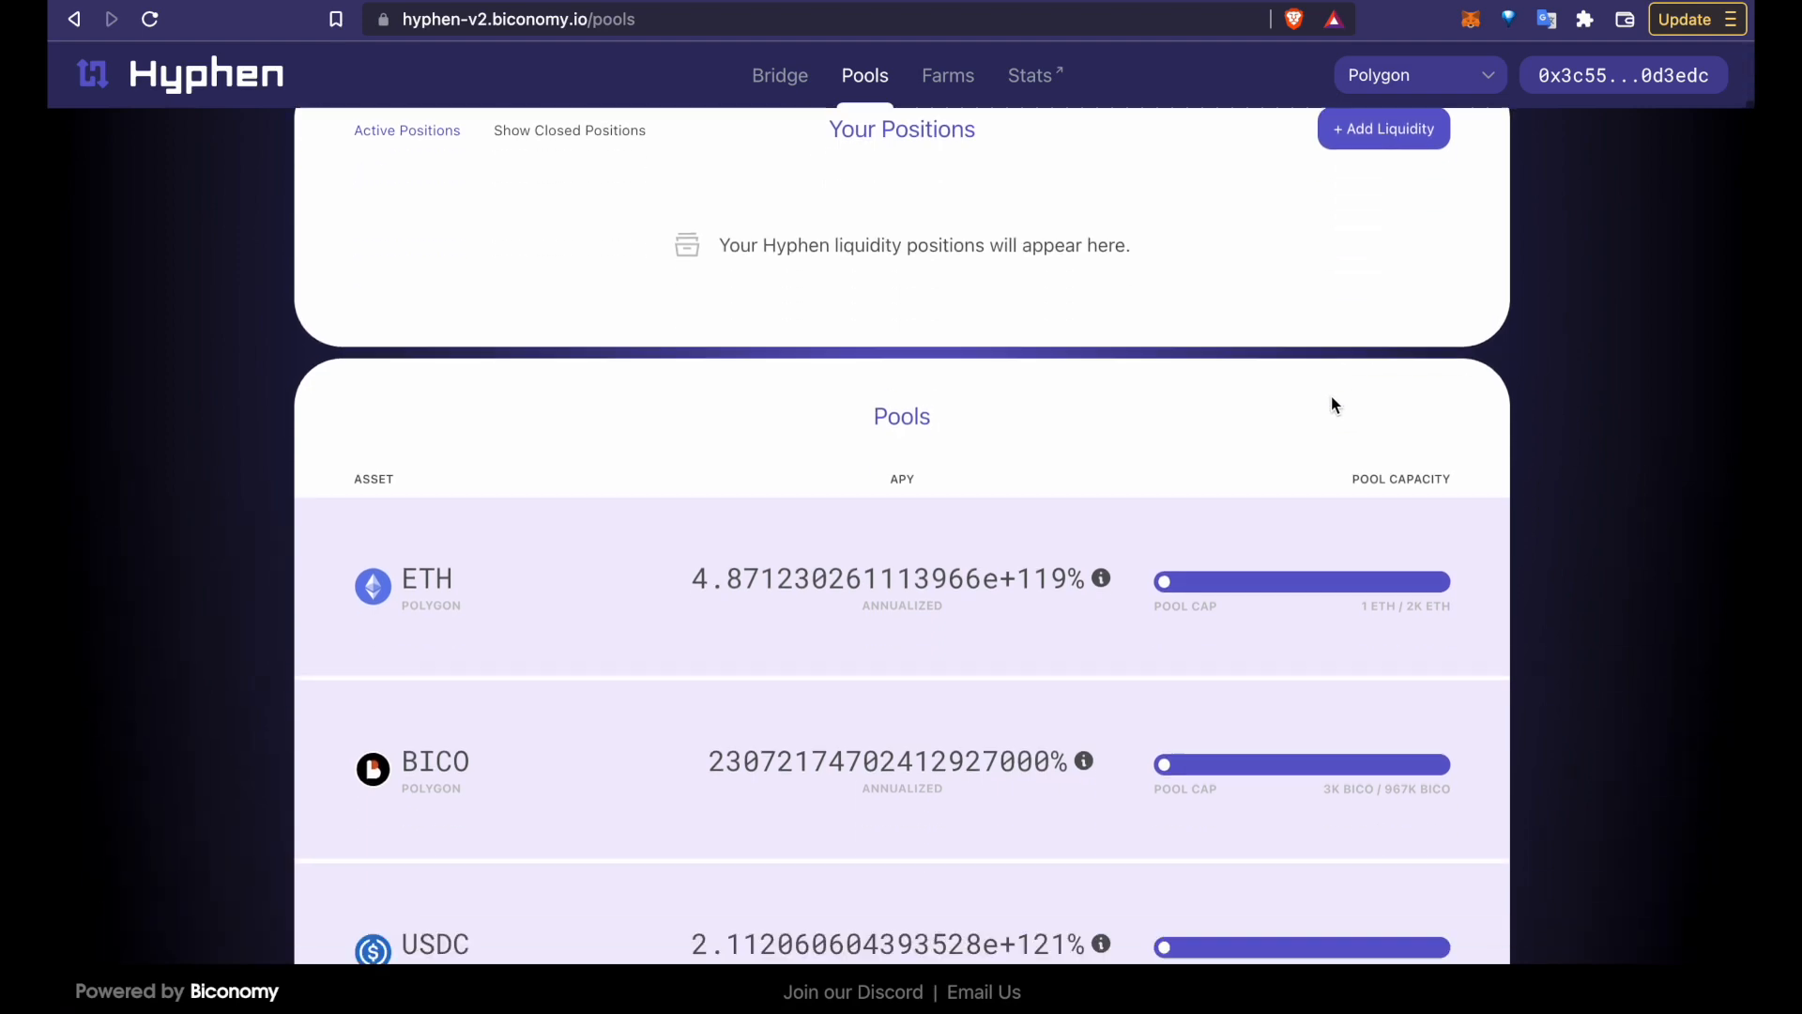
scroll(down, 3)
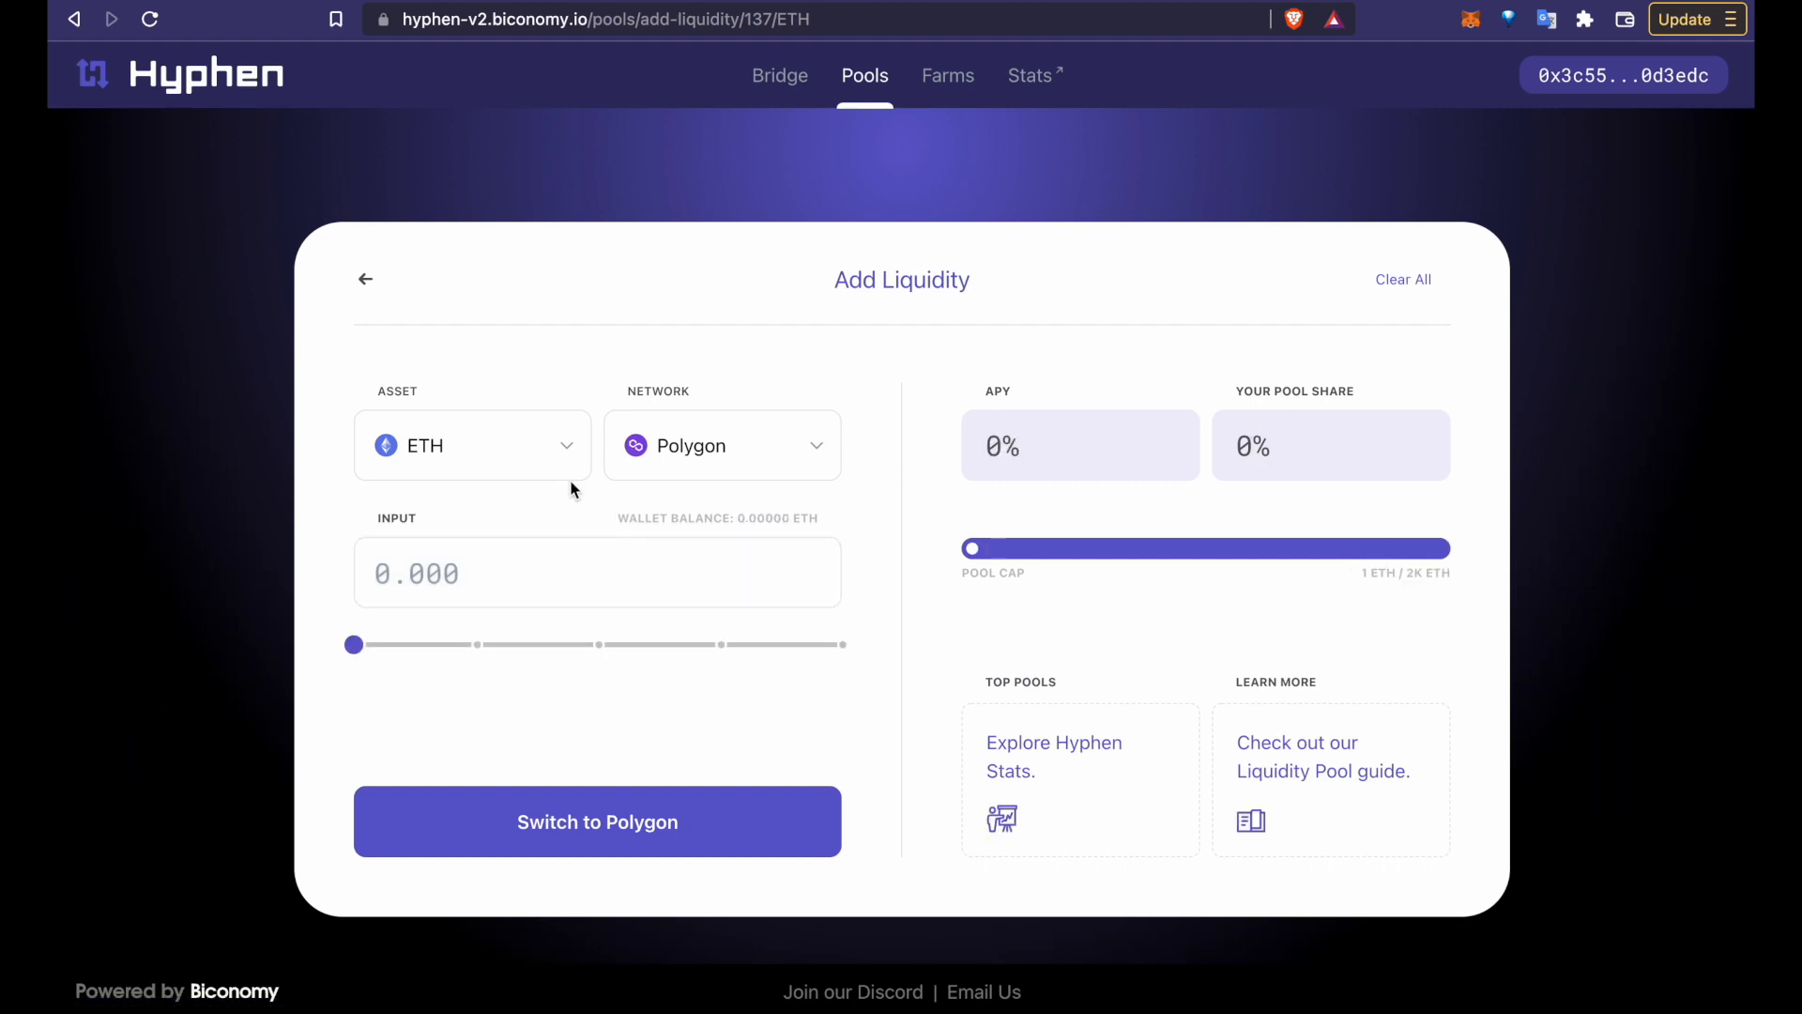
Step: Supply the full 1158.512 USDC balance on Polygon and switch the wallet to Polygon
click(721, 445)
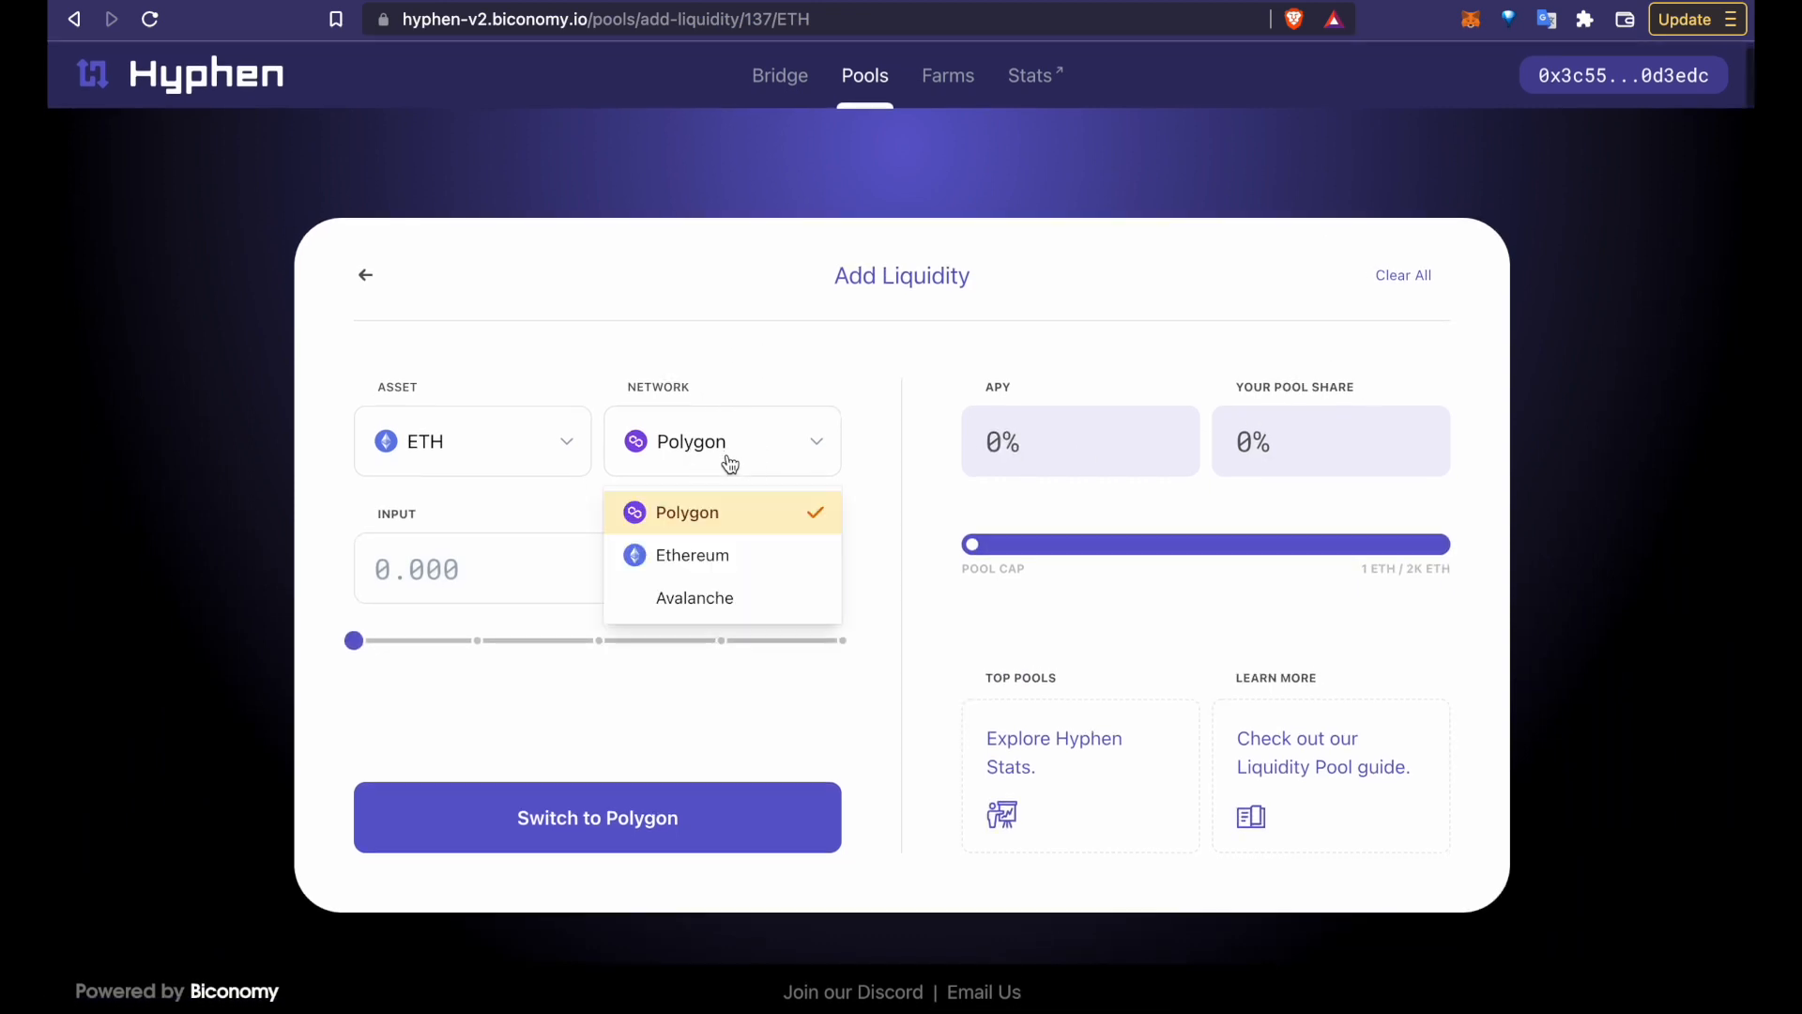
click(722, 512)
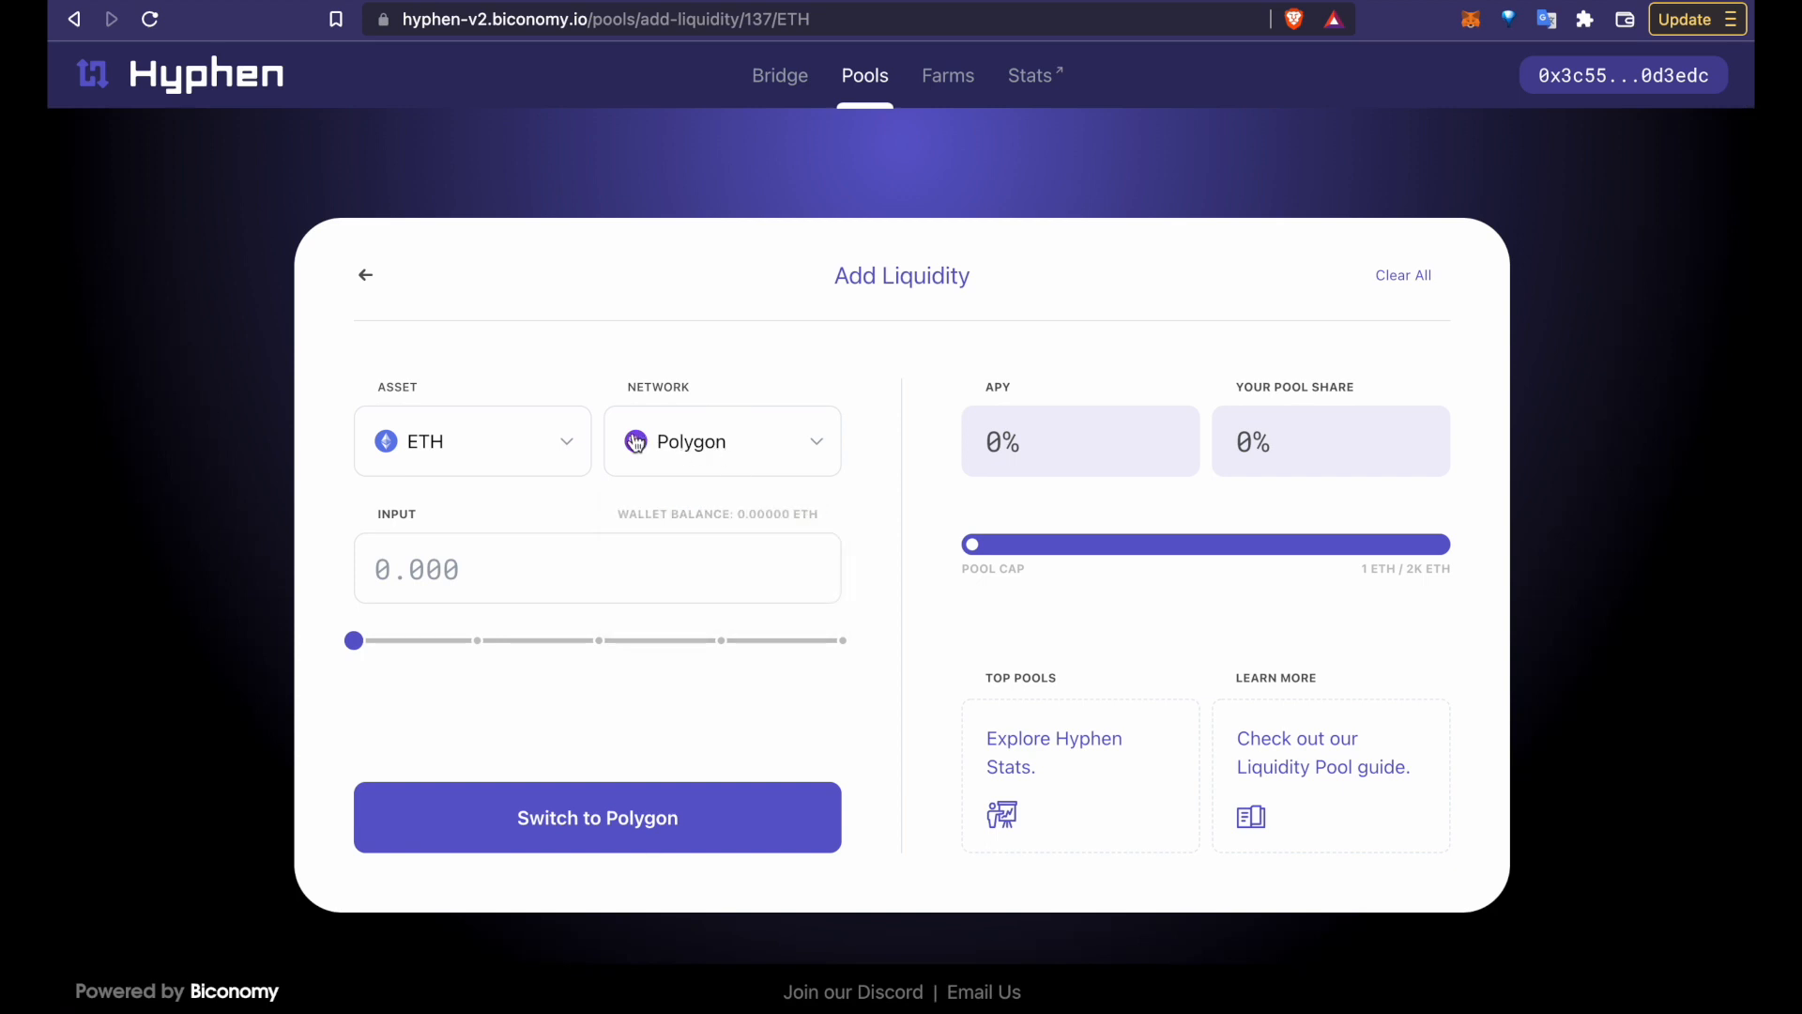
click(472, 441)
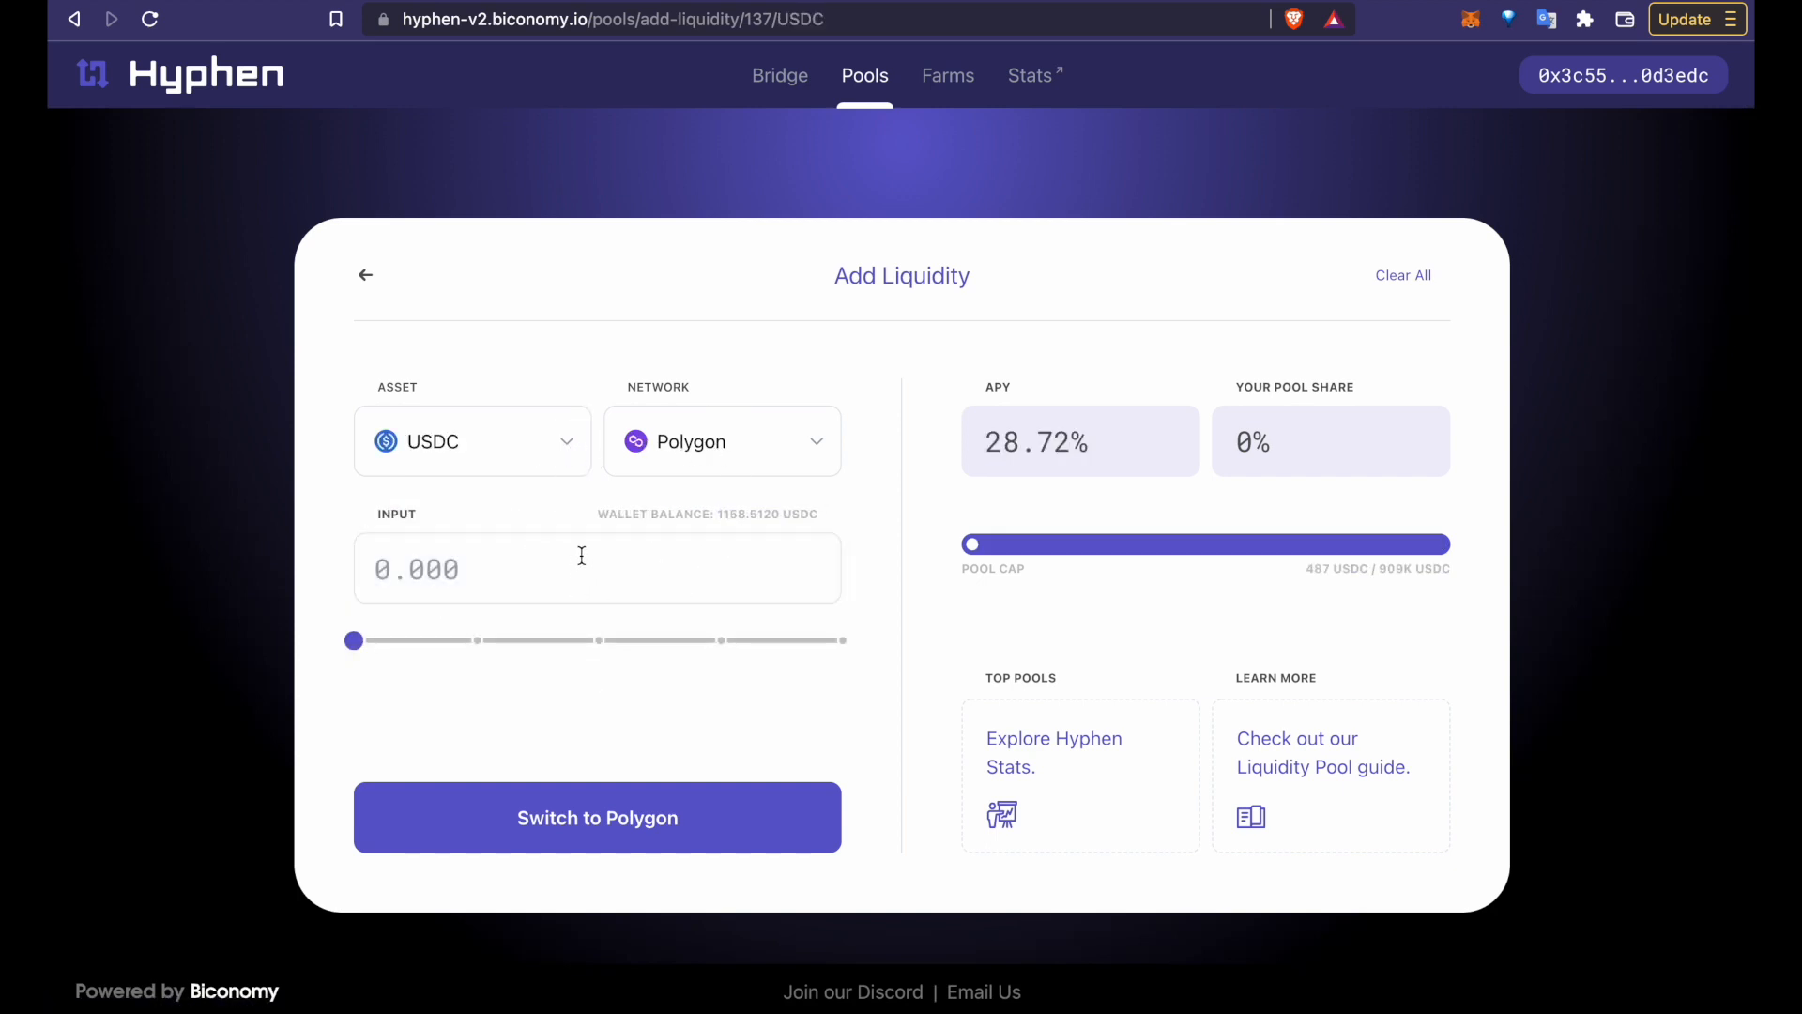
drag(353, 640, 721, 640)
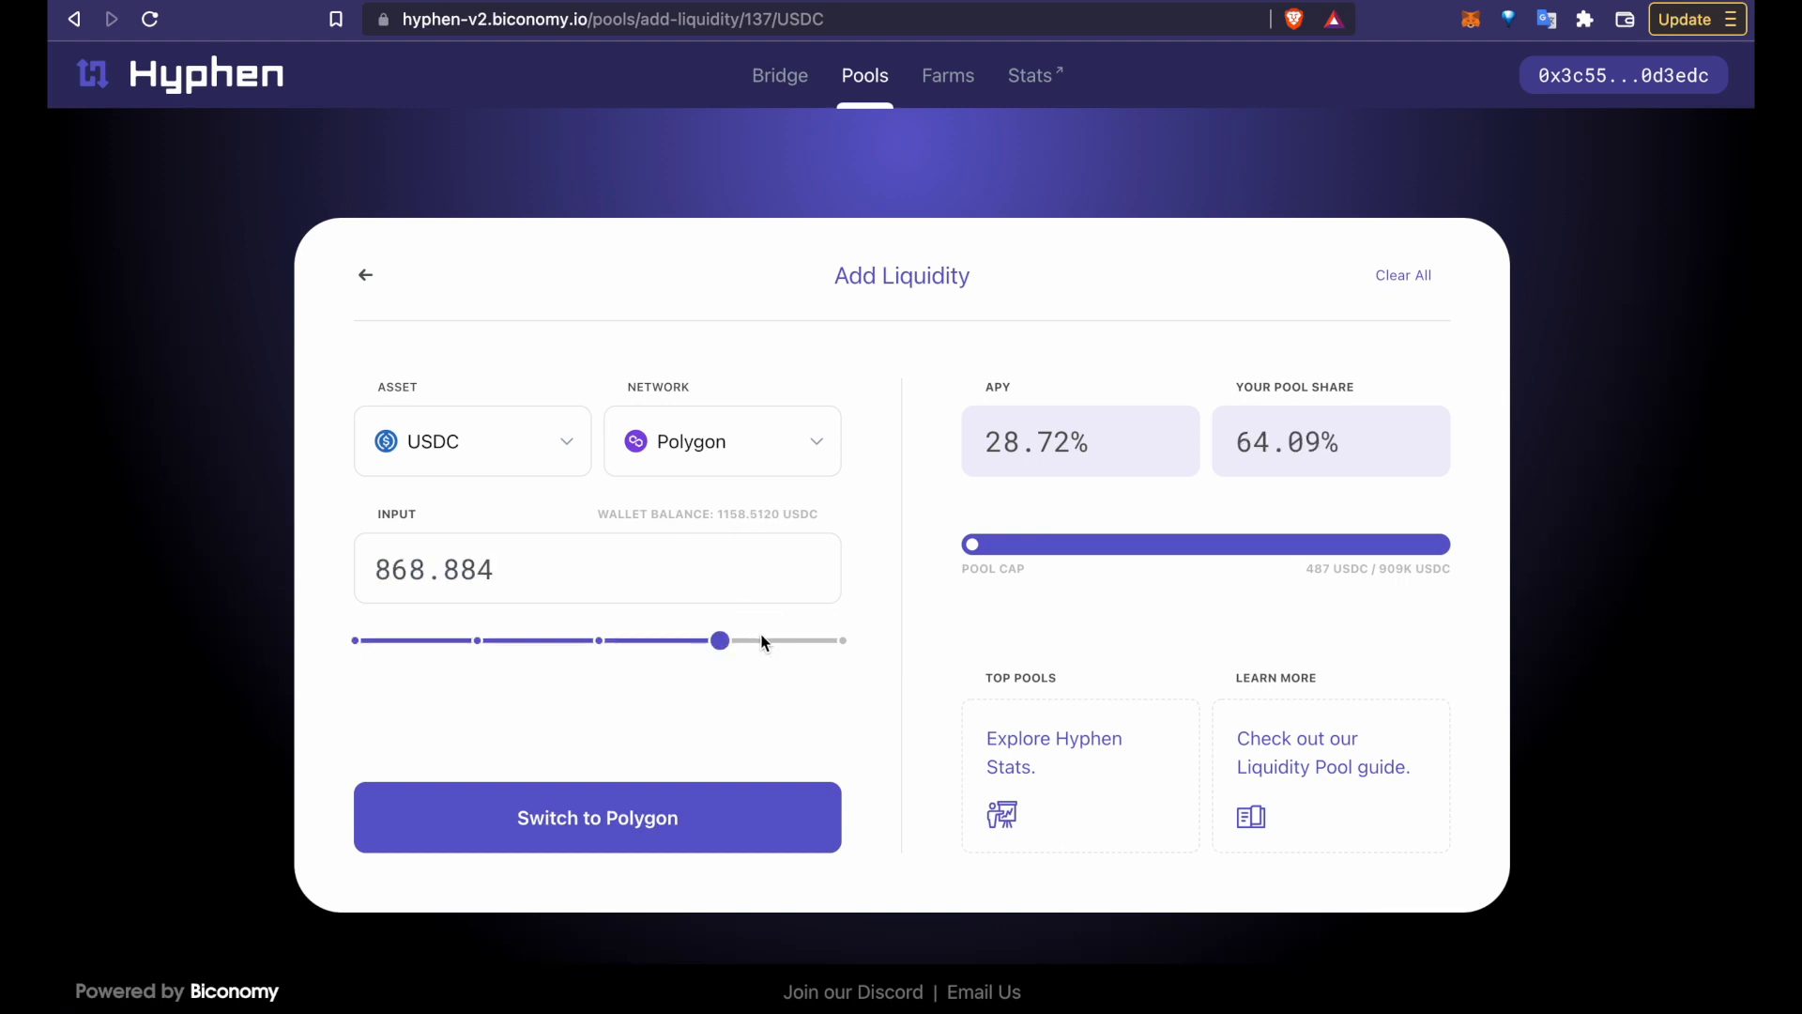
drag(721, 640, 843, 640)
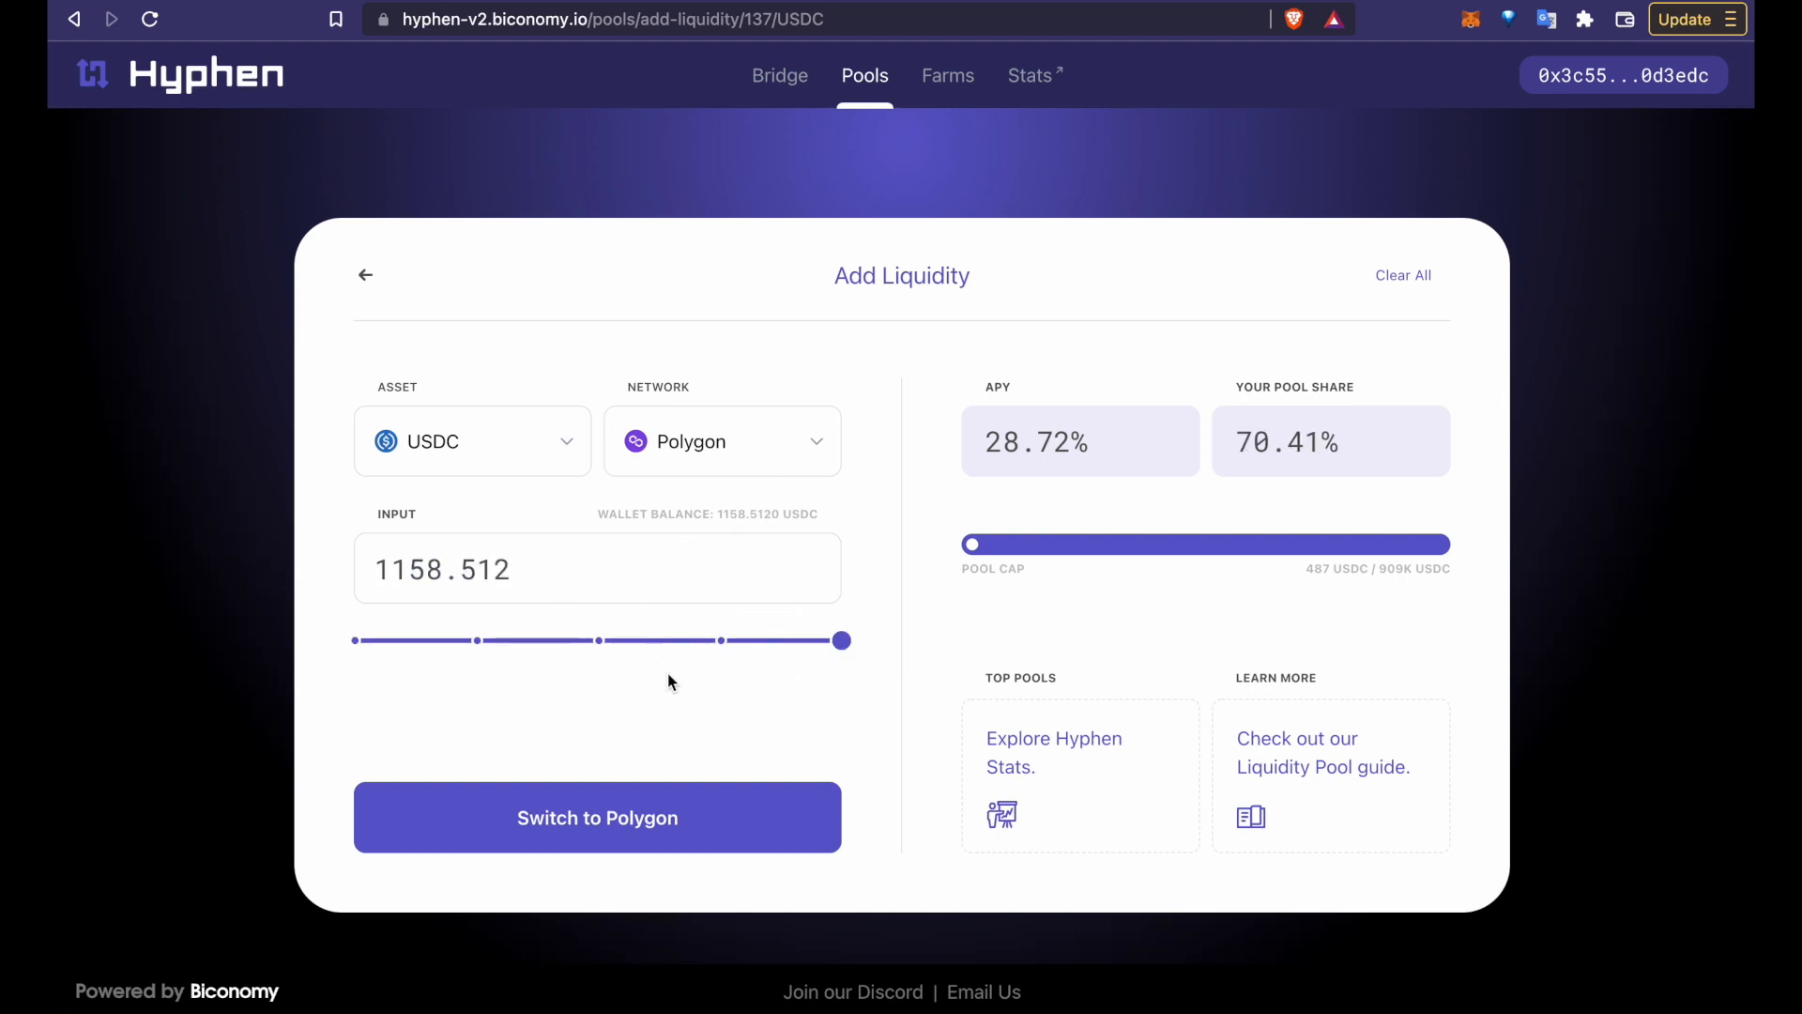
click(597, 817)
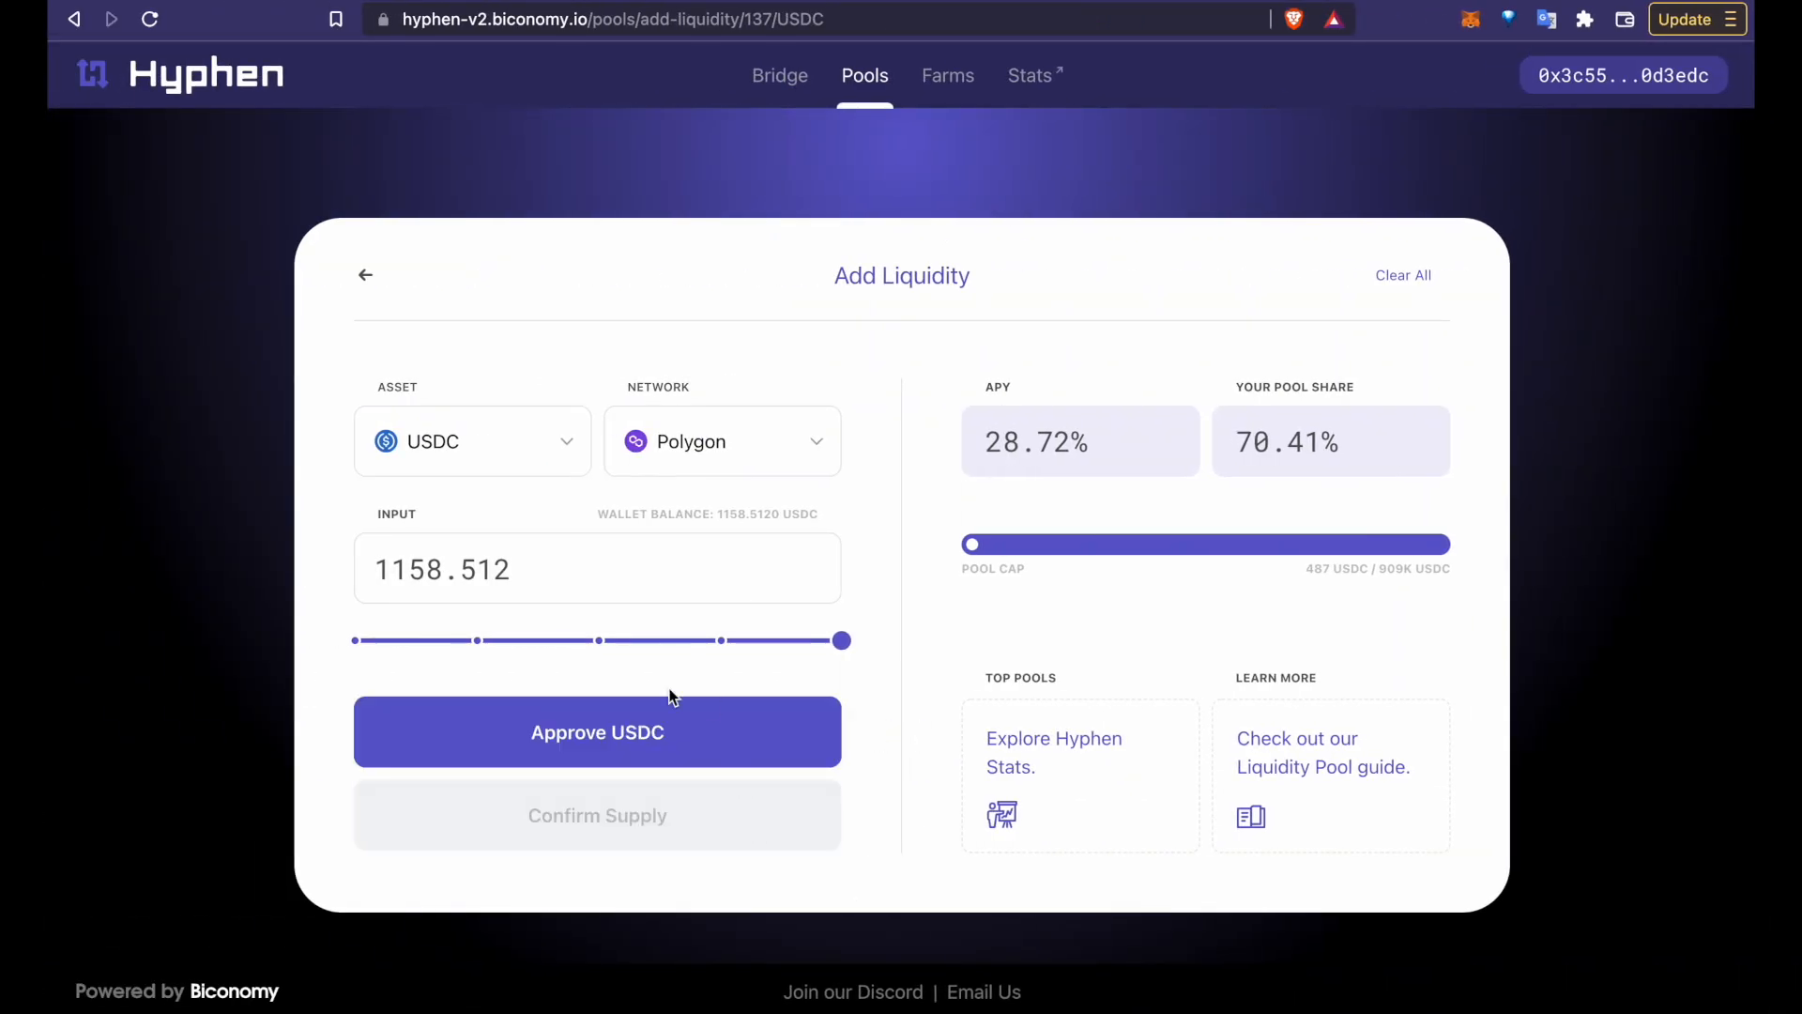
Step: Approve Hyphen to spend USDC and confirm the permission in MetaMask
click(597, 732)
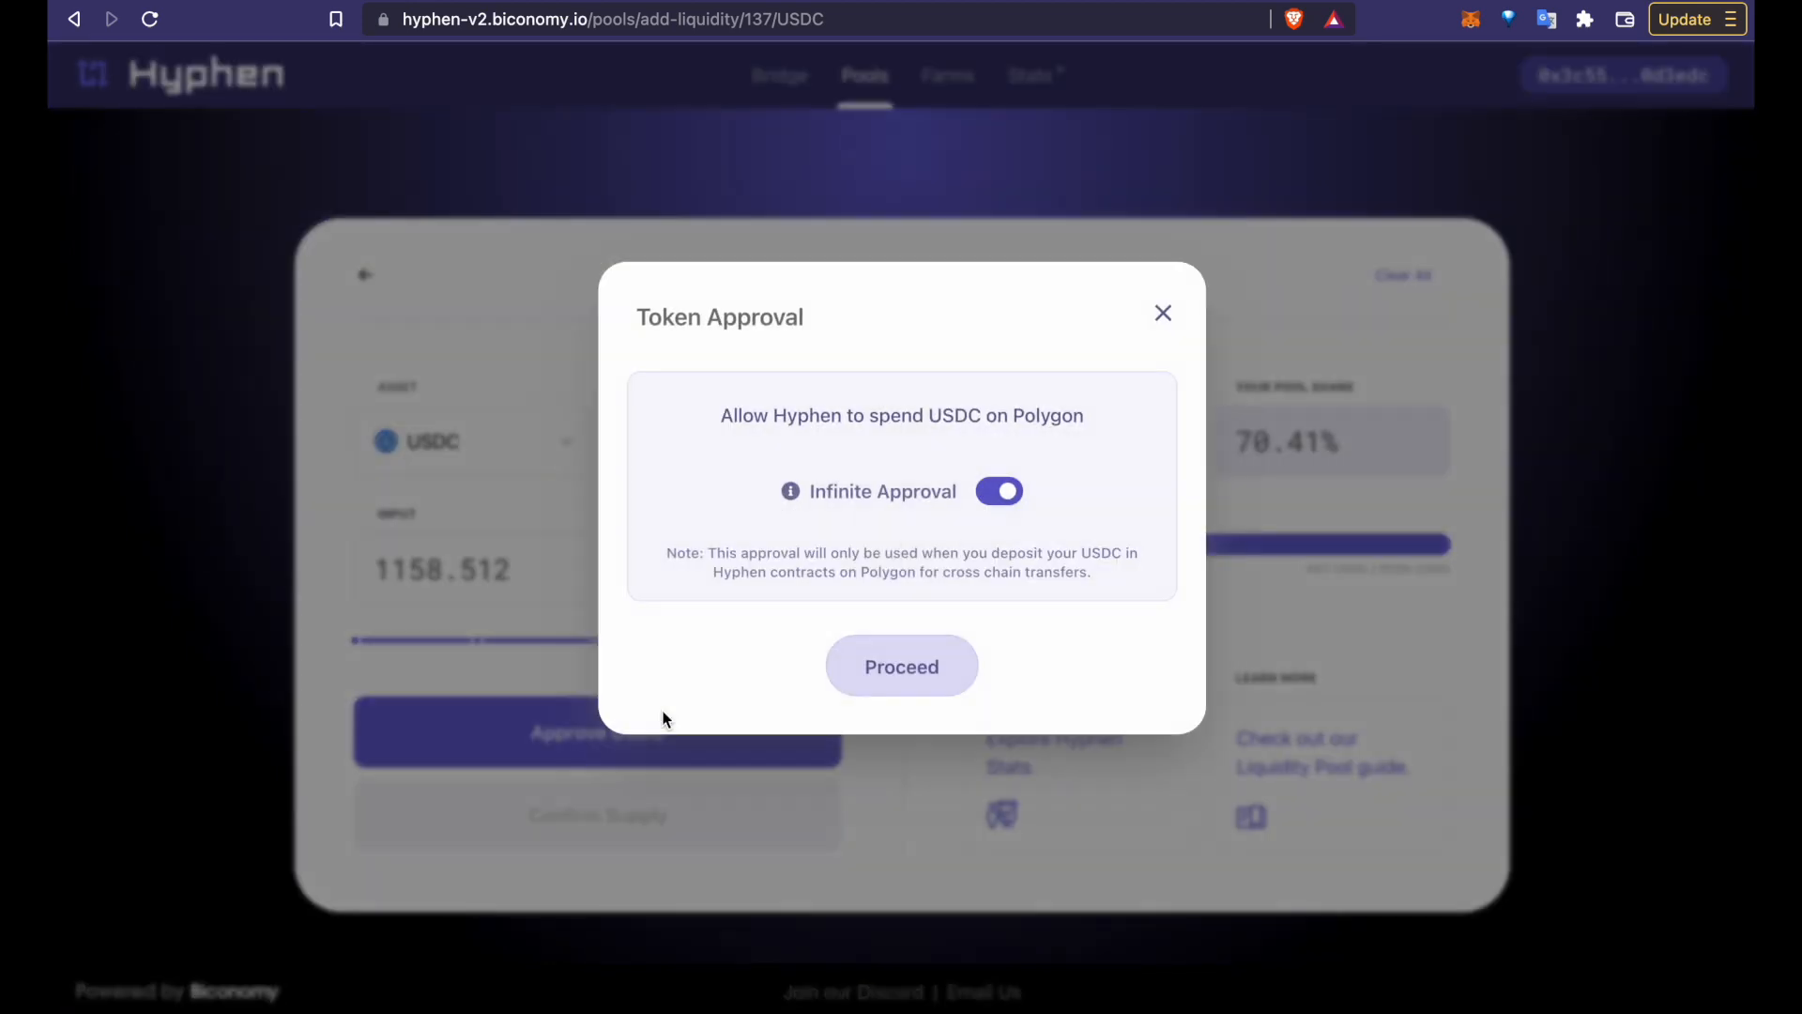
click(901, 665)
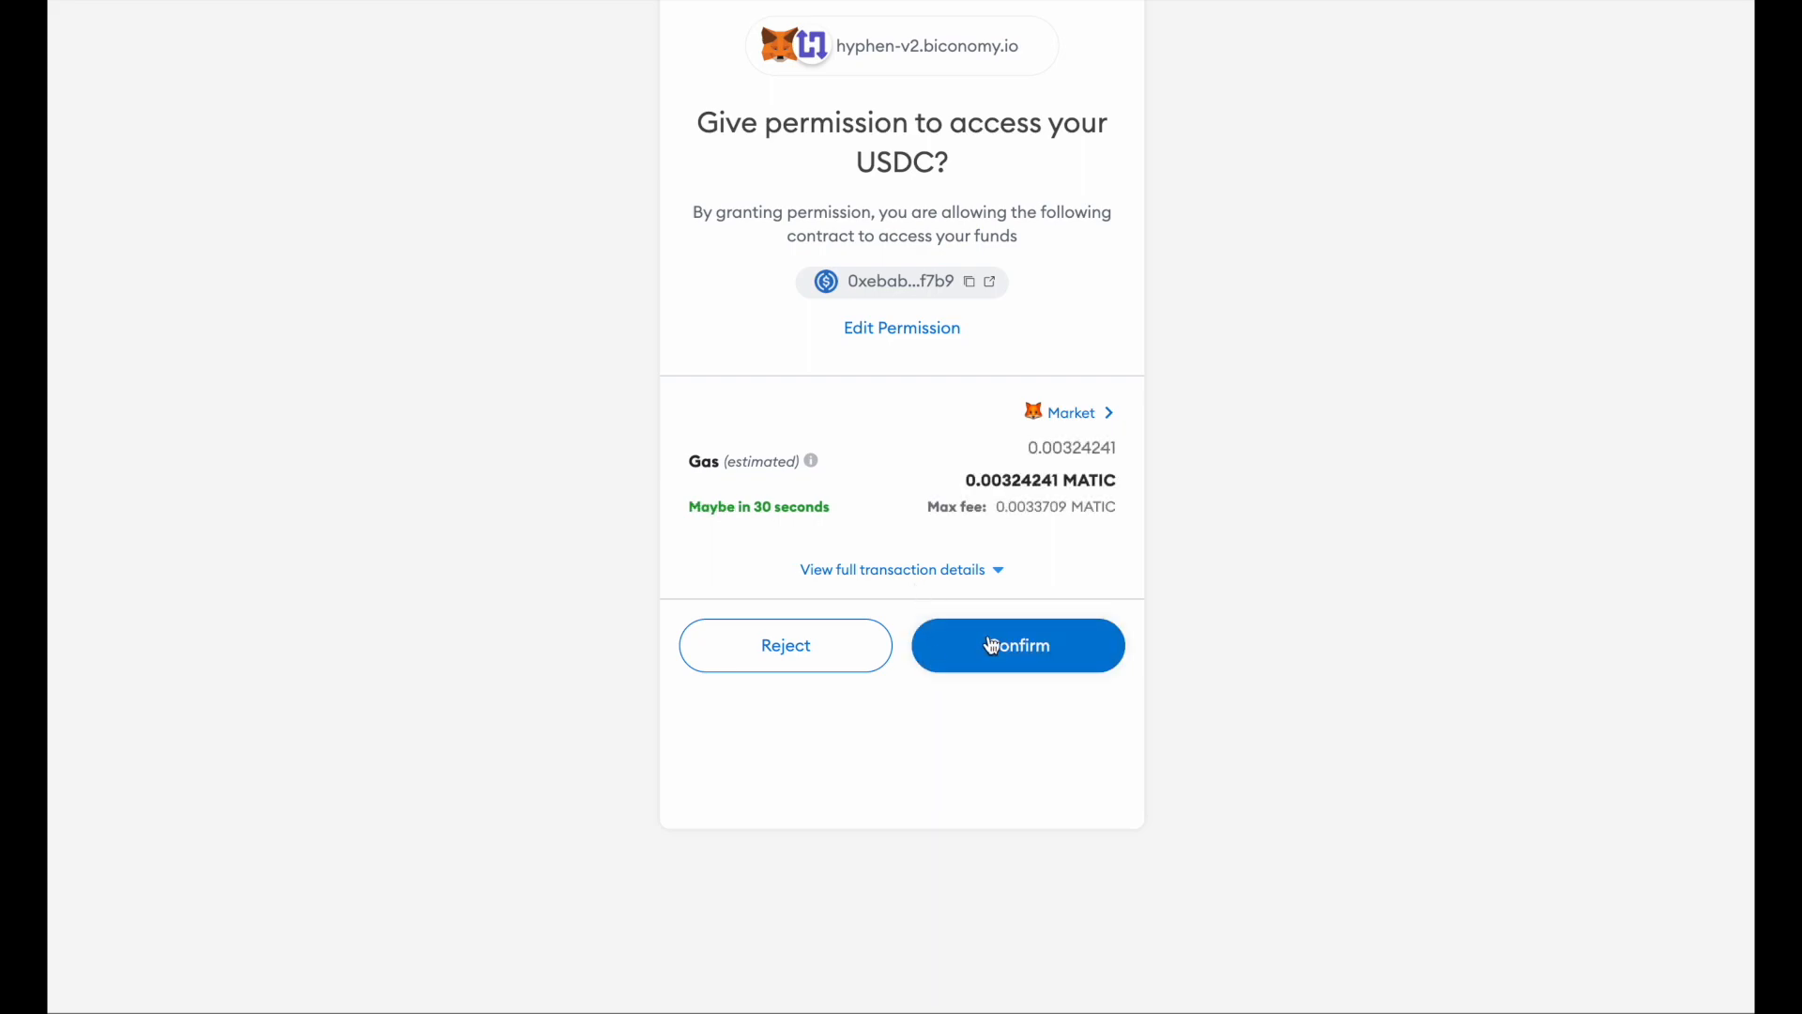
click(1016, 645)
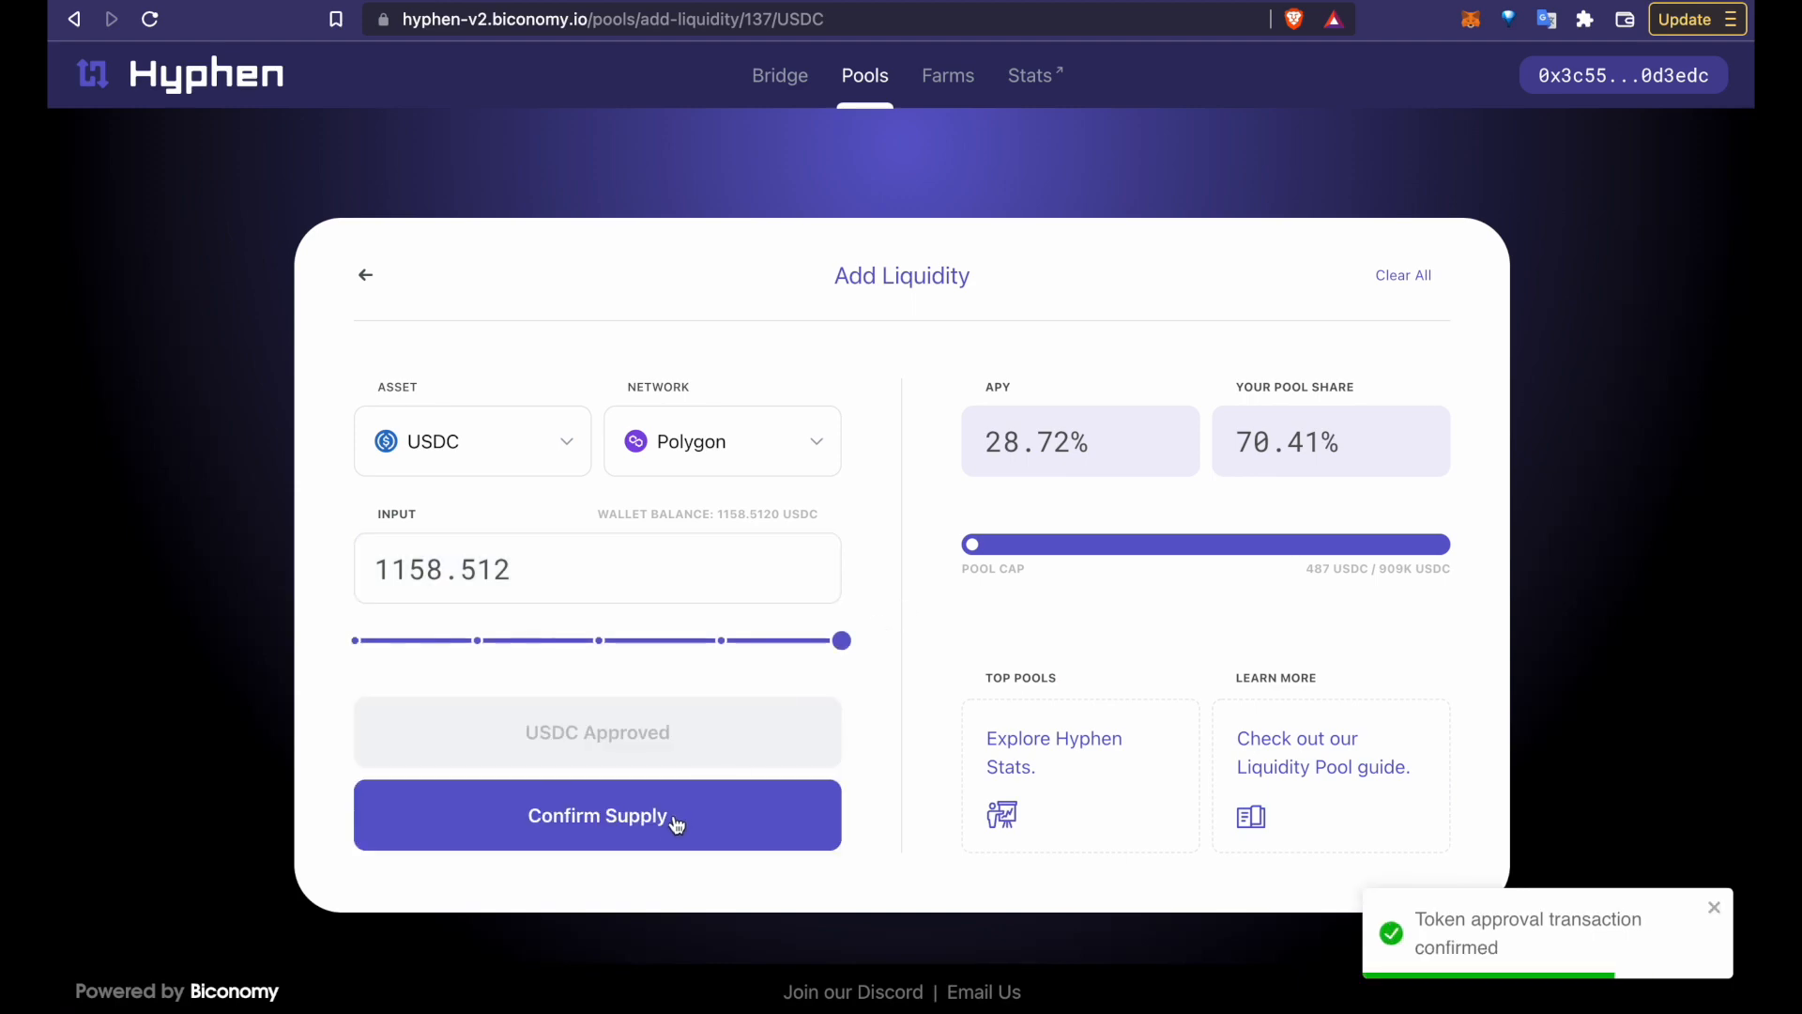
Step: Confirm the 1158.512 USDC supply in MetaMask, then return to the Pools tab
click(597, 814)
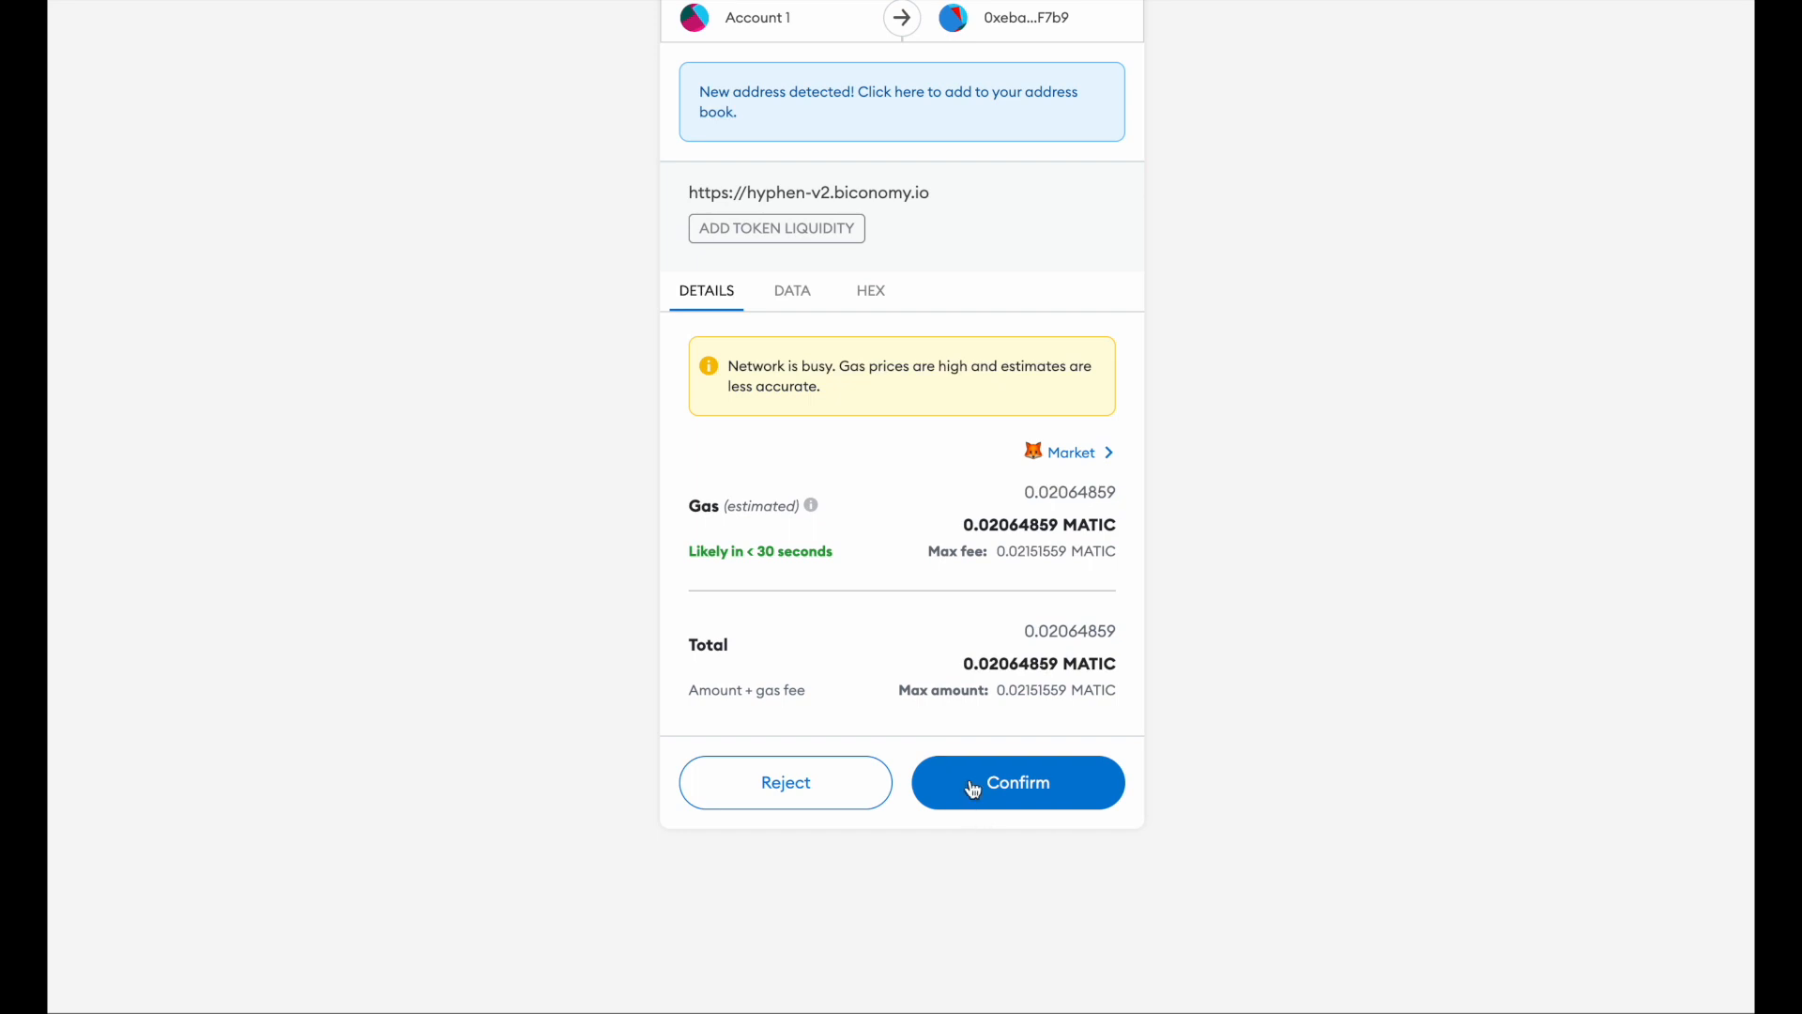
click(1016, 782)
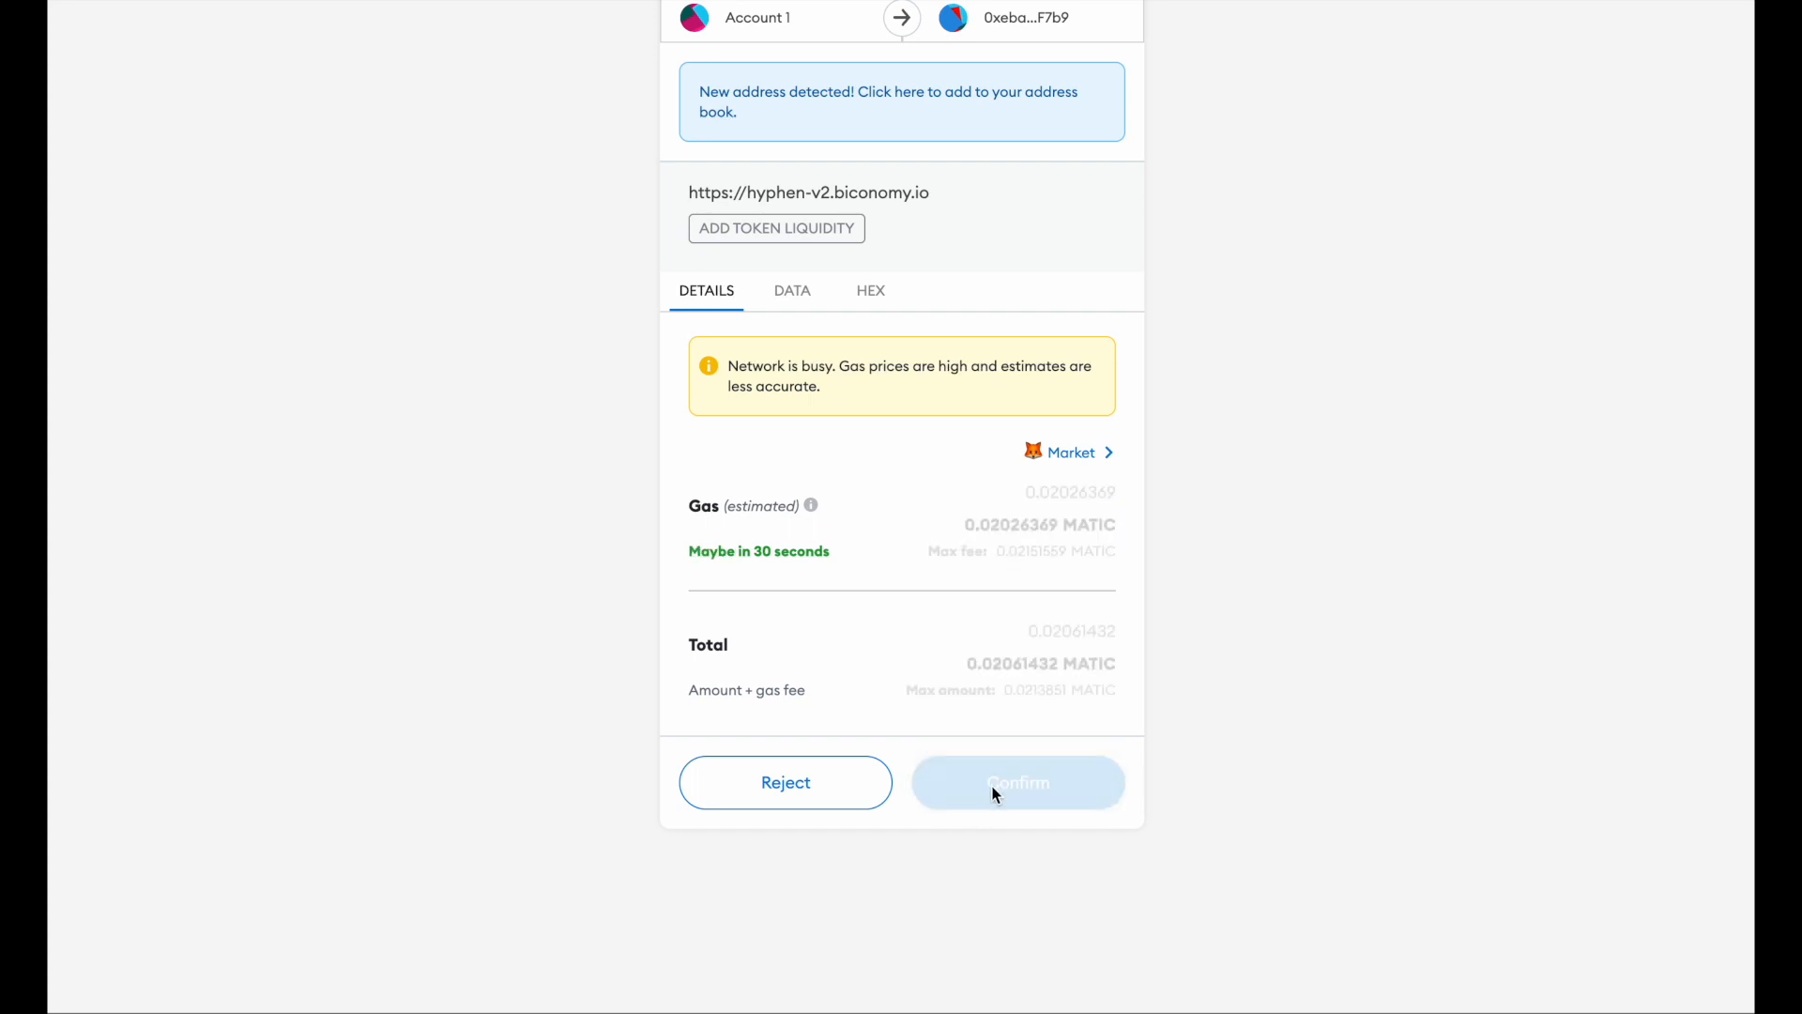
click(1016, 782)
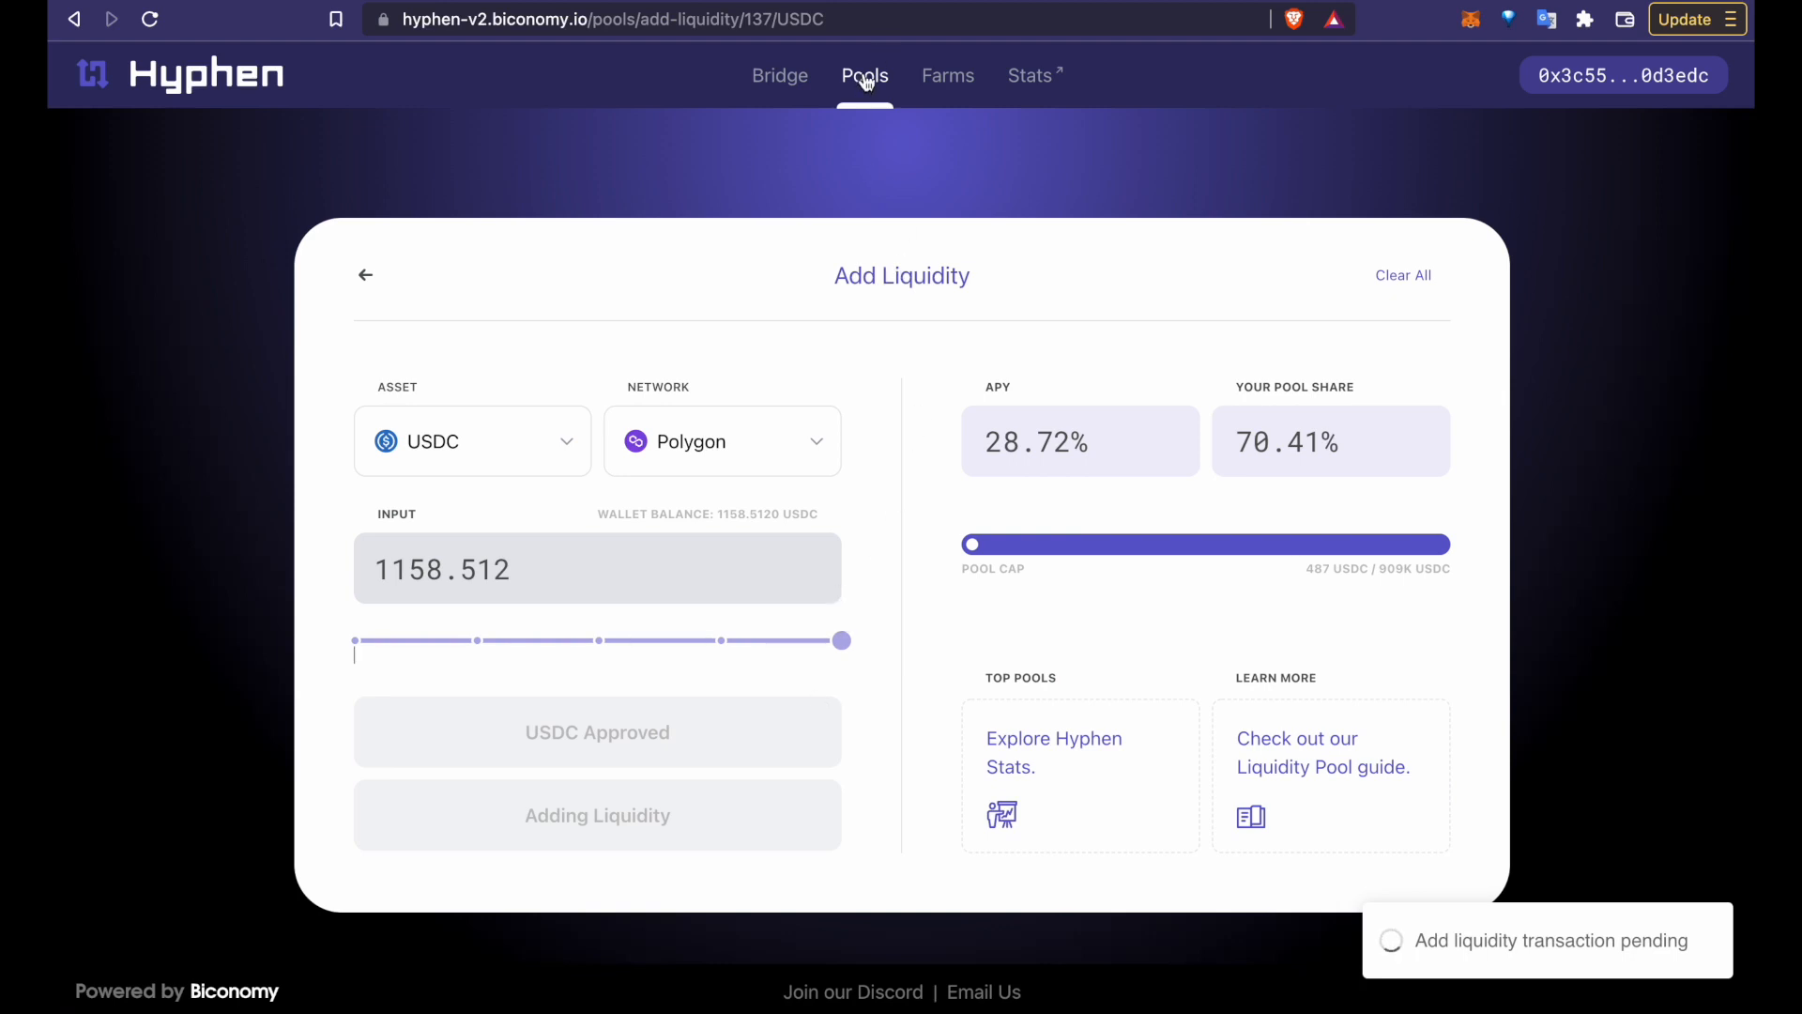
click(865, 75)
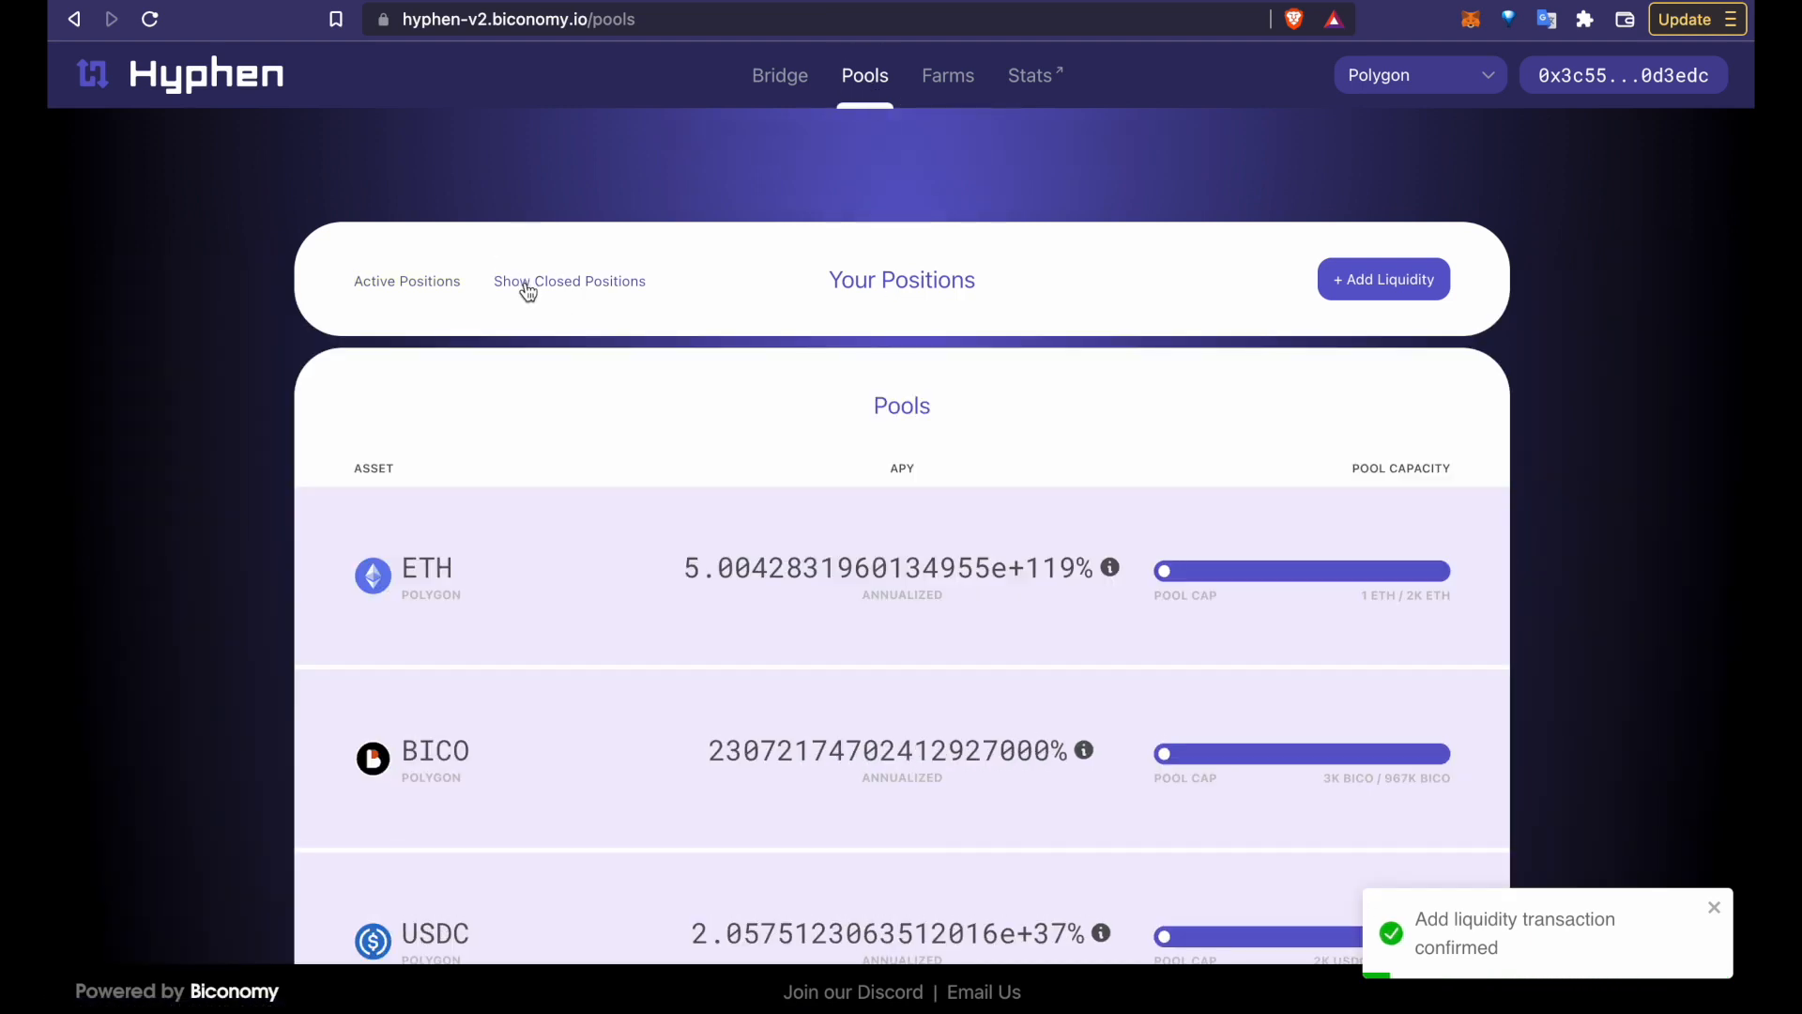
Step: Show Active Positions to find the 1158.512 USDC Polygon position
click(406, 280)
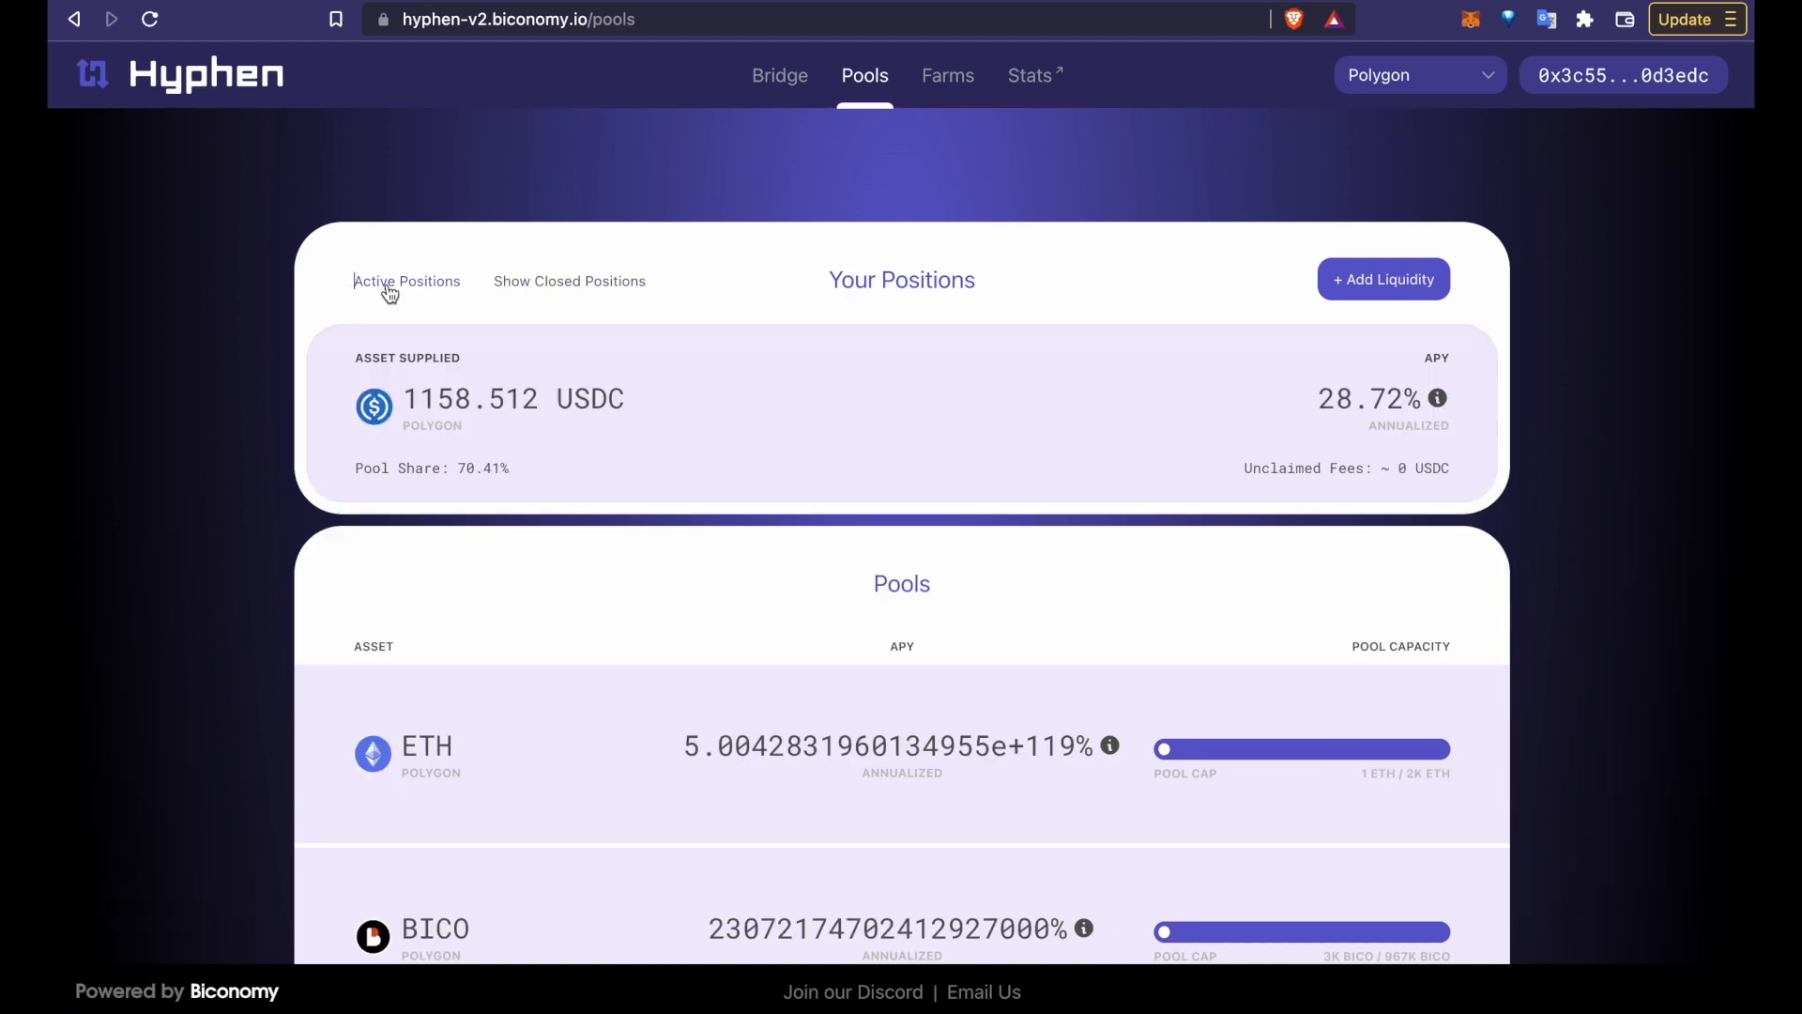
mouse_move(629, 430)
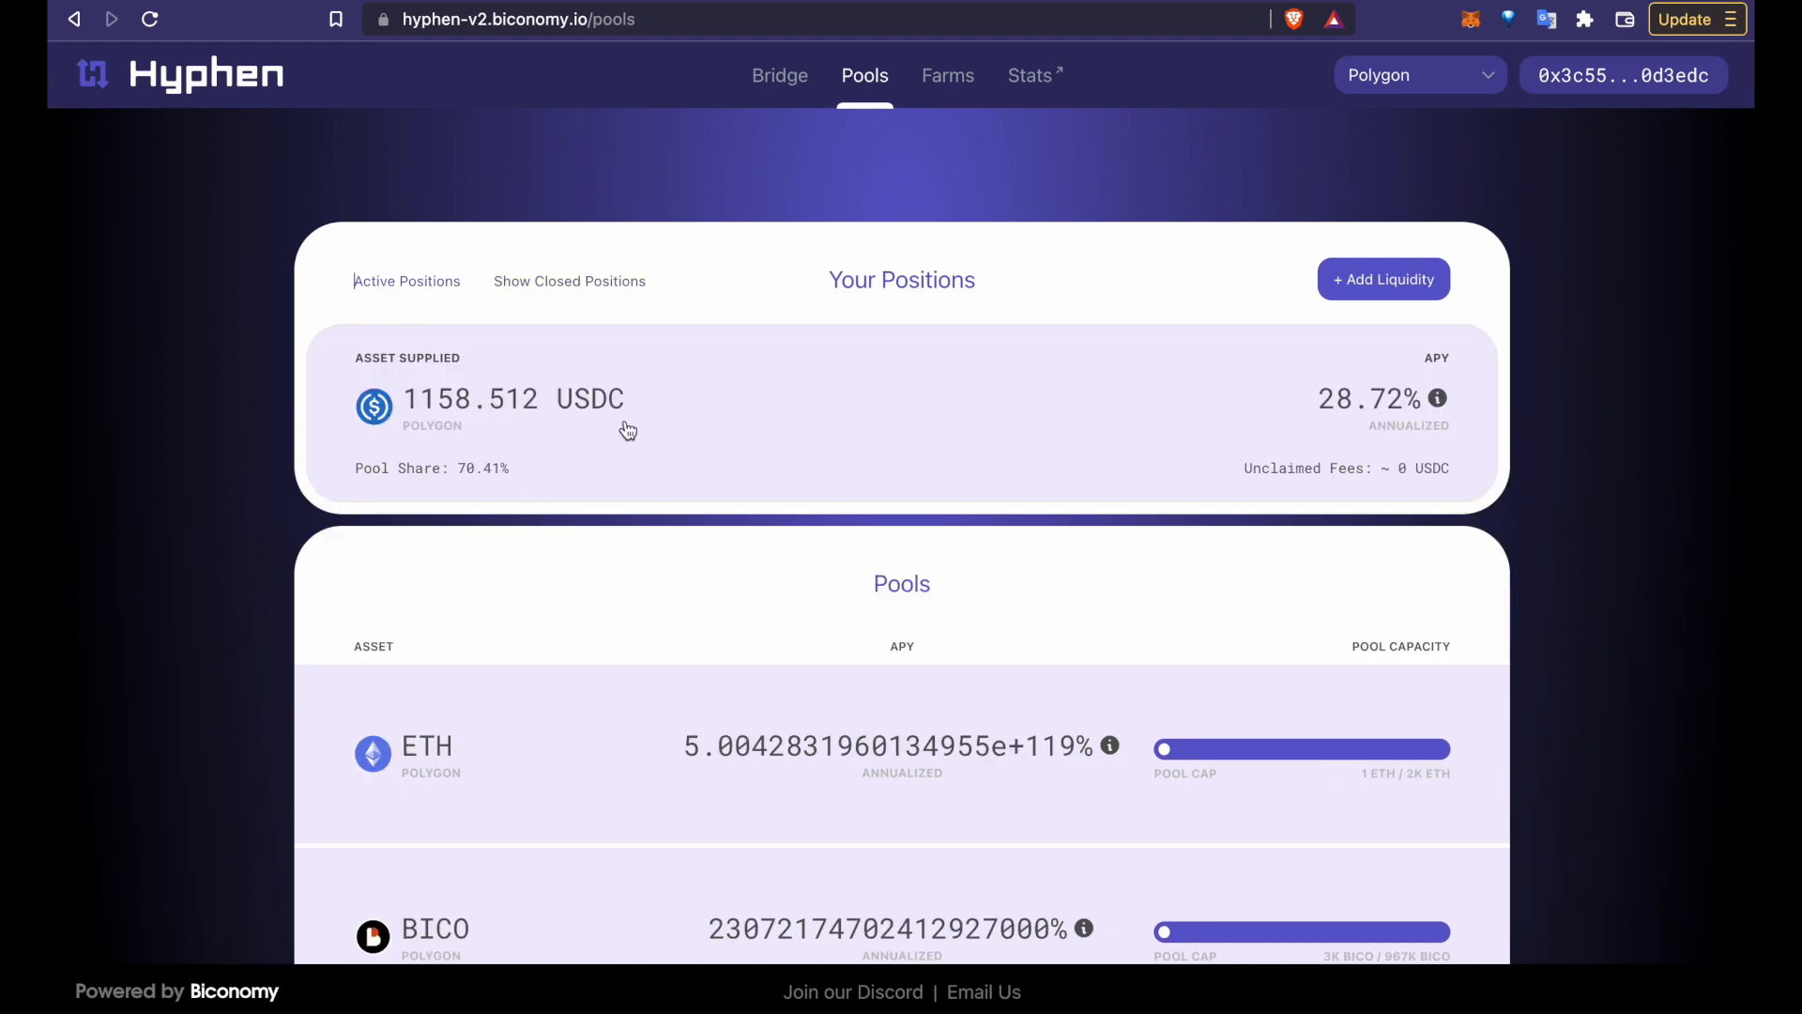
mouse_move(1374, 449)
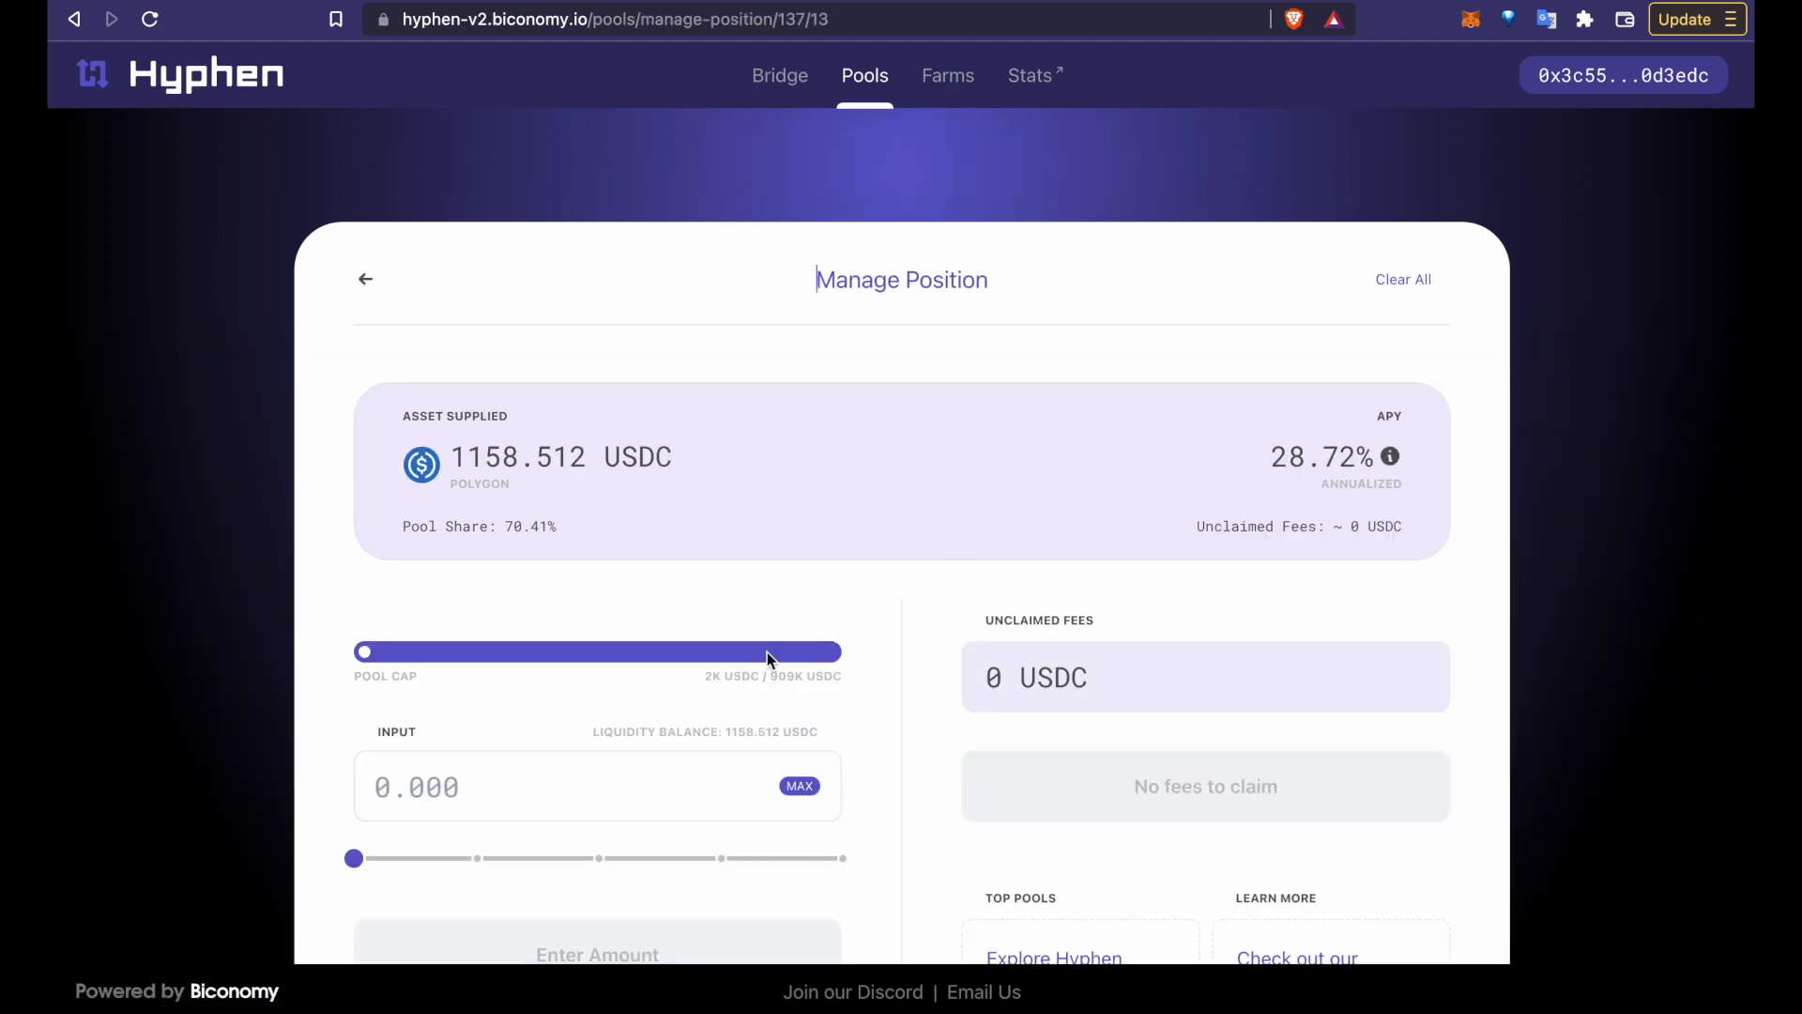
drag(354, 857, 595, 710)
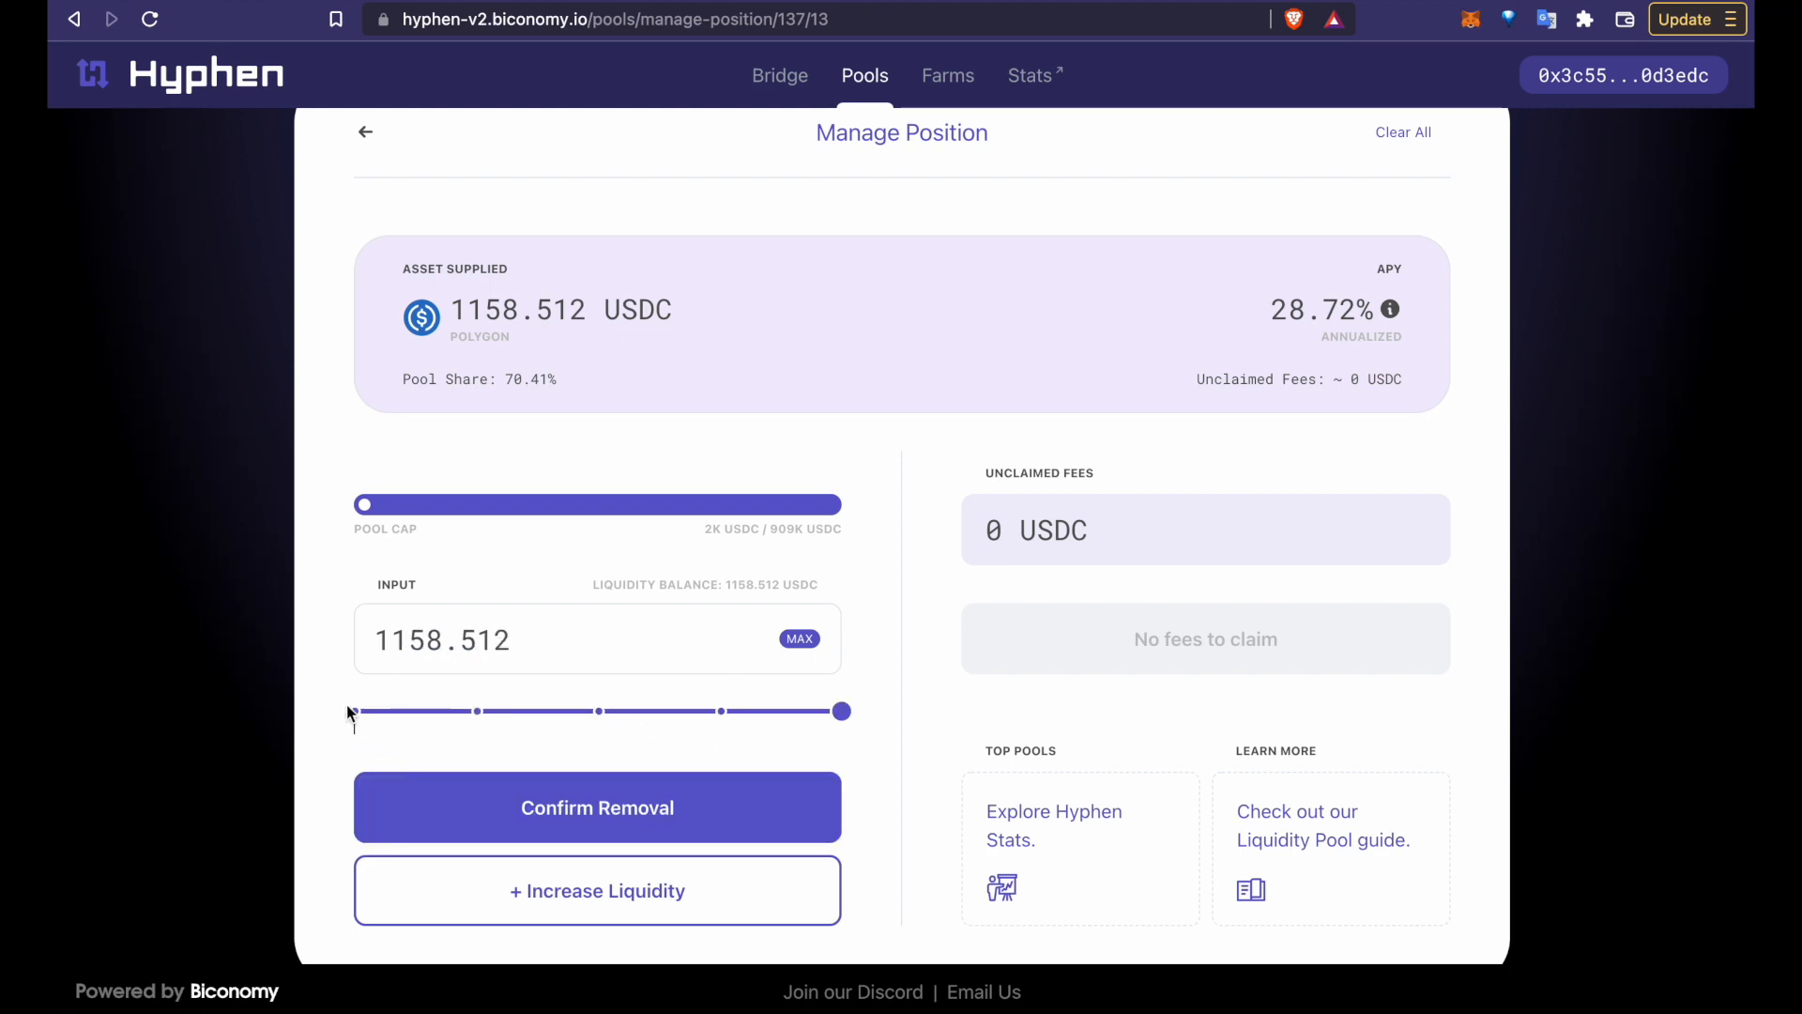
drag(841, 711, 353, 710)
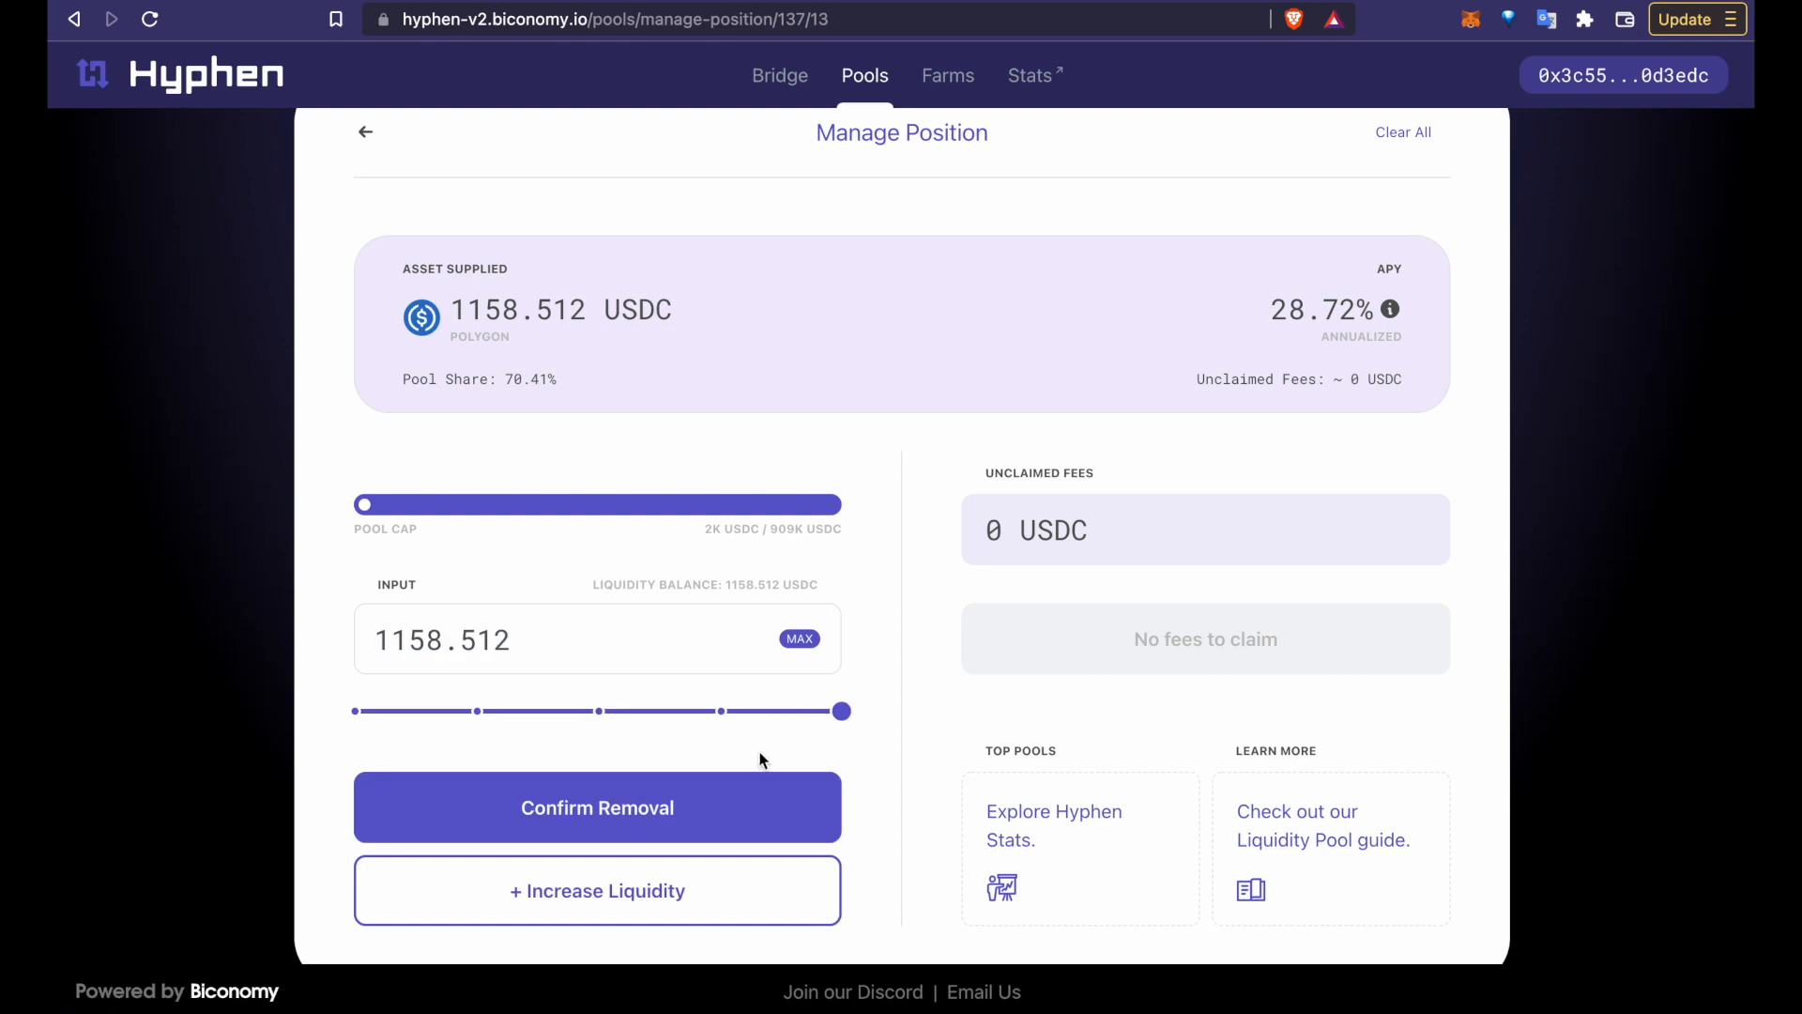
mouse_move(1126, 630)
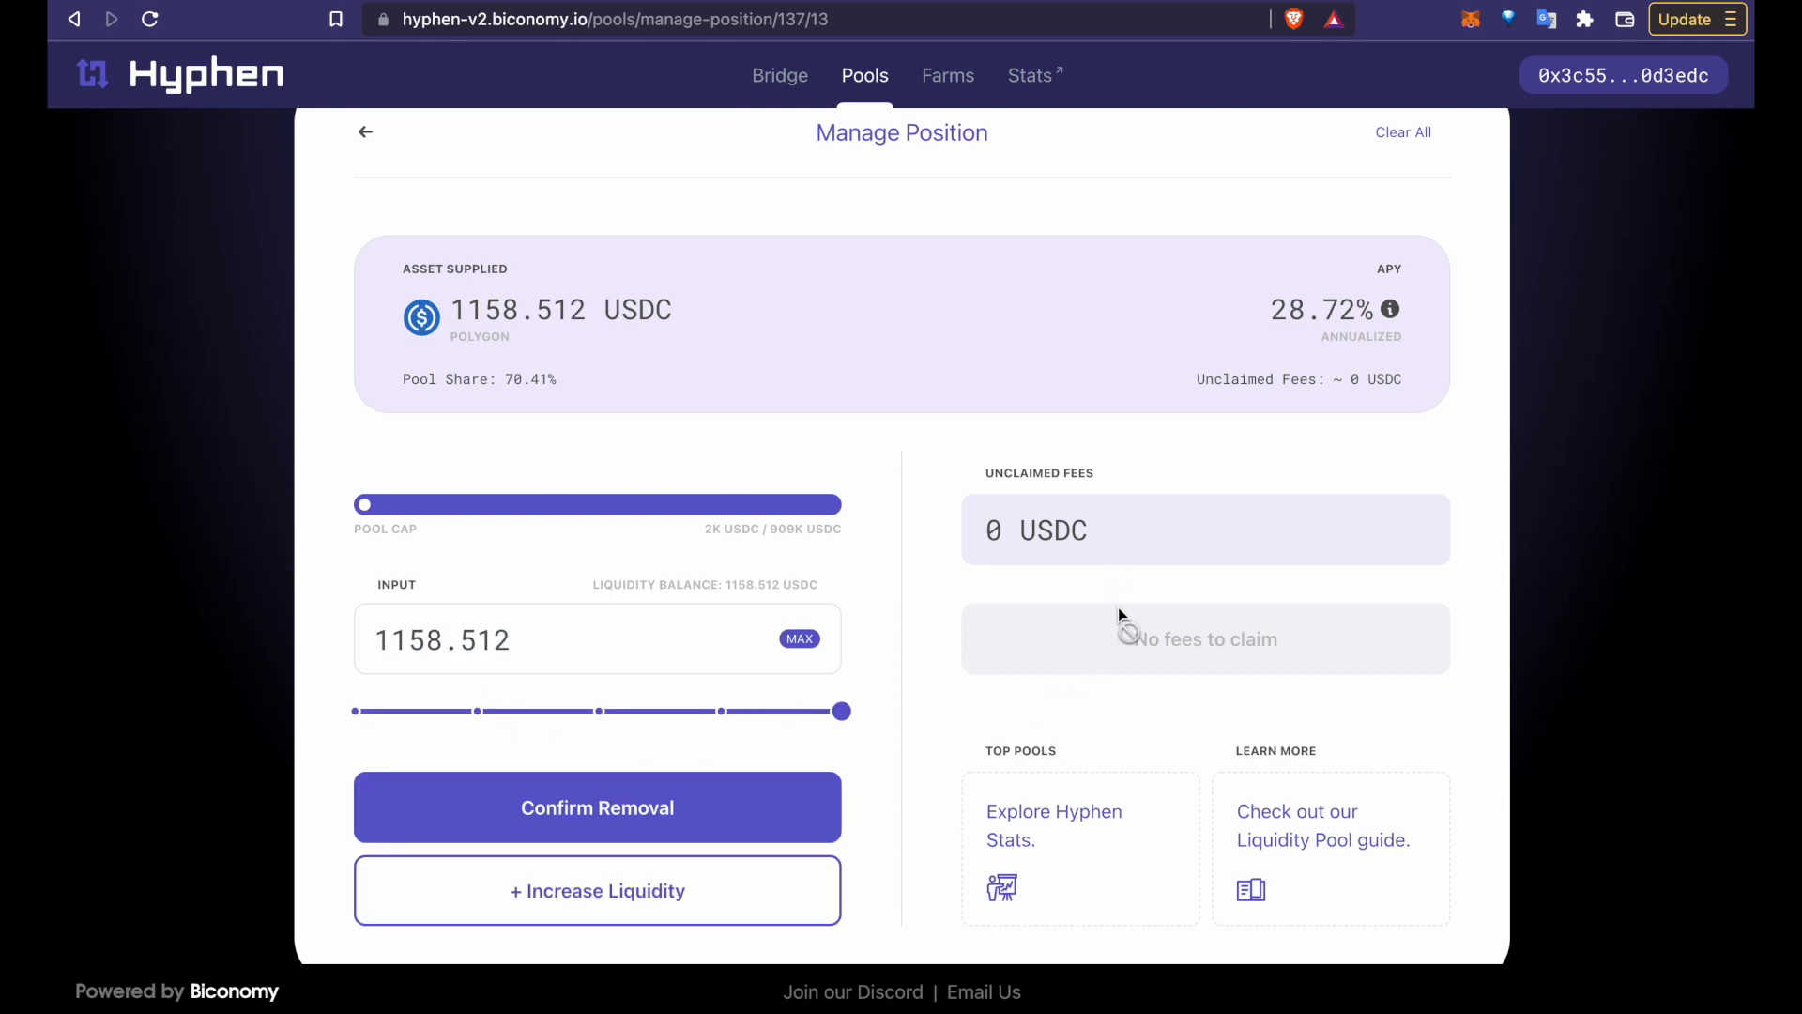
mouse_move(1112, 626)
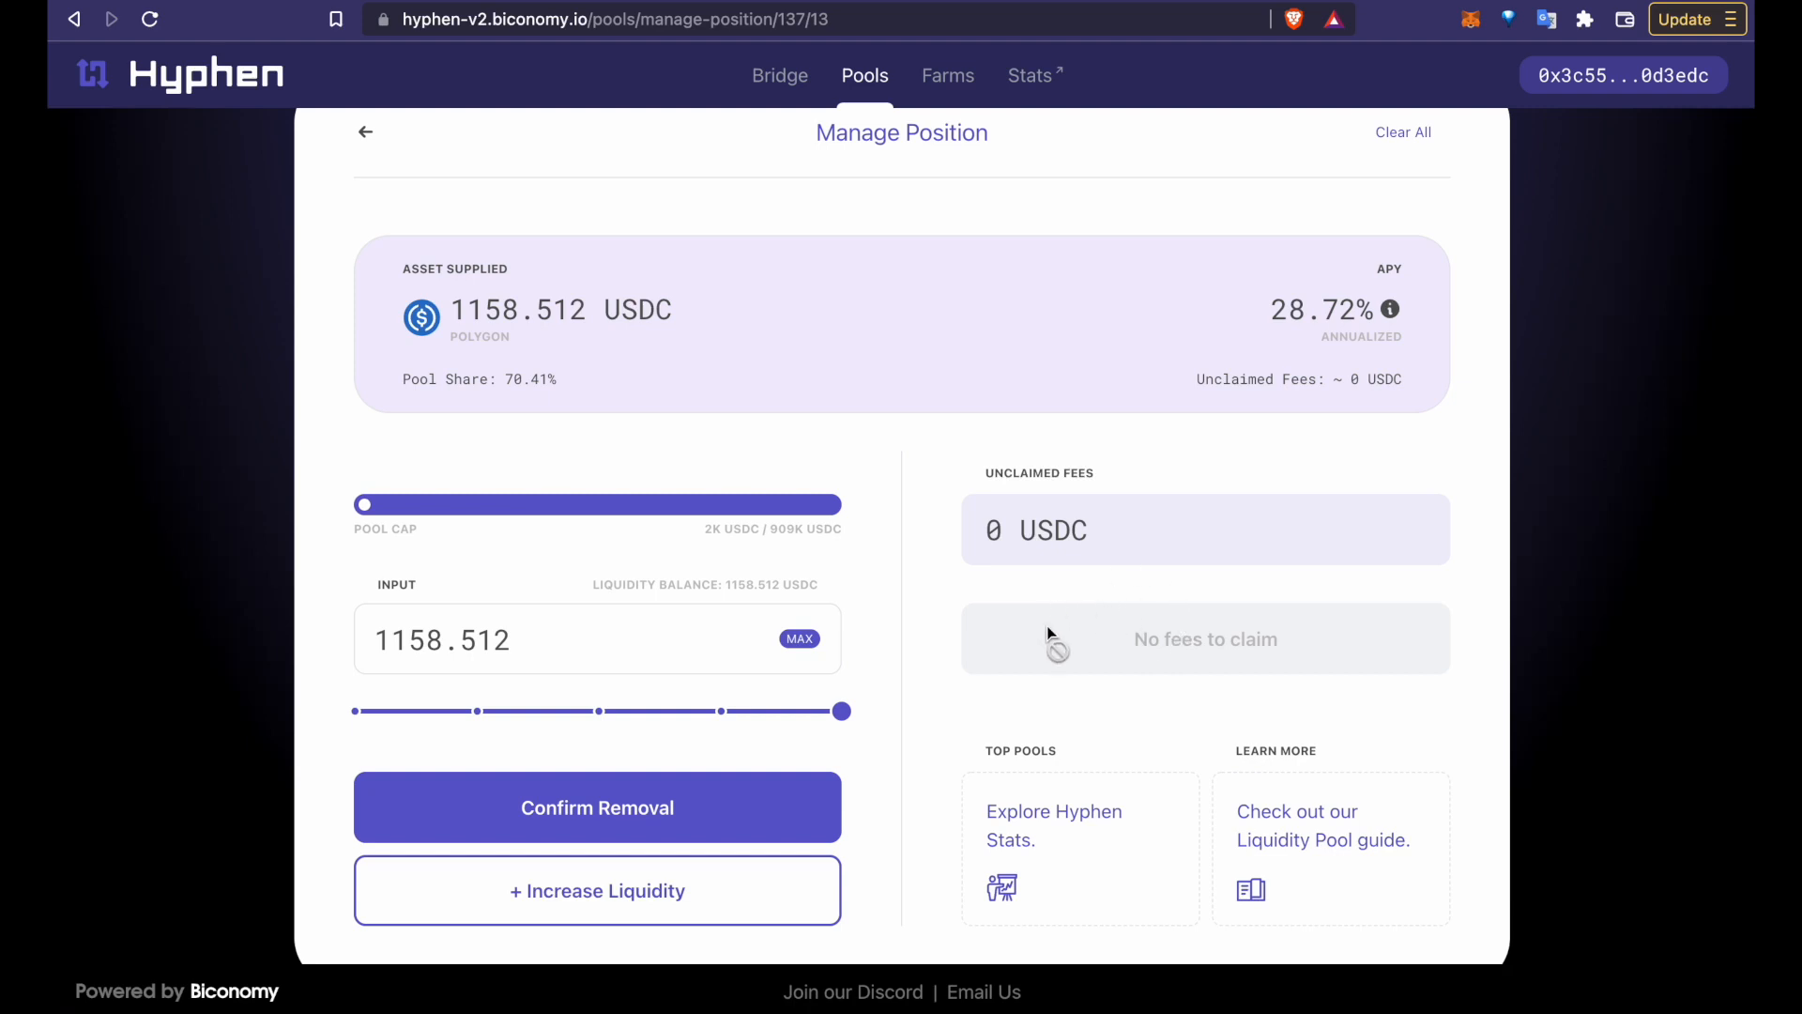
mouse_move(862, 601)
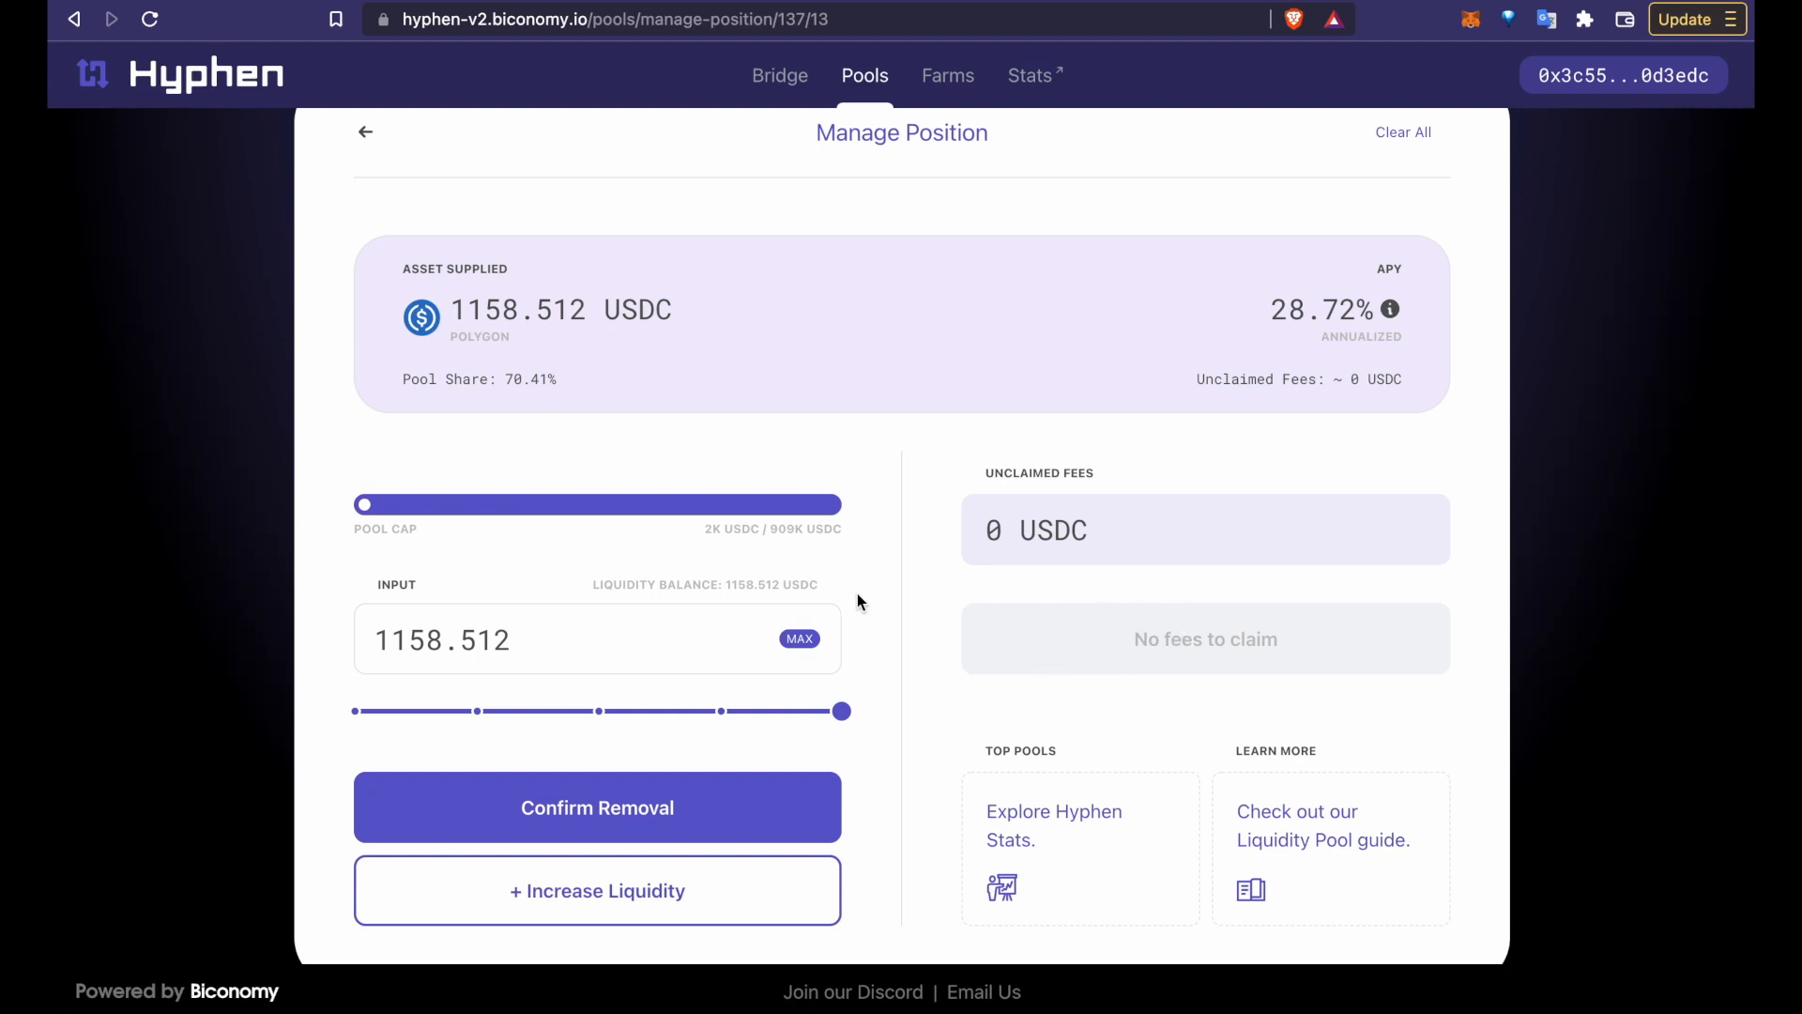
scroll(down, 3)
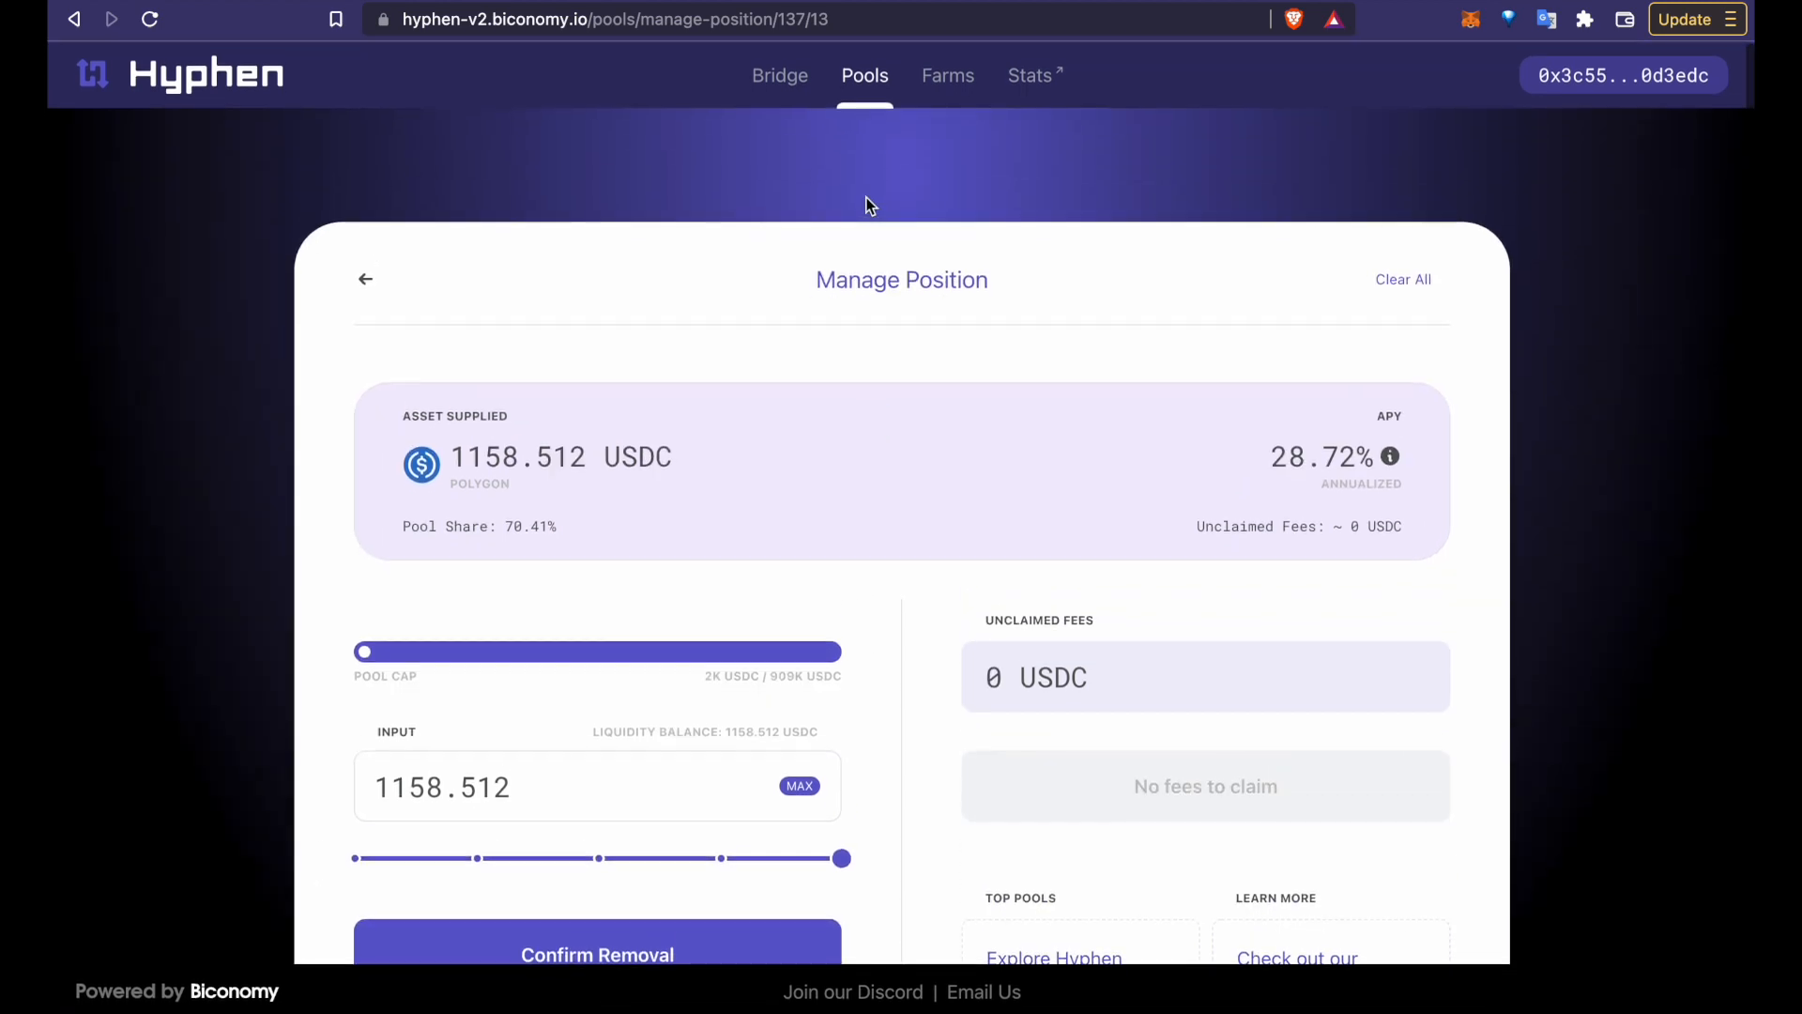
mouse_move(933, 245)
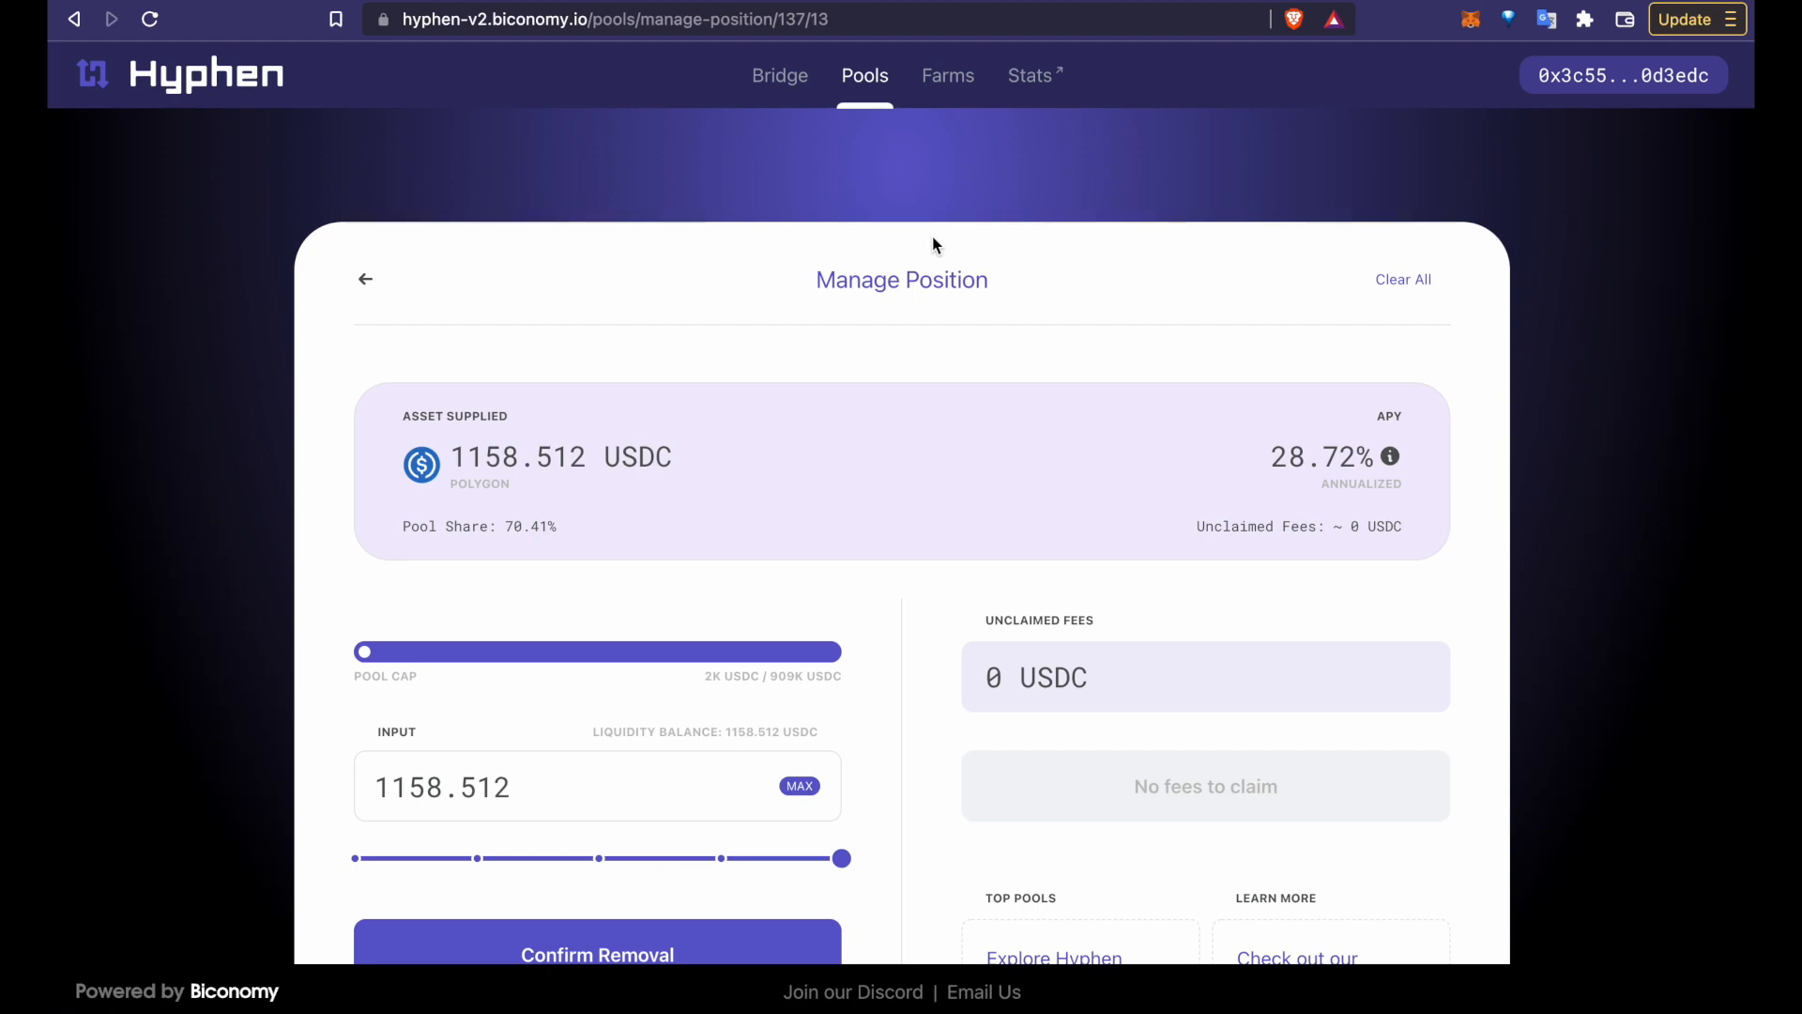
Step: Open Farms and scroll the All Farms list down to the USDC Polygon farm
click(947, 75)
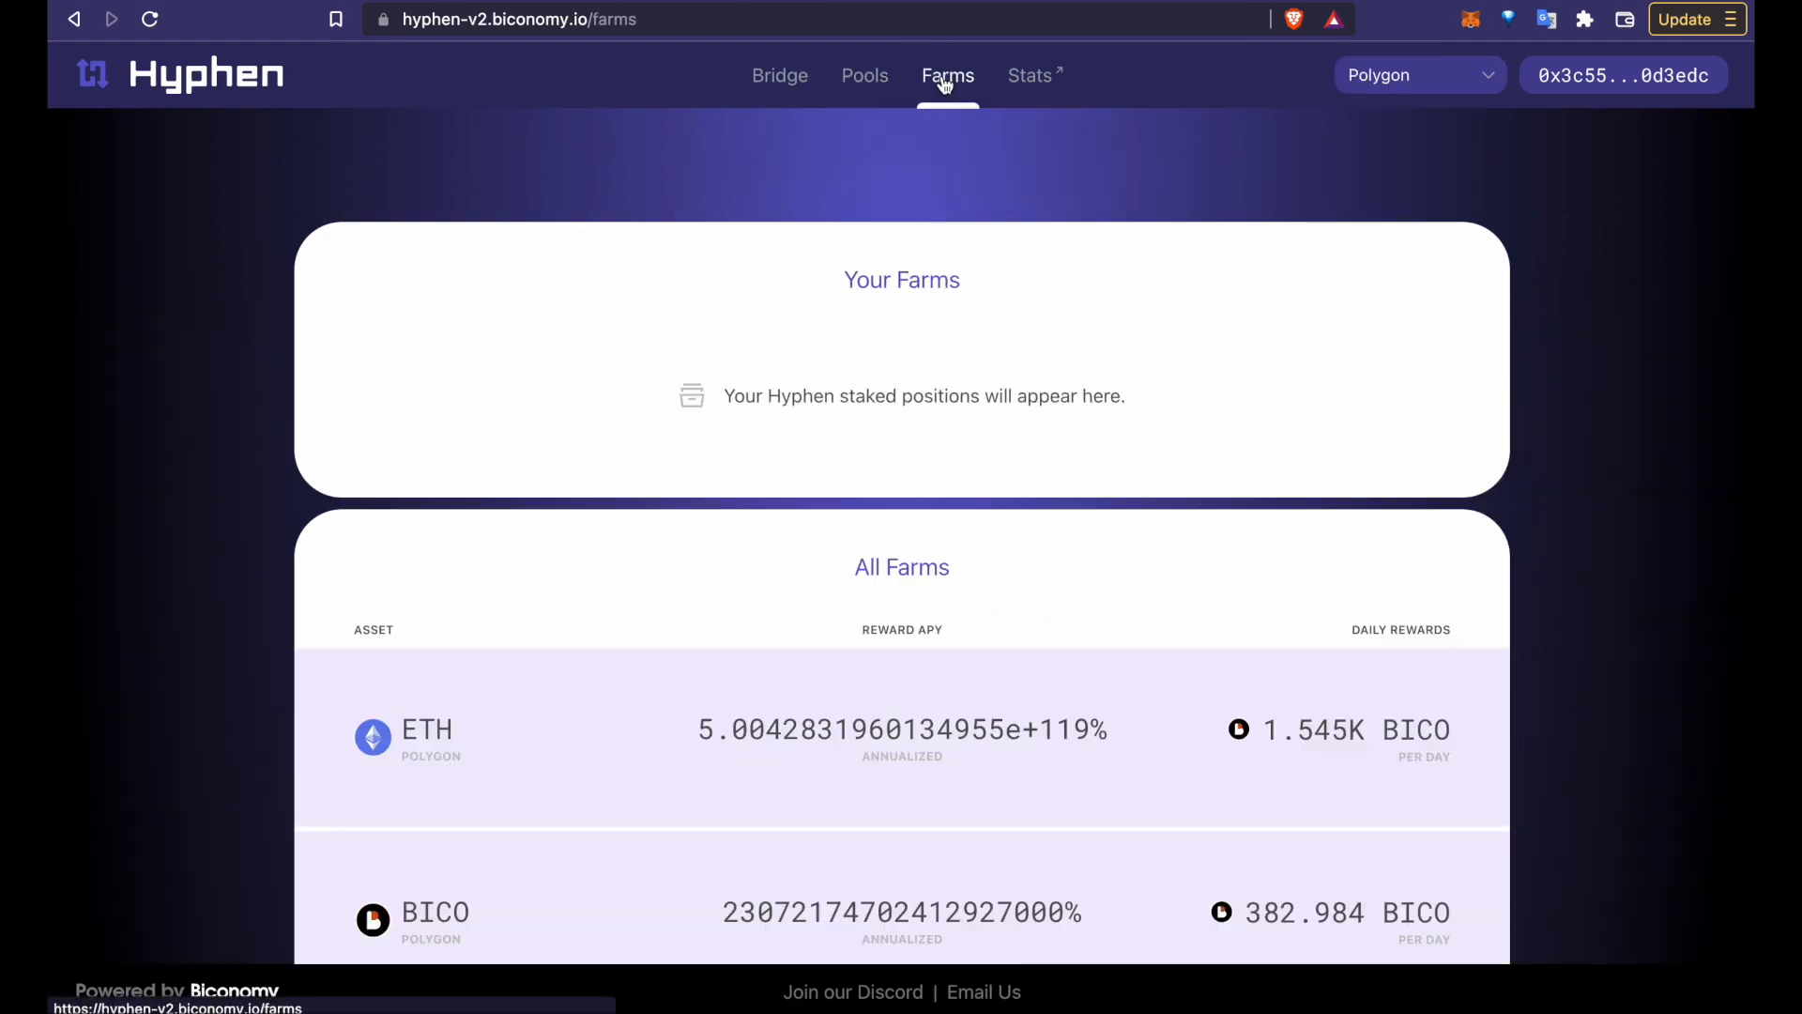
scroll(down, 3)
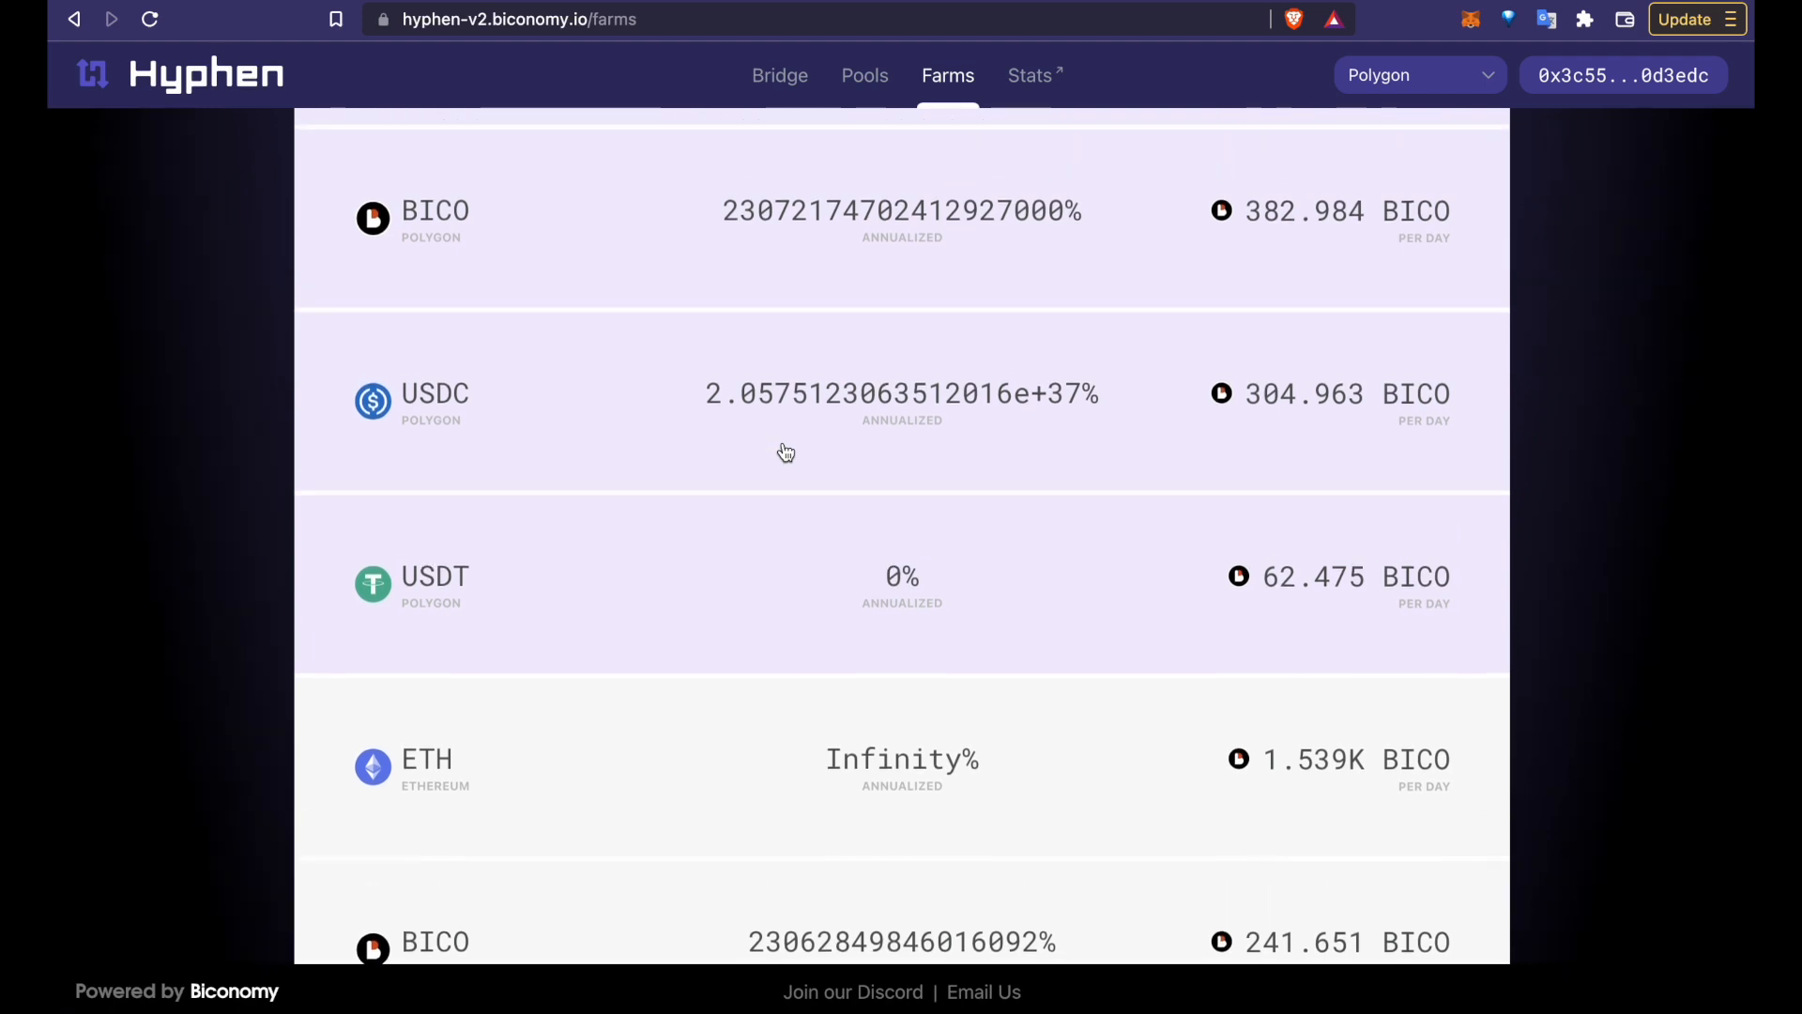
scroll(down, 3)
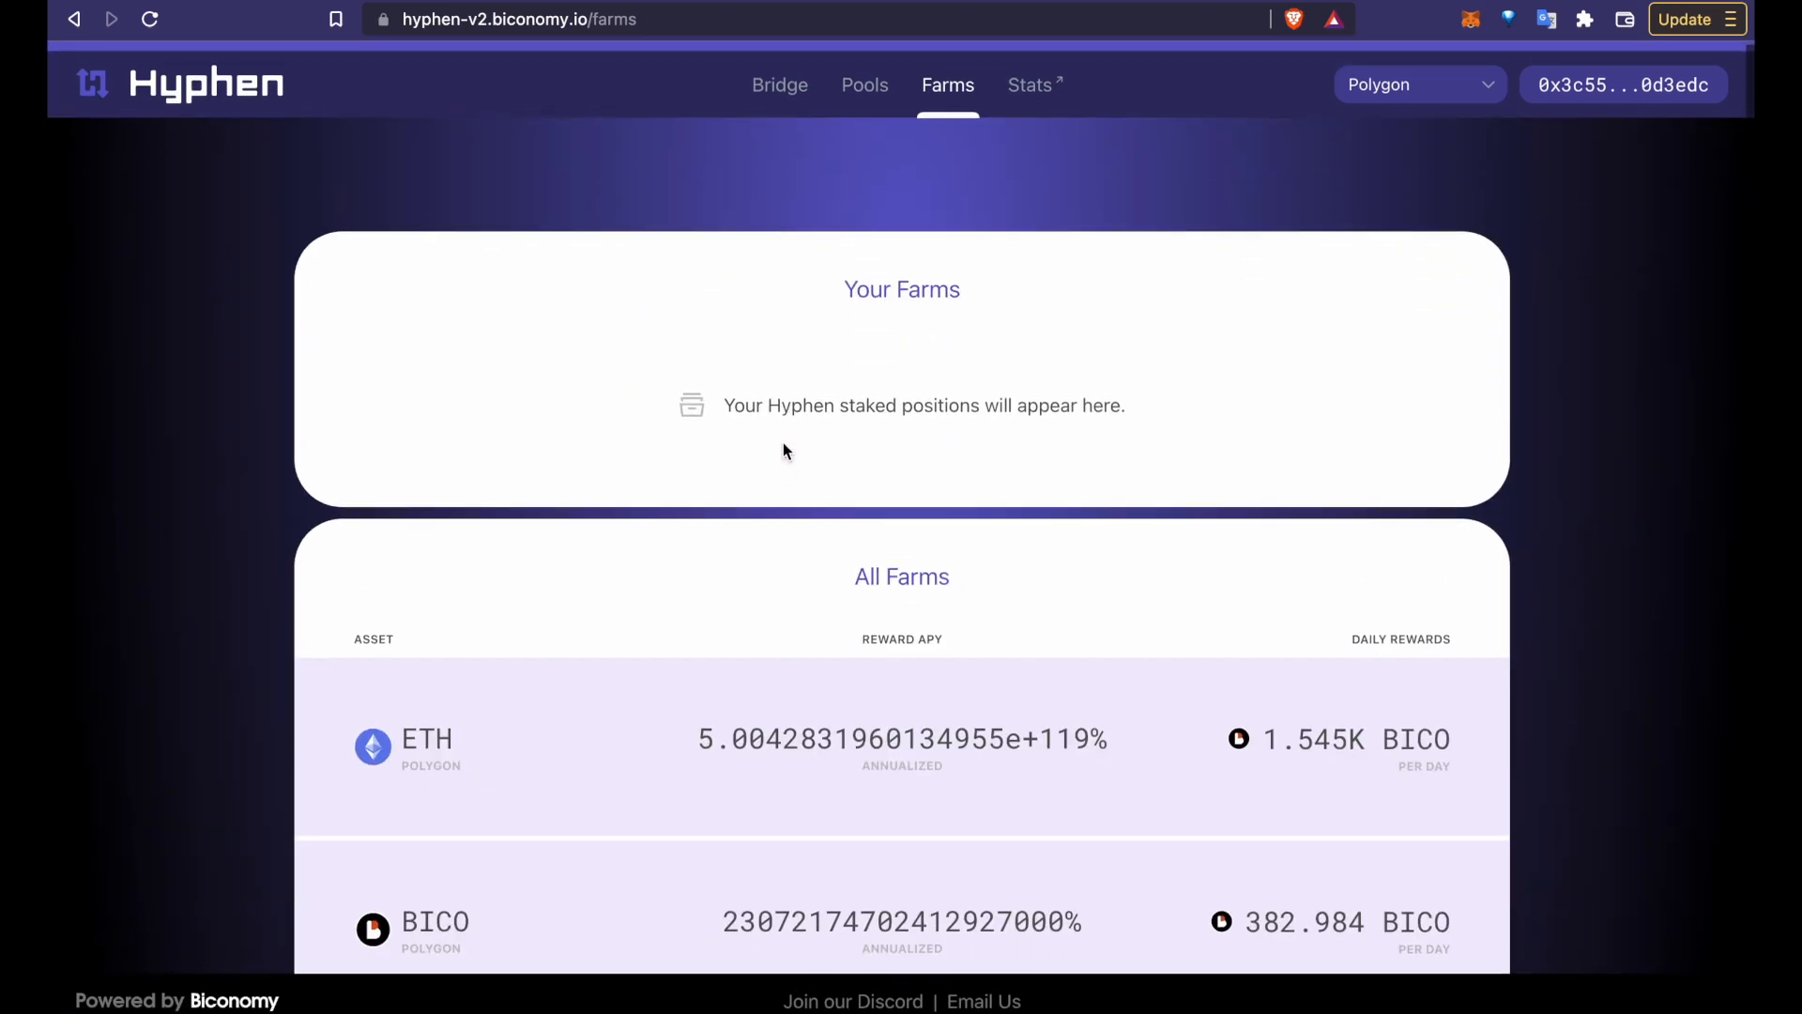
scroll(down, 3)
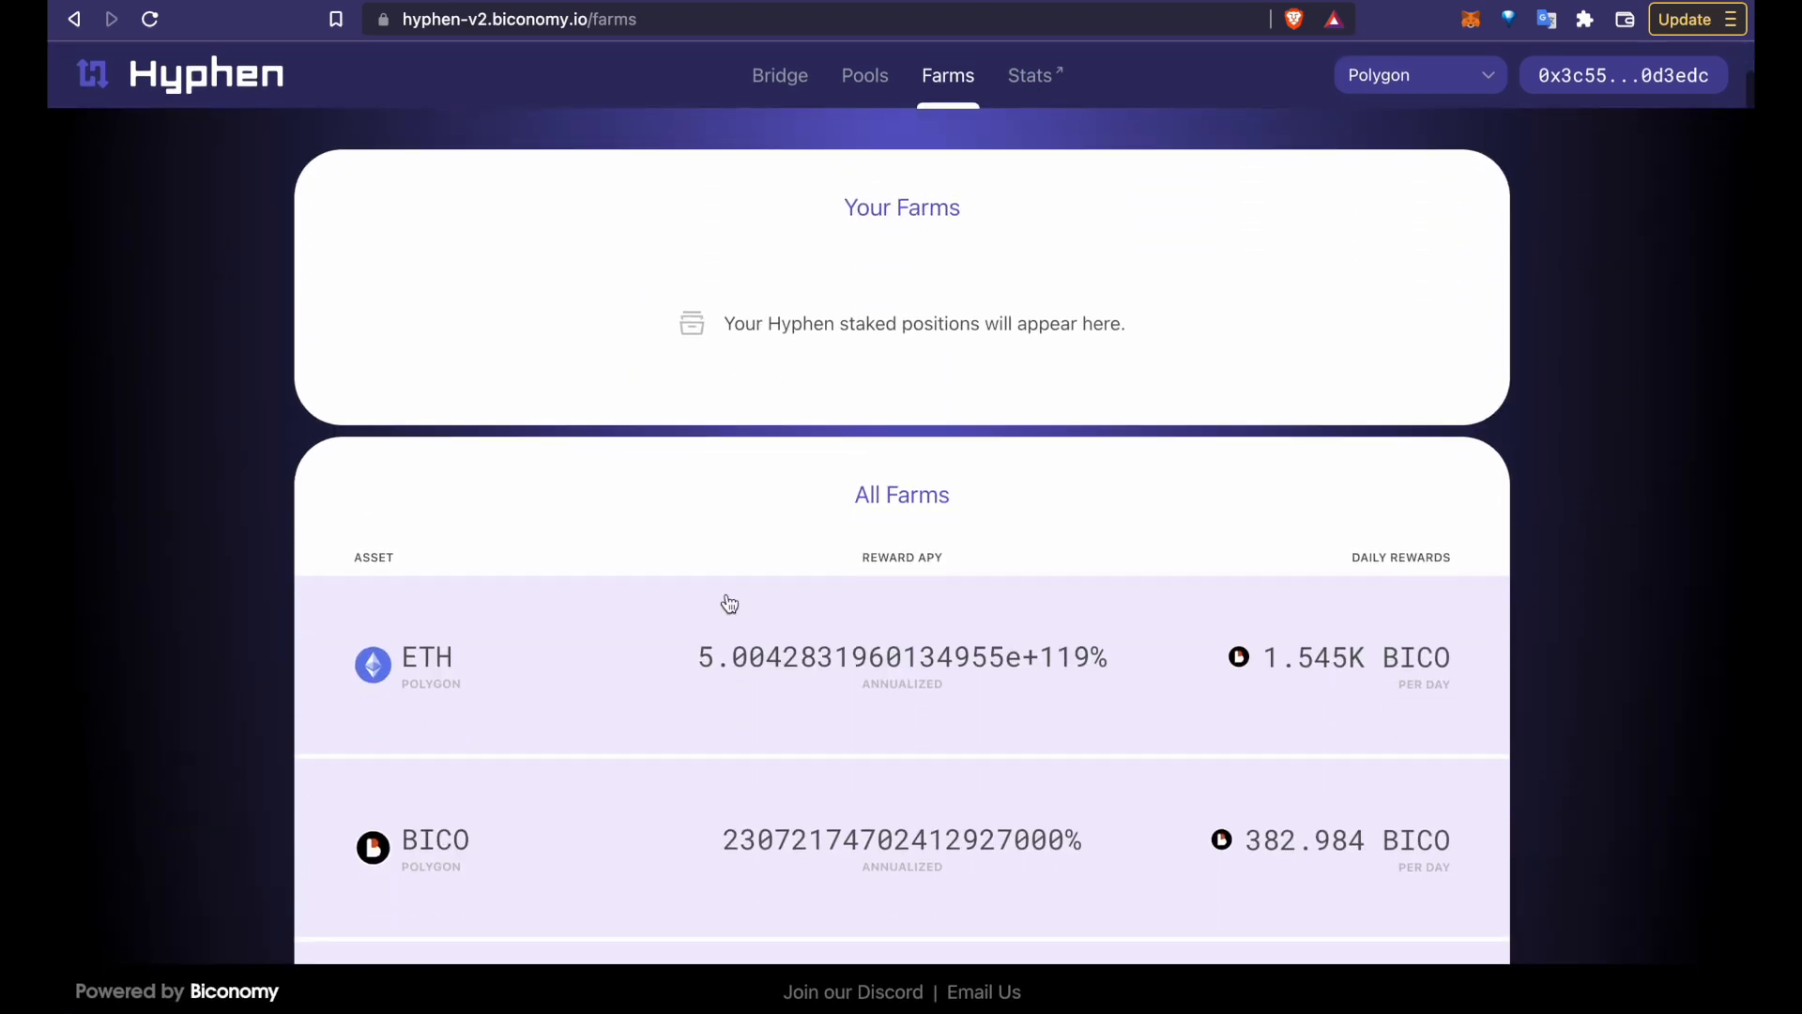
scroll(down, 3)
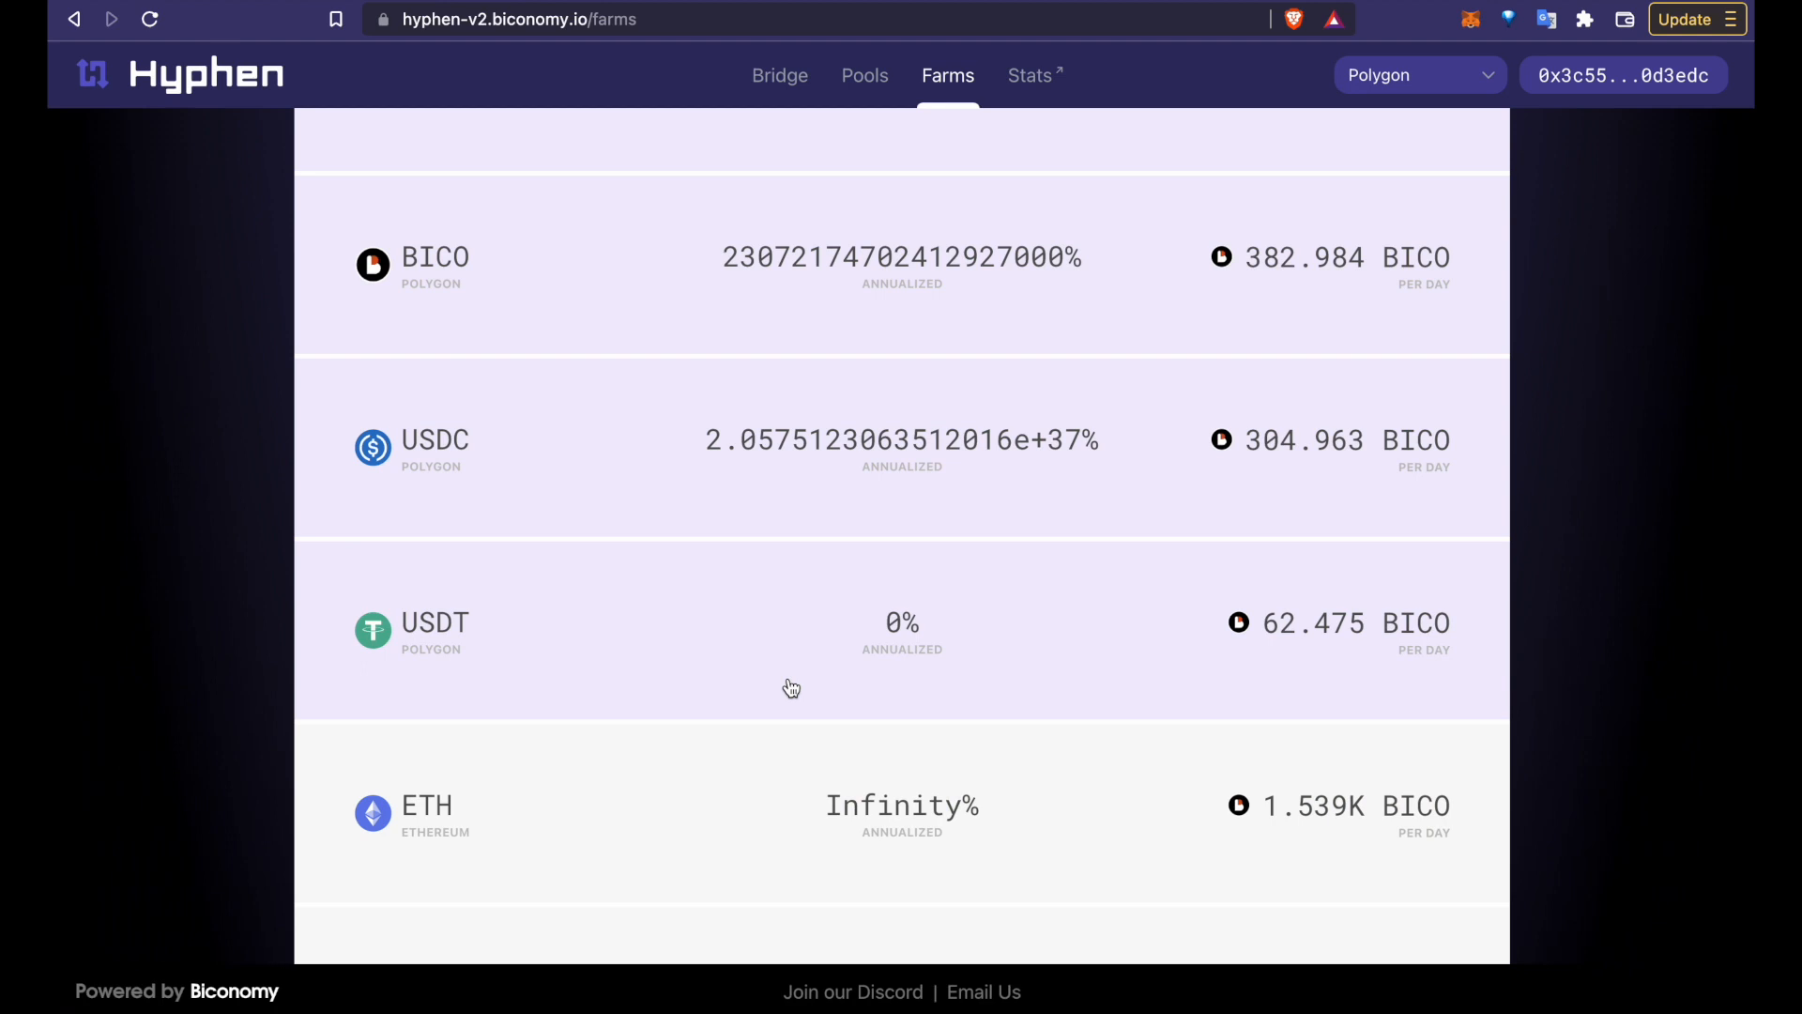
scroll(down, 3)
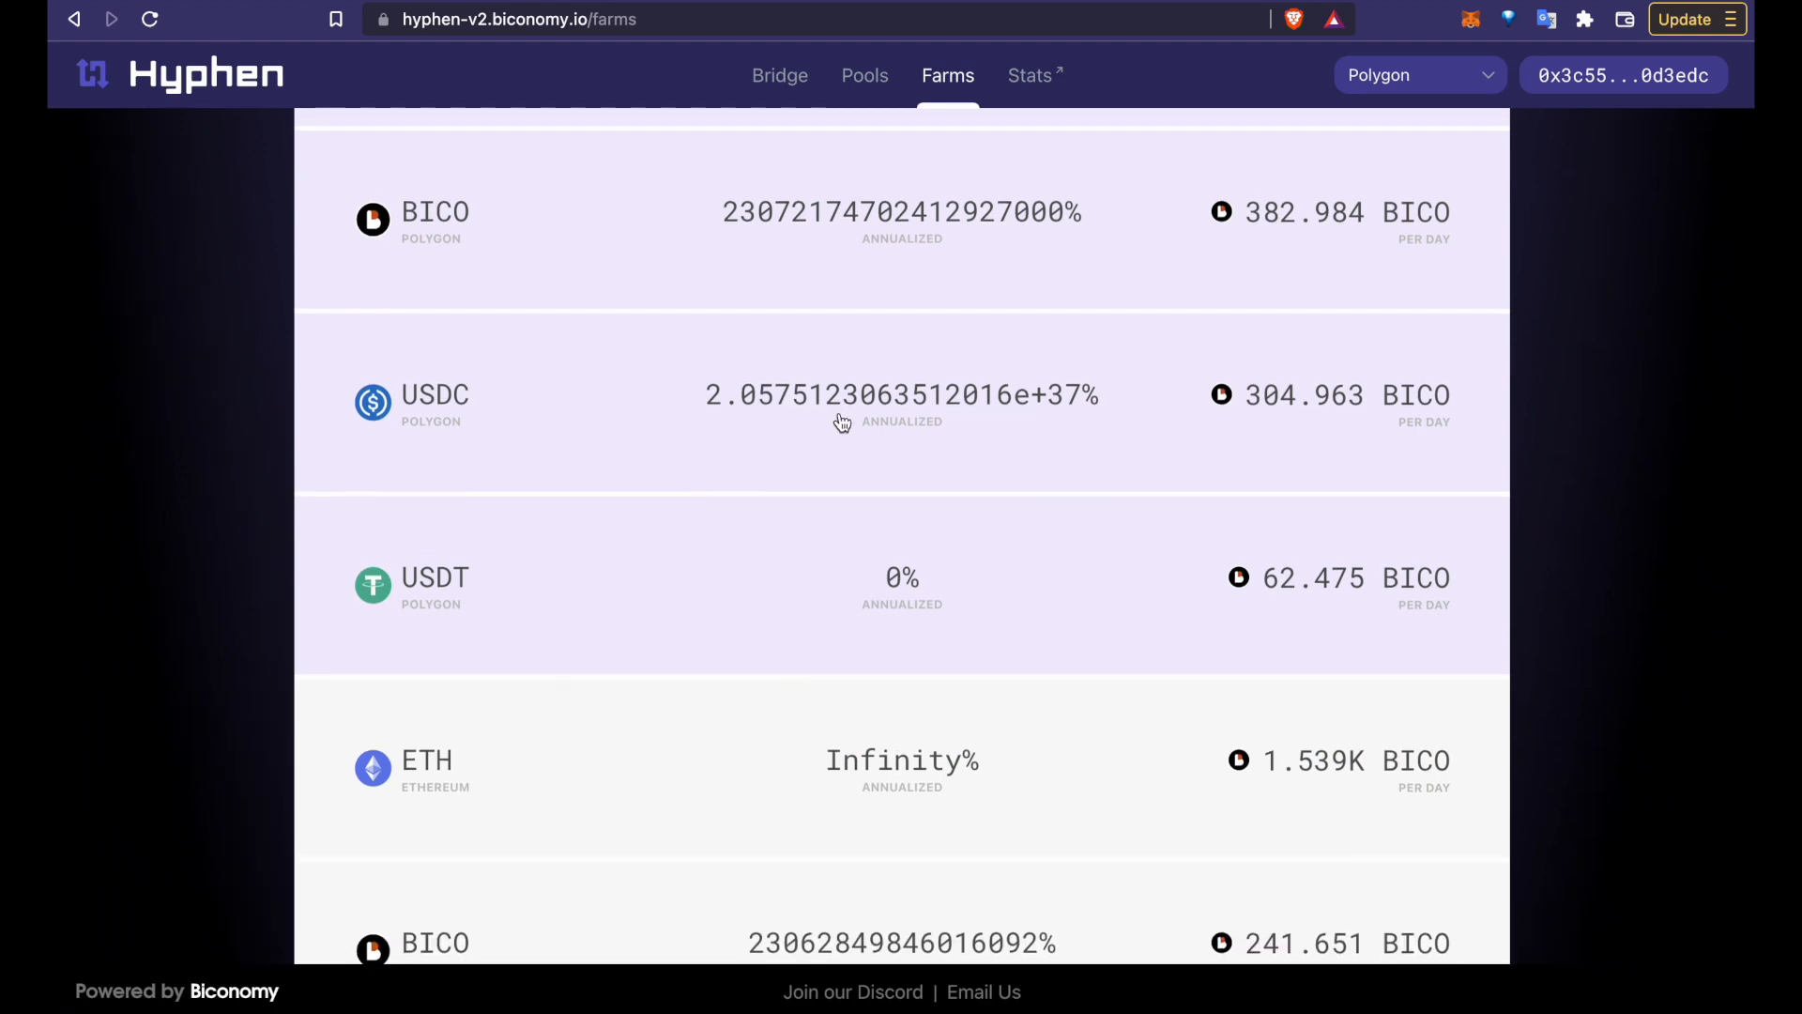
Step: Open the USDC Polygon farm's staking page and scroll to the position NFT
click(901, 402)
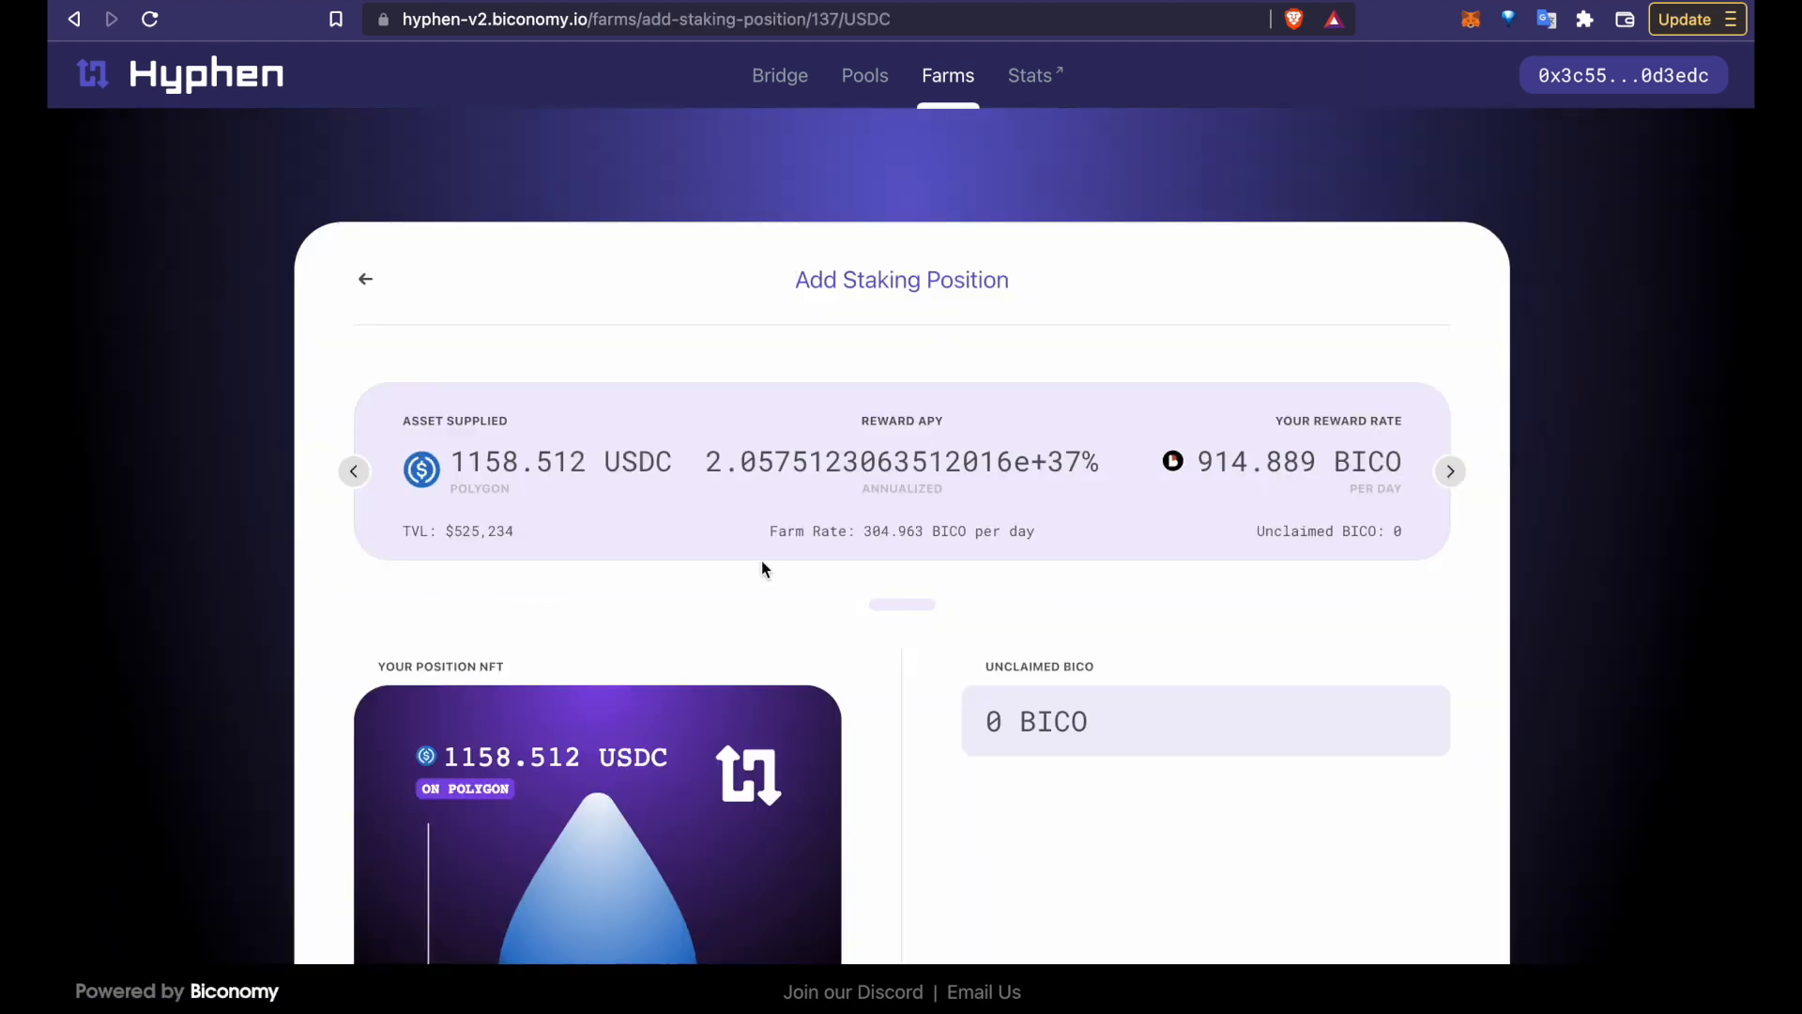
scroll(down, 3)
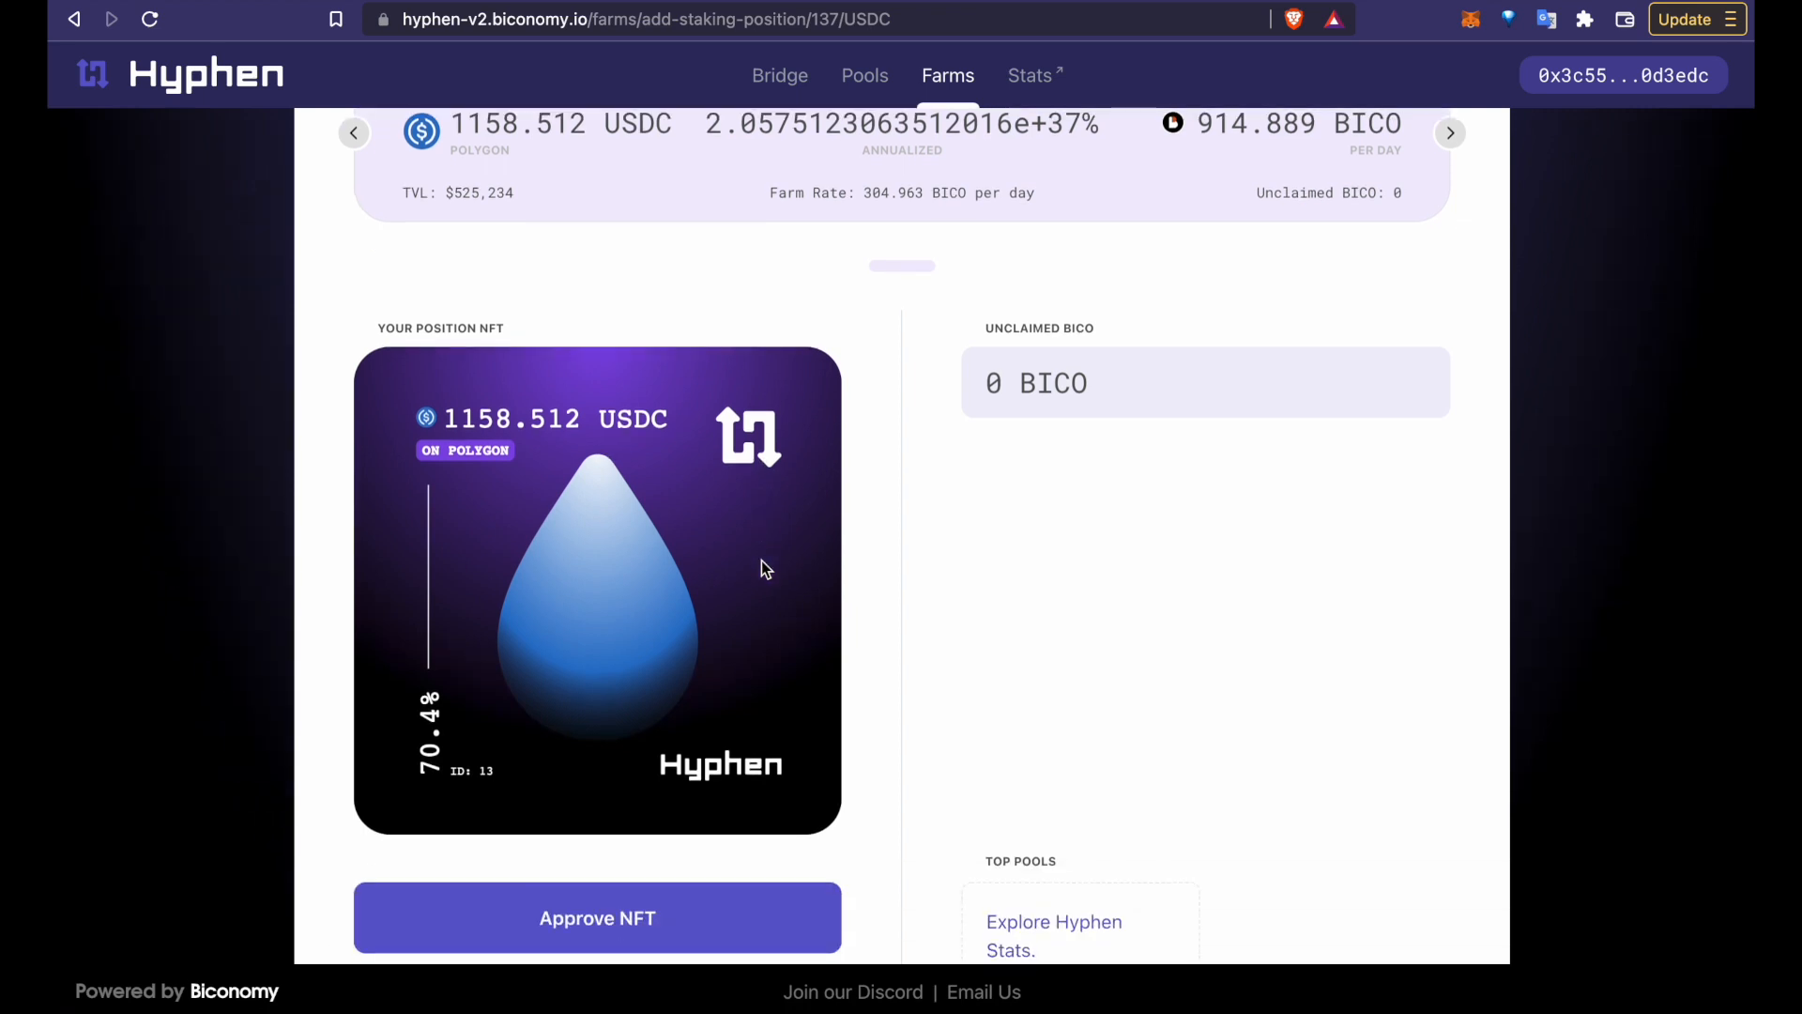
mouse_move(703, 499)
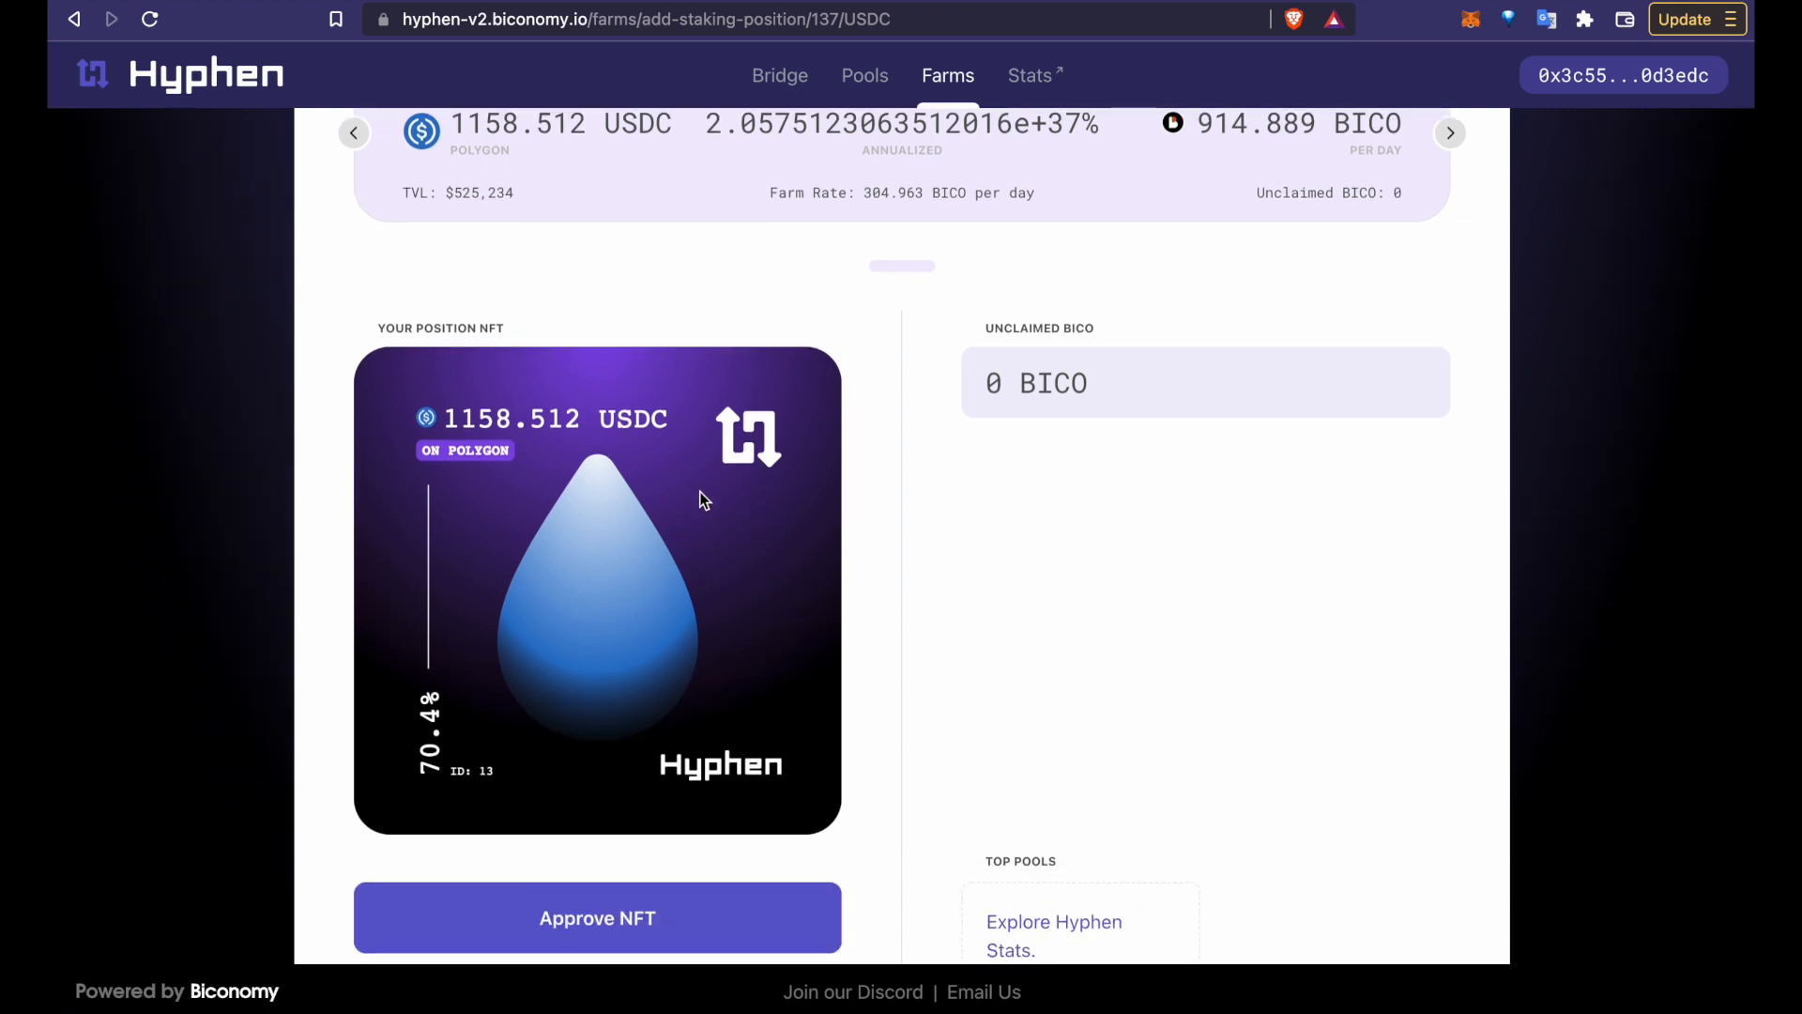
mouse_move(635, 512)
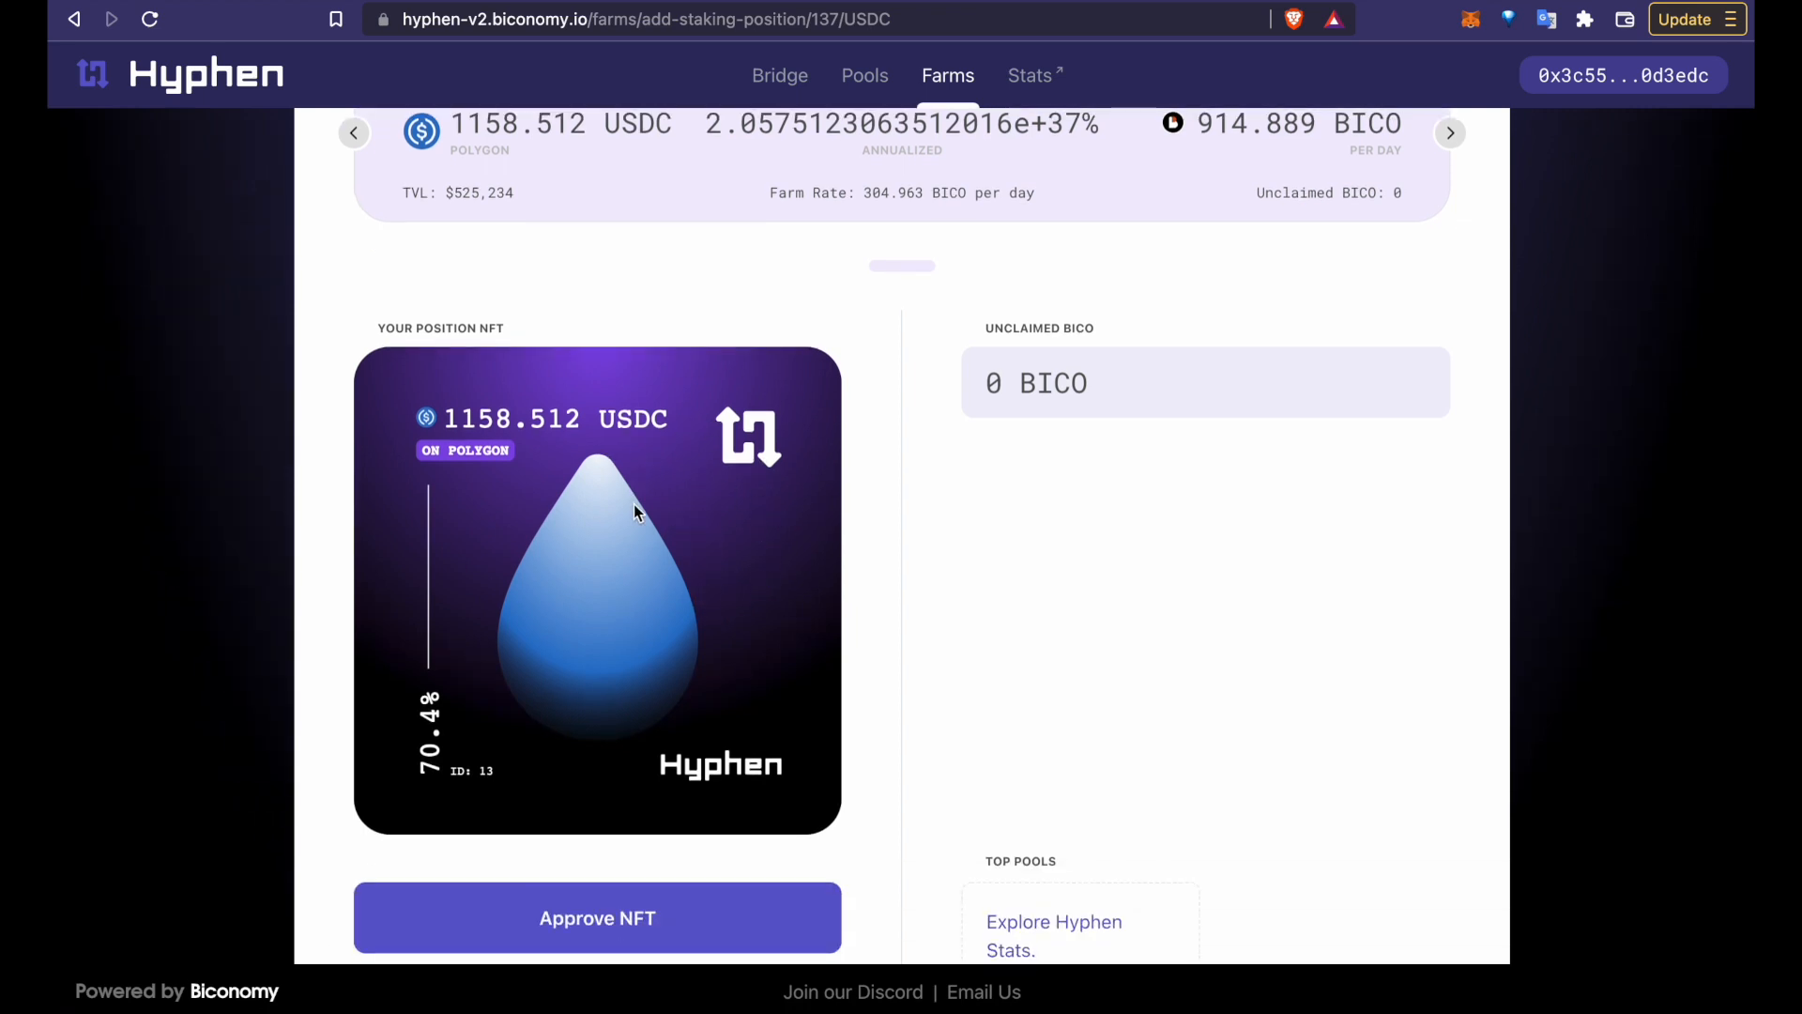
mouse_move(906, 537)
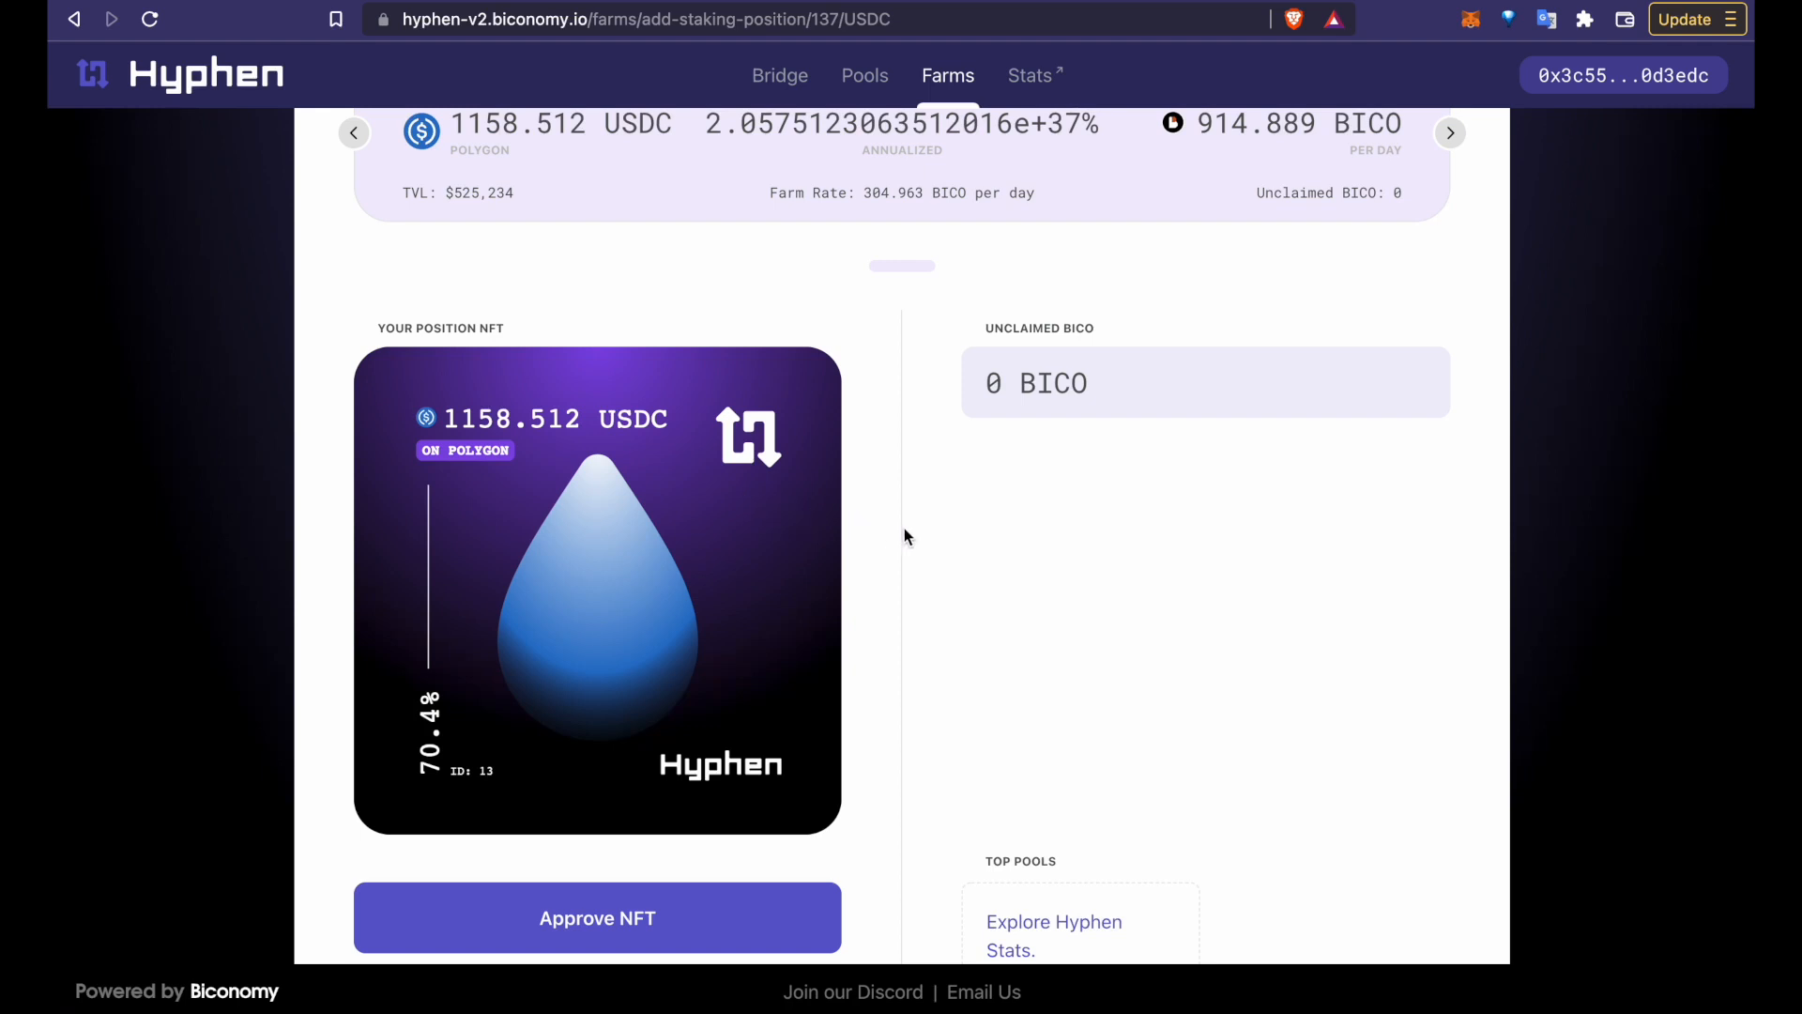
mouse_move(577, 299)
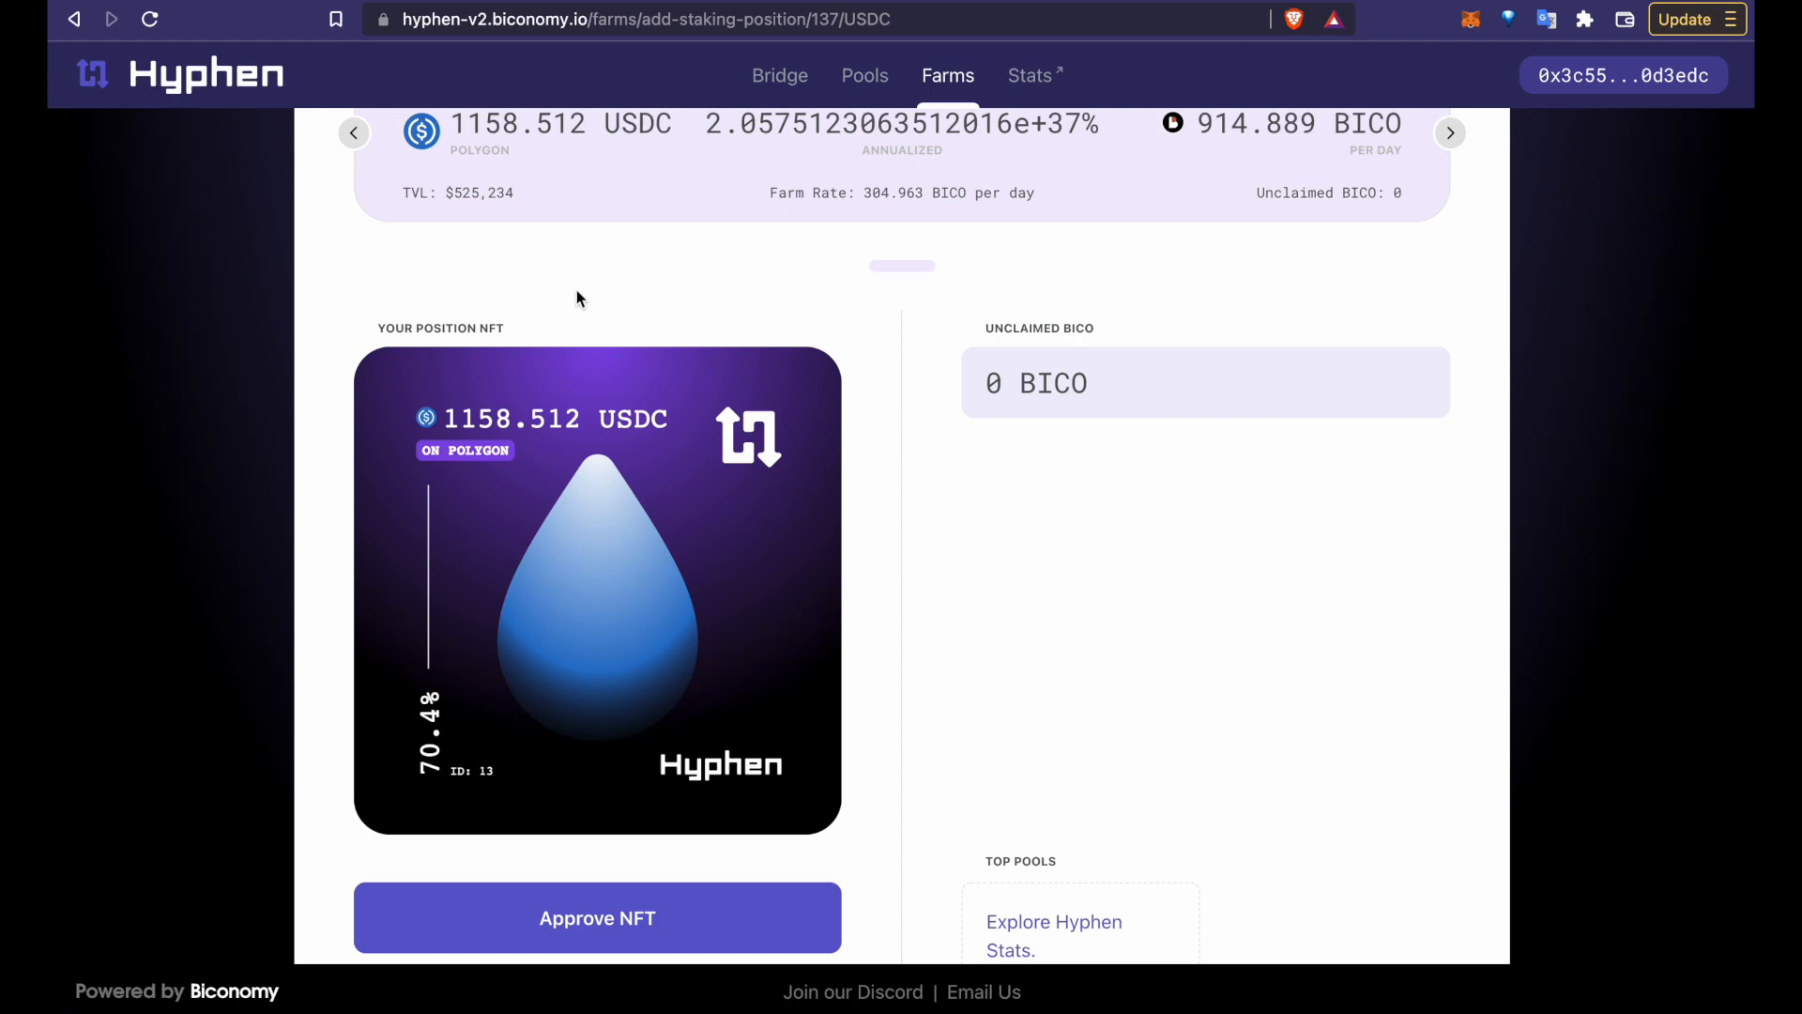
mouse_move(823, 579)
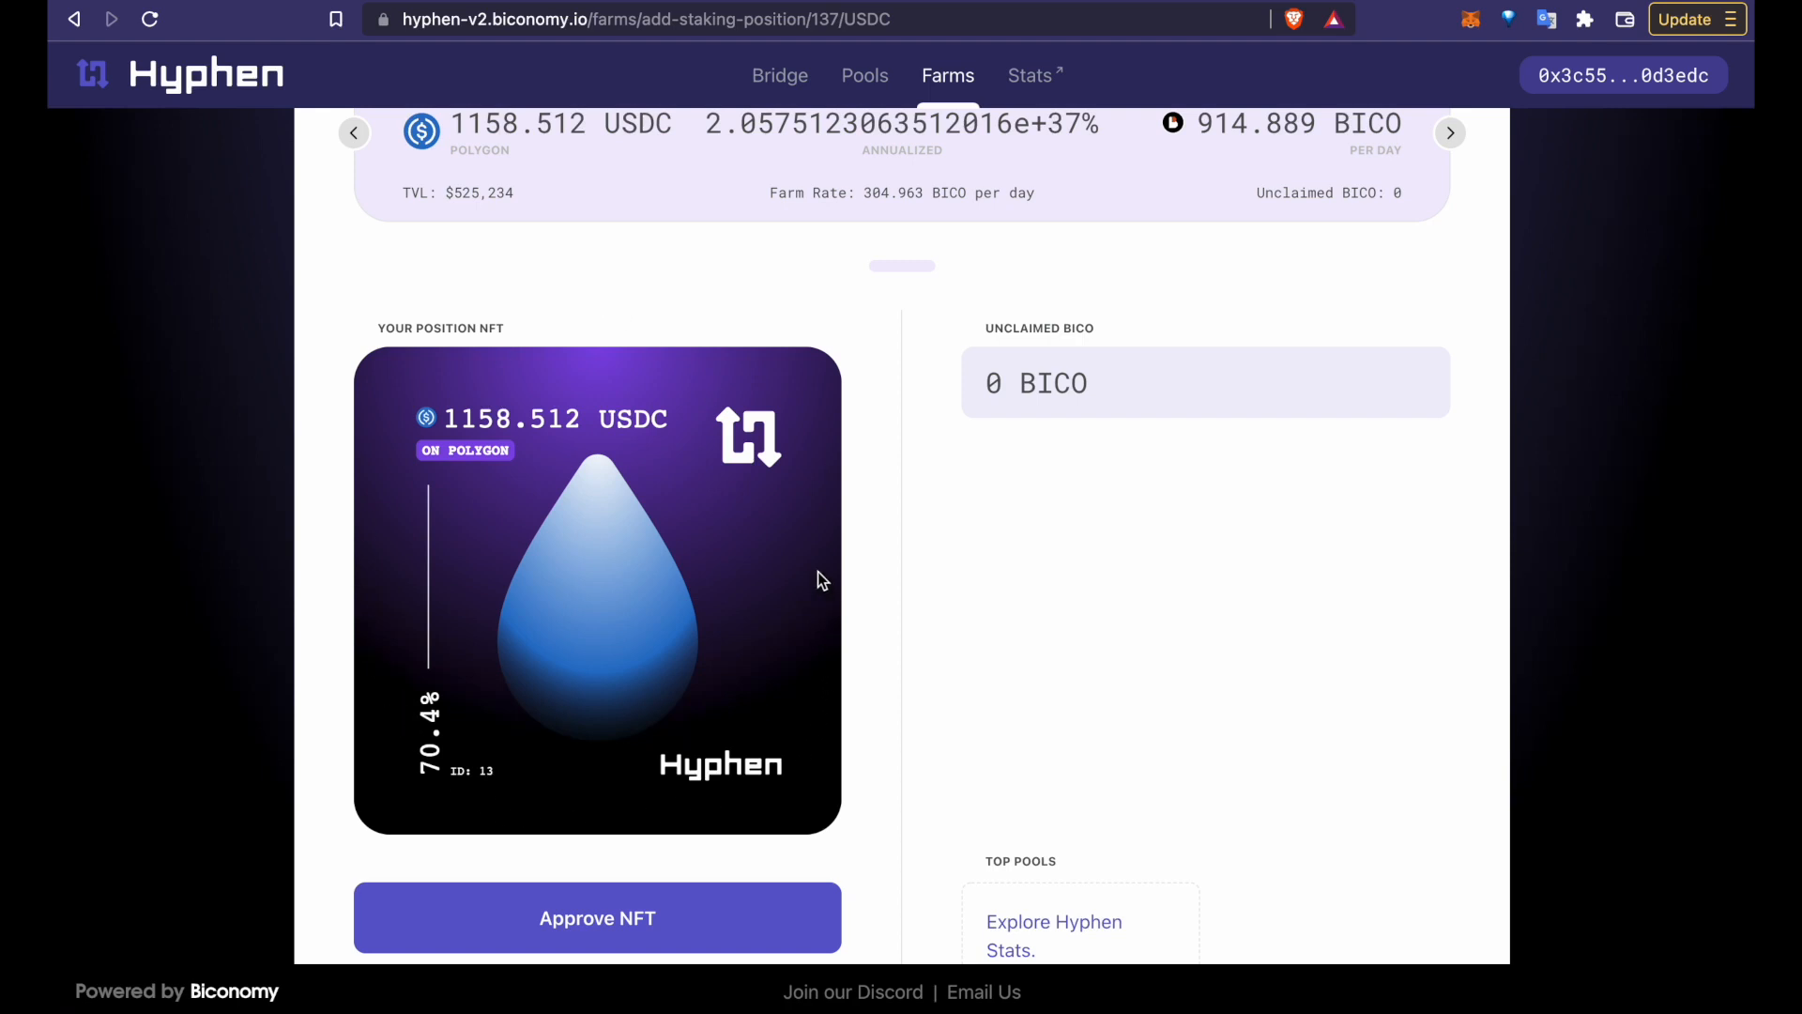
mouse_move(411, 482)
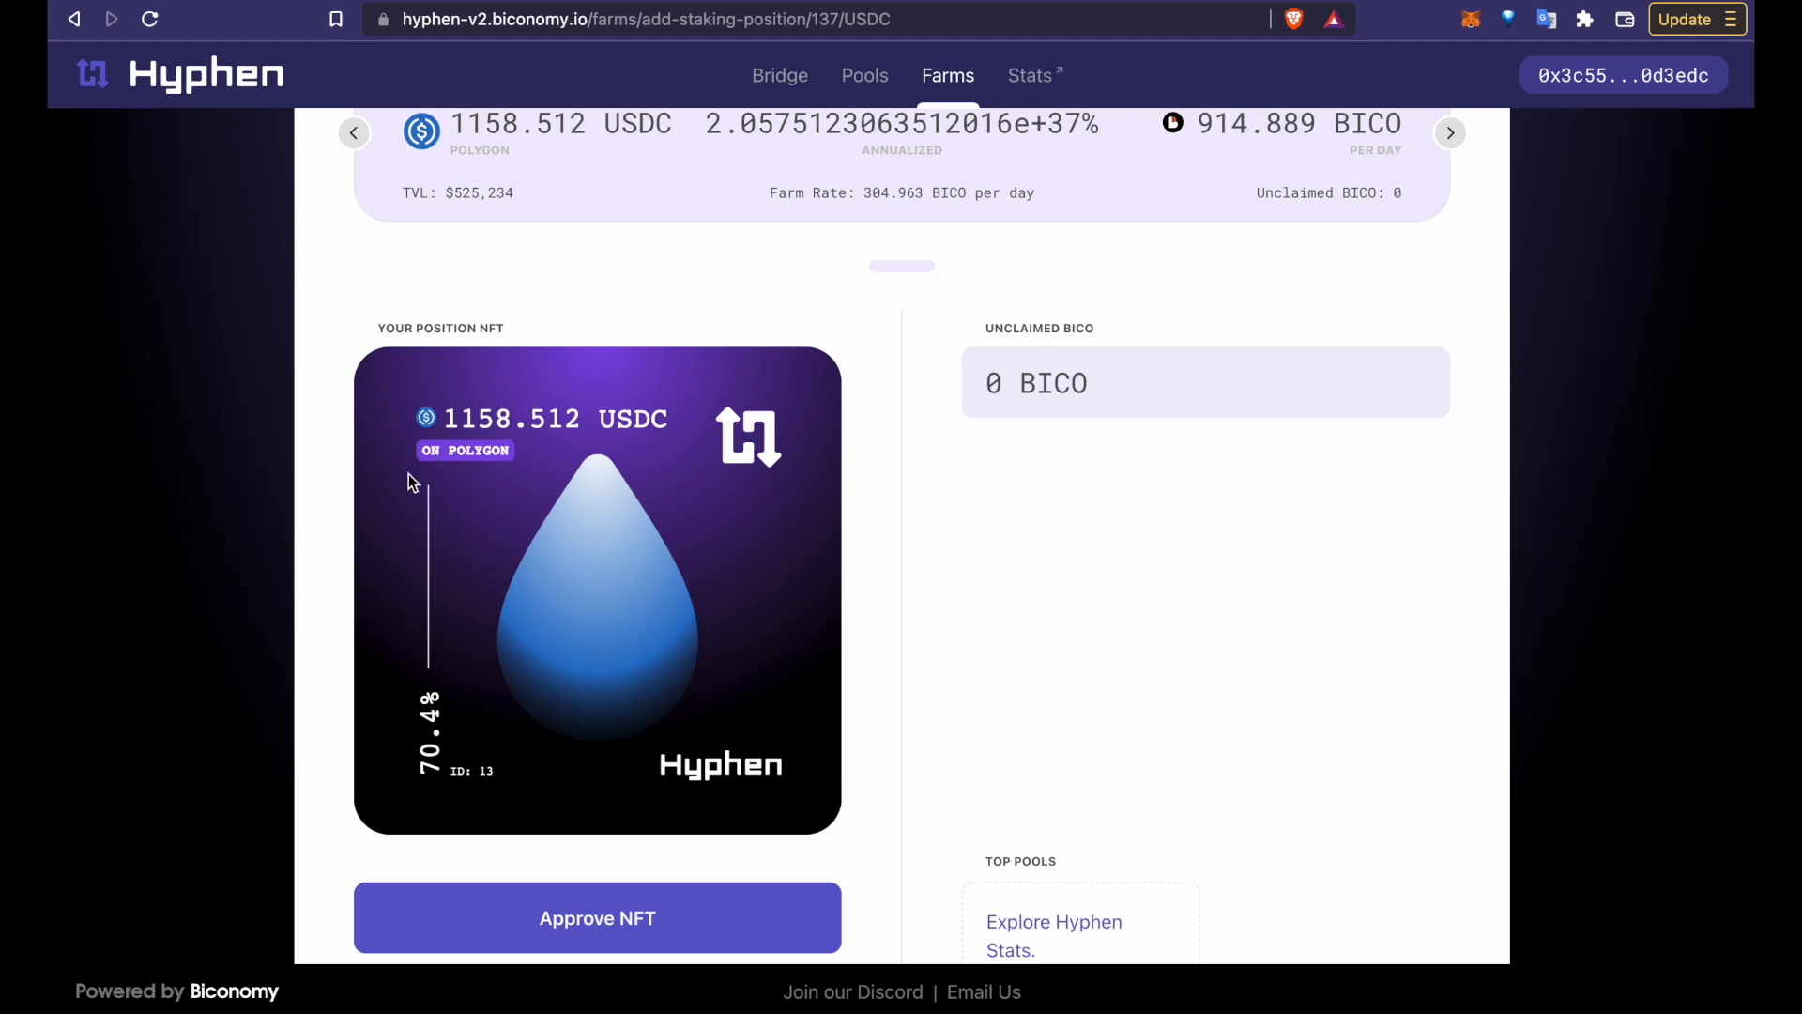
mouse_move(692, 564)
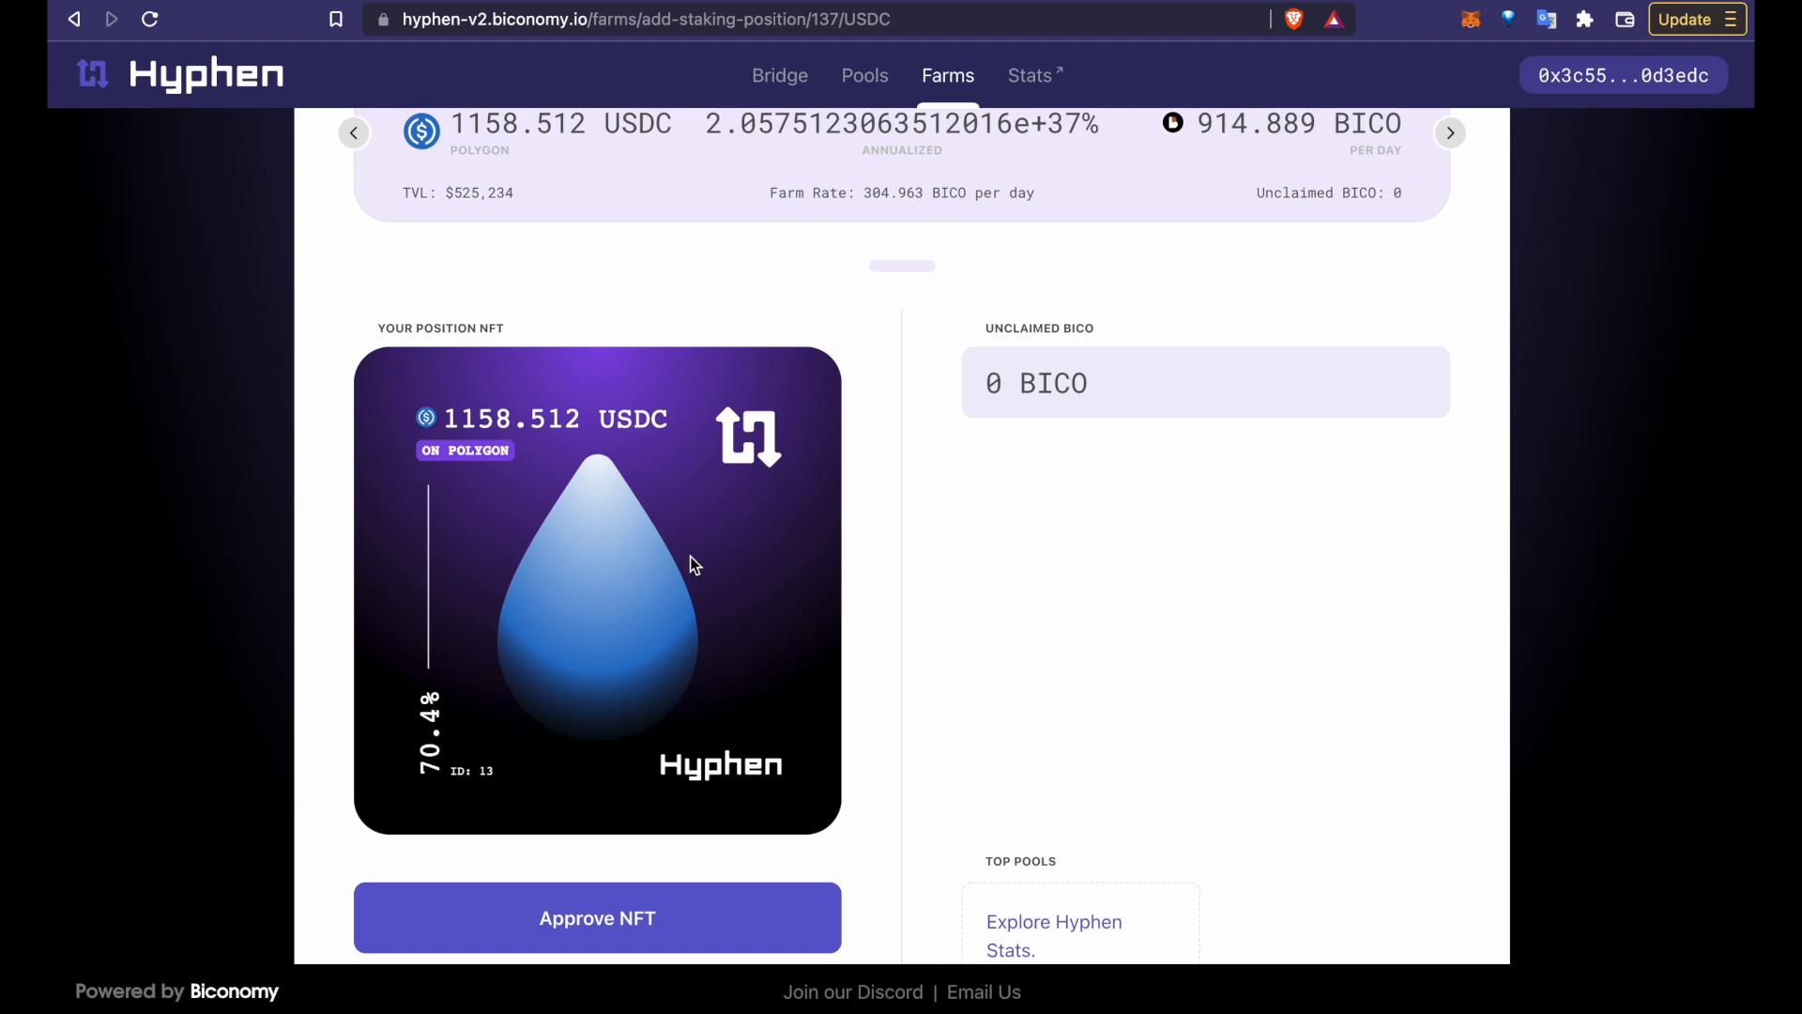
Step: Start the Approve NFT transaction for the 1158.512 USDC position
click(597, 917)
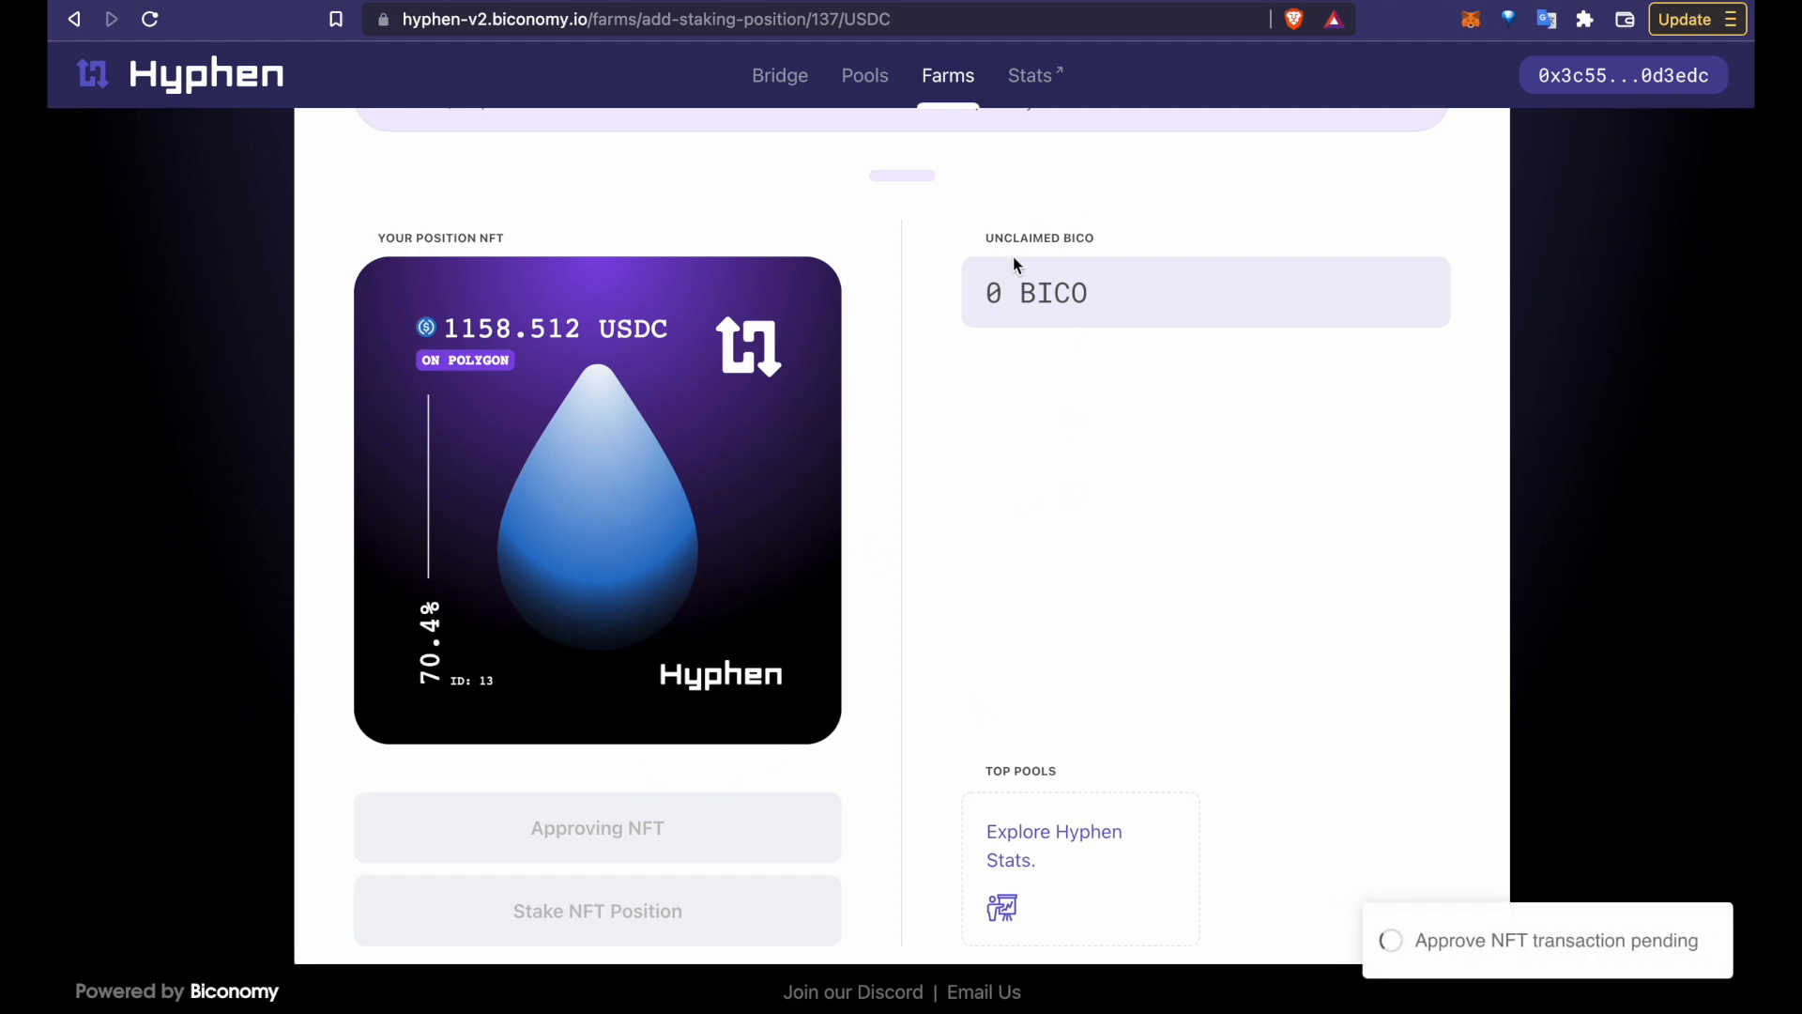
mouse_move(1174, 205)
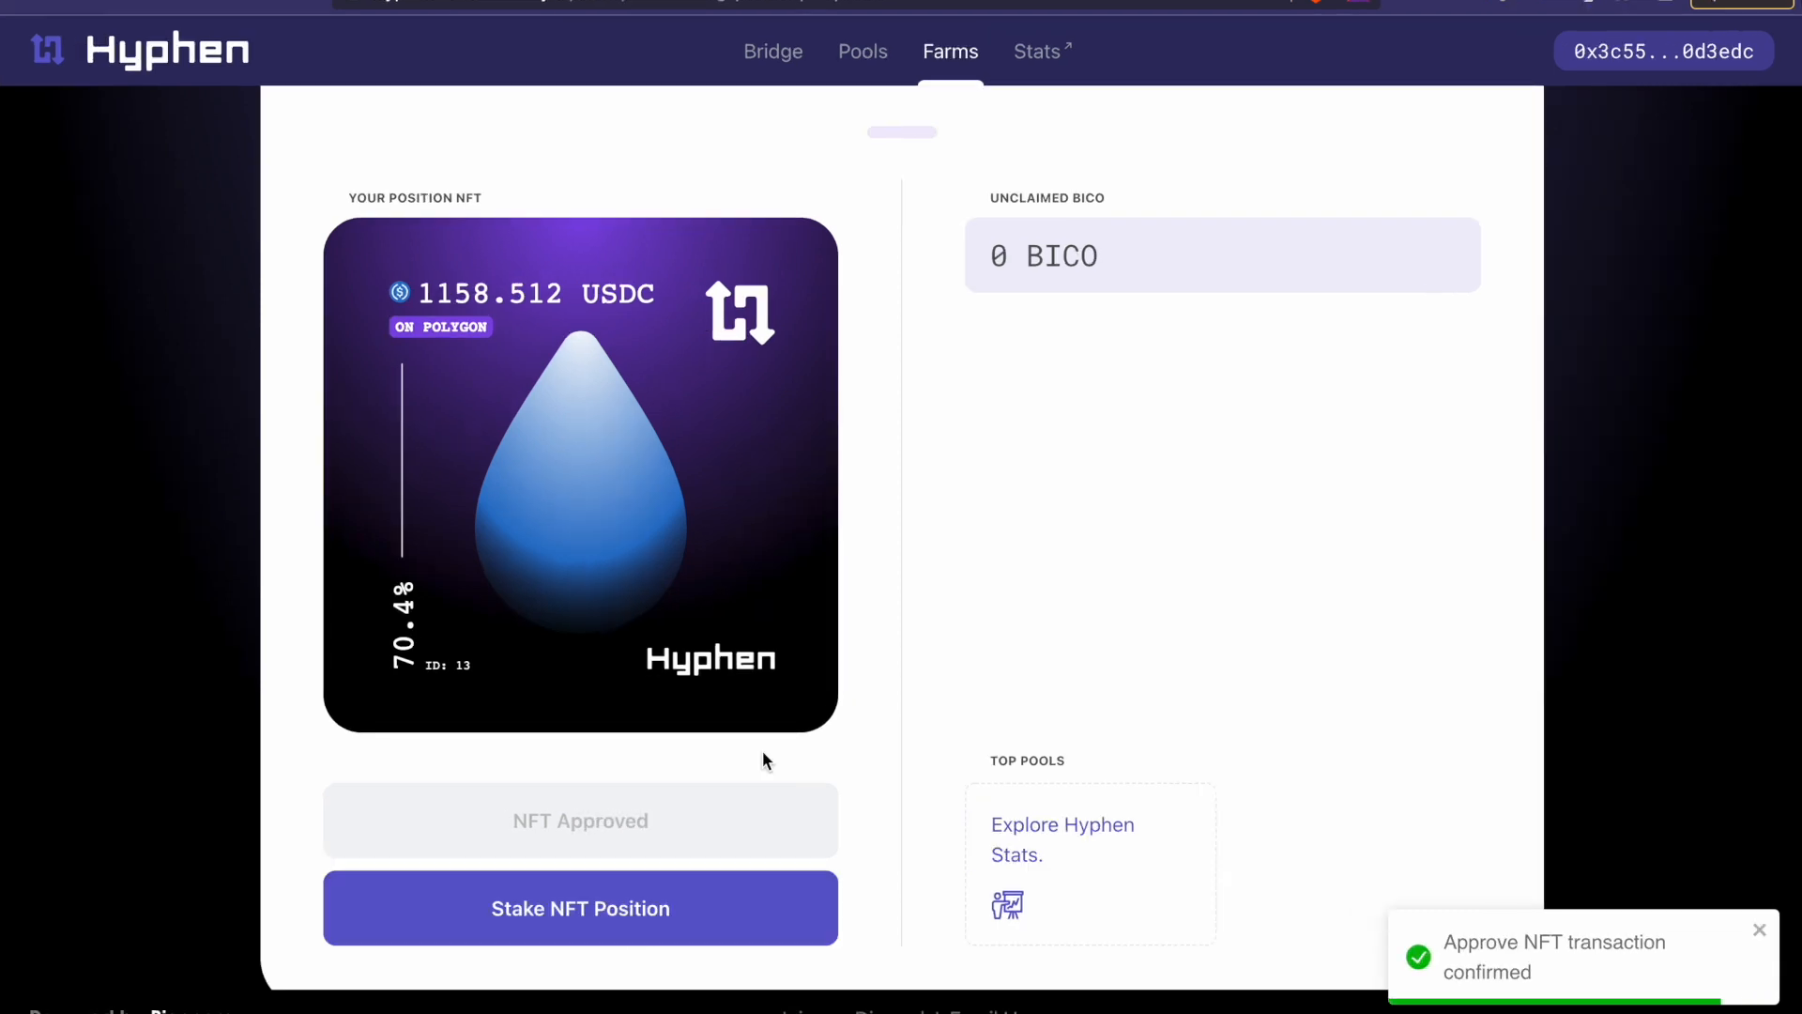
mouse_move(610, 832)
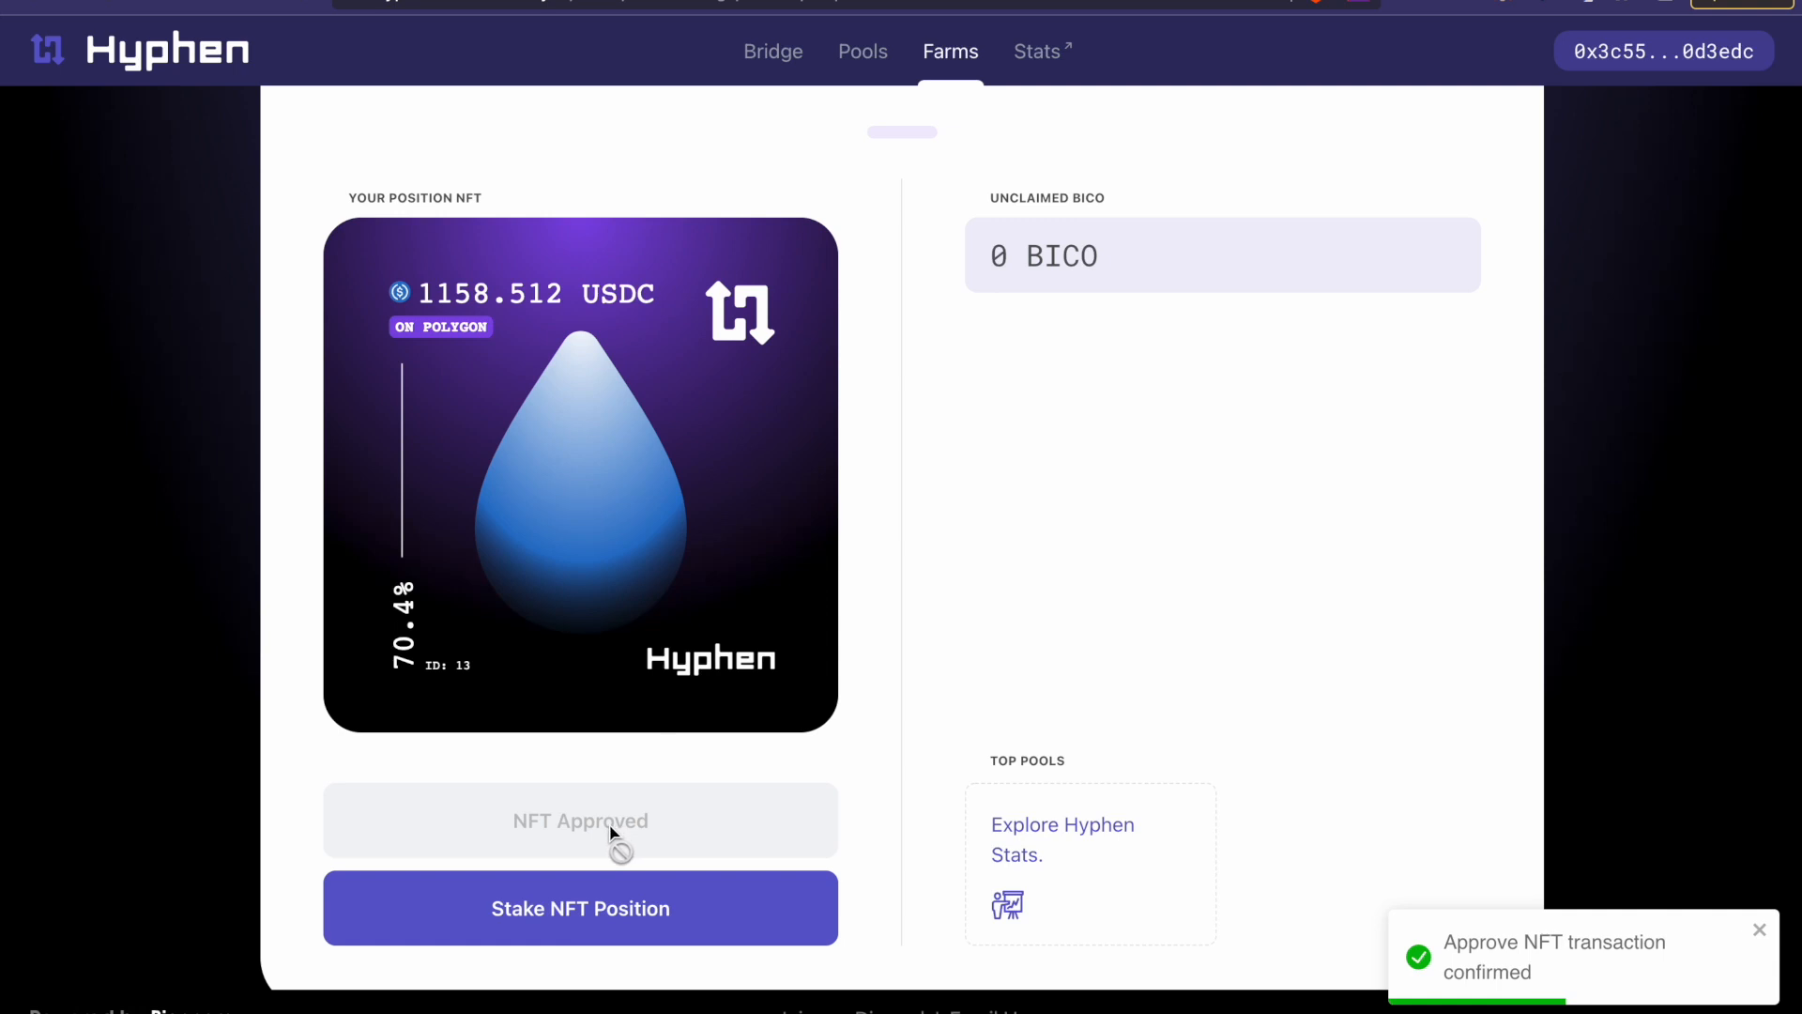
mouse_move(579, 925)
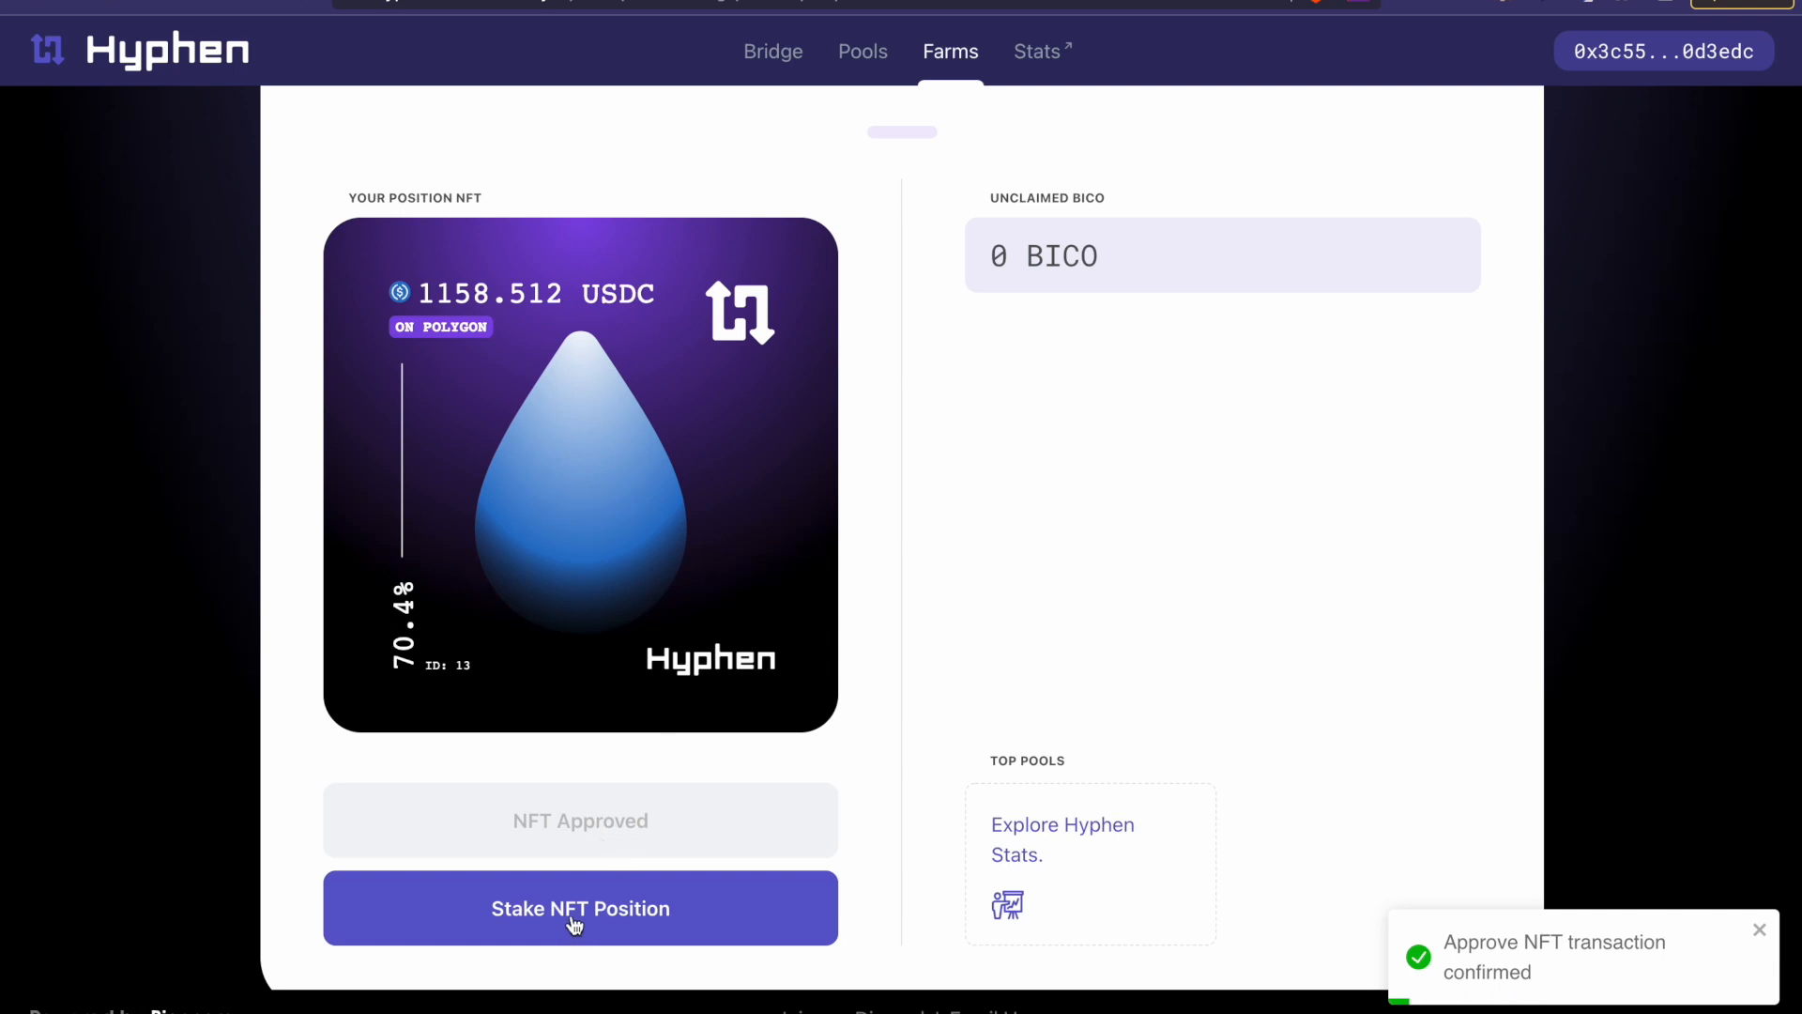